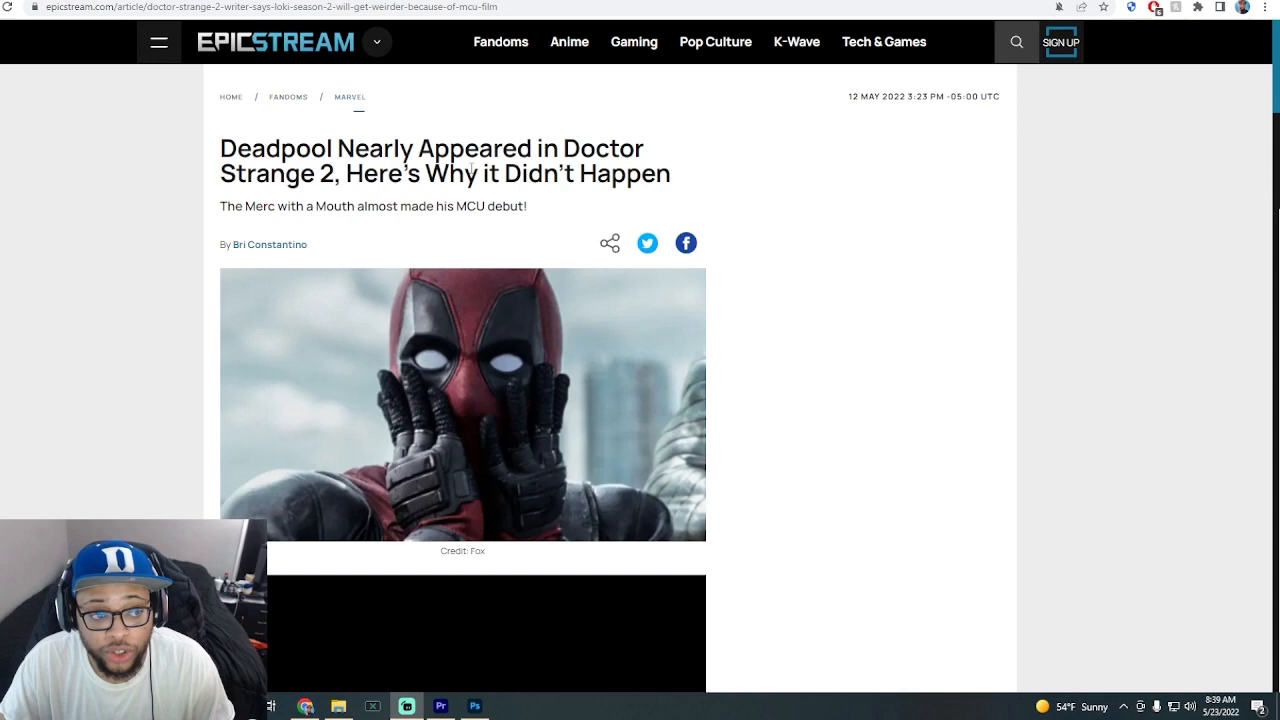
Scroll through the Doctor Strange 2 Deadpool article to its final line.
scroll("down", 3)
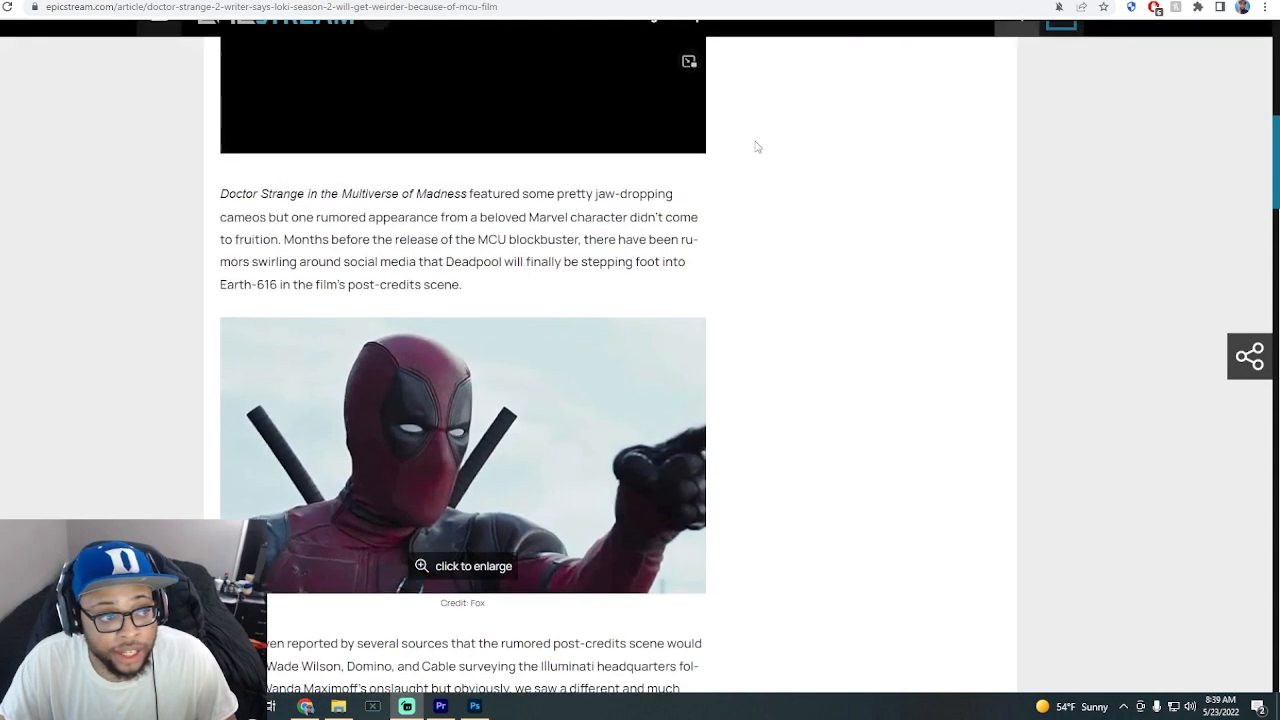
scroll("up", 3)
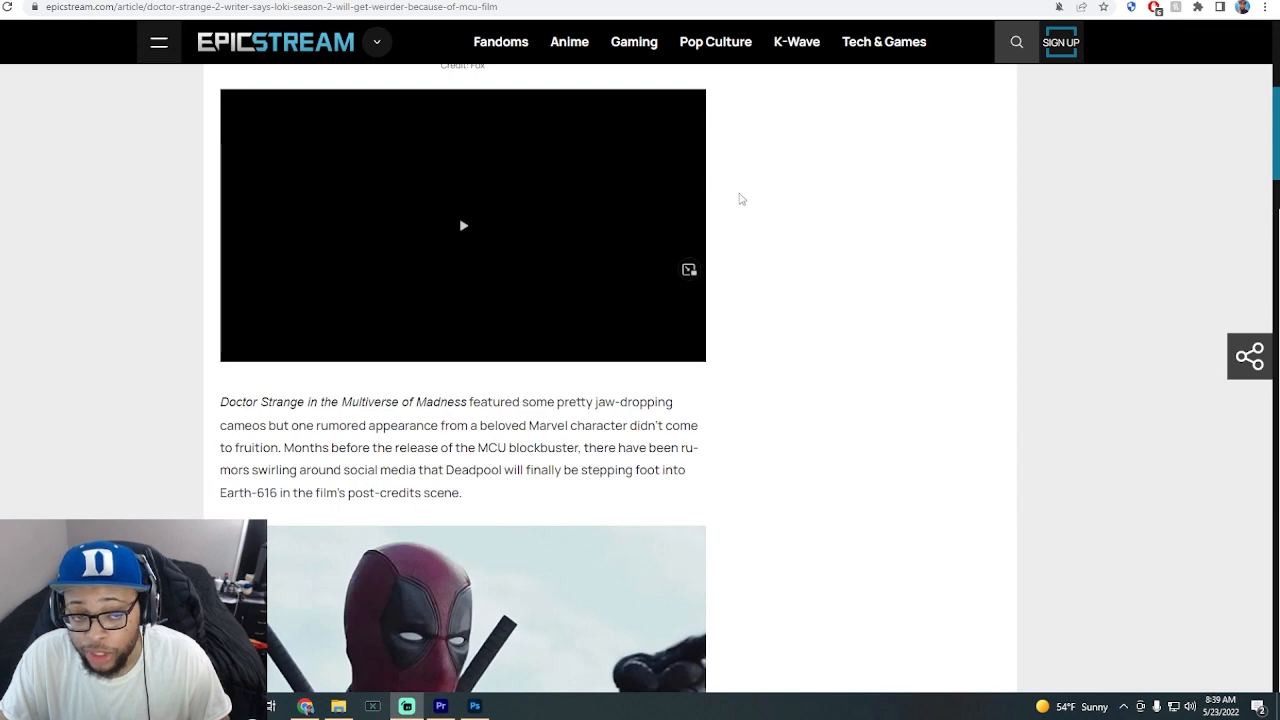
scroll("down", 3)
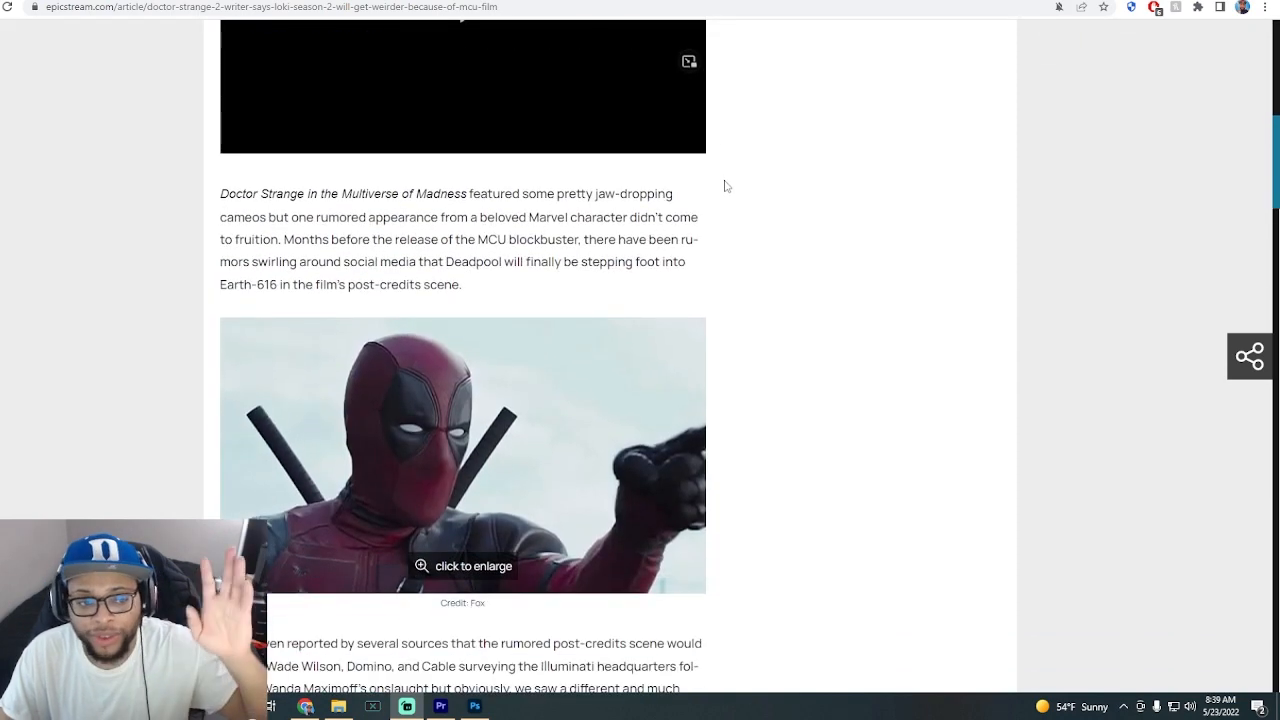
scroll("down", 3)
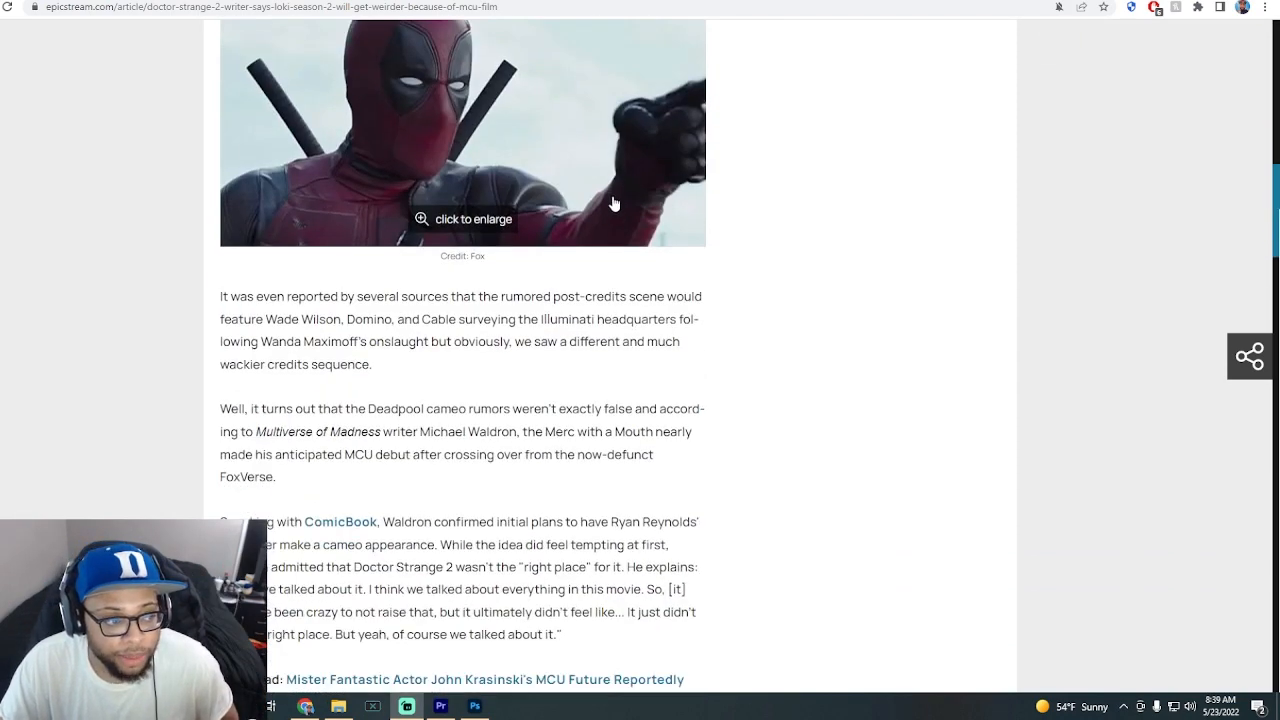
scroll("down", 3)
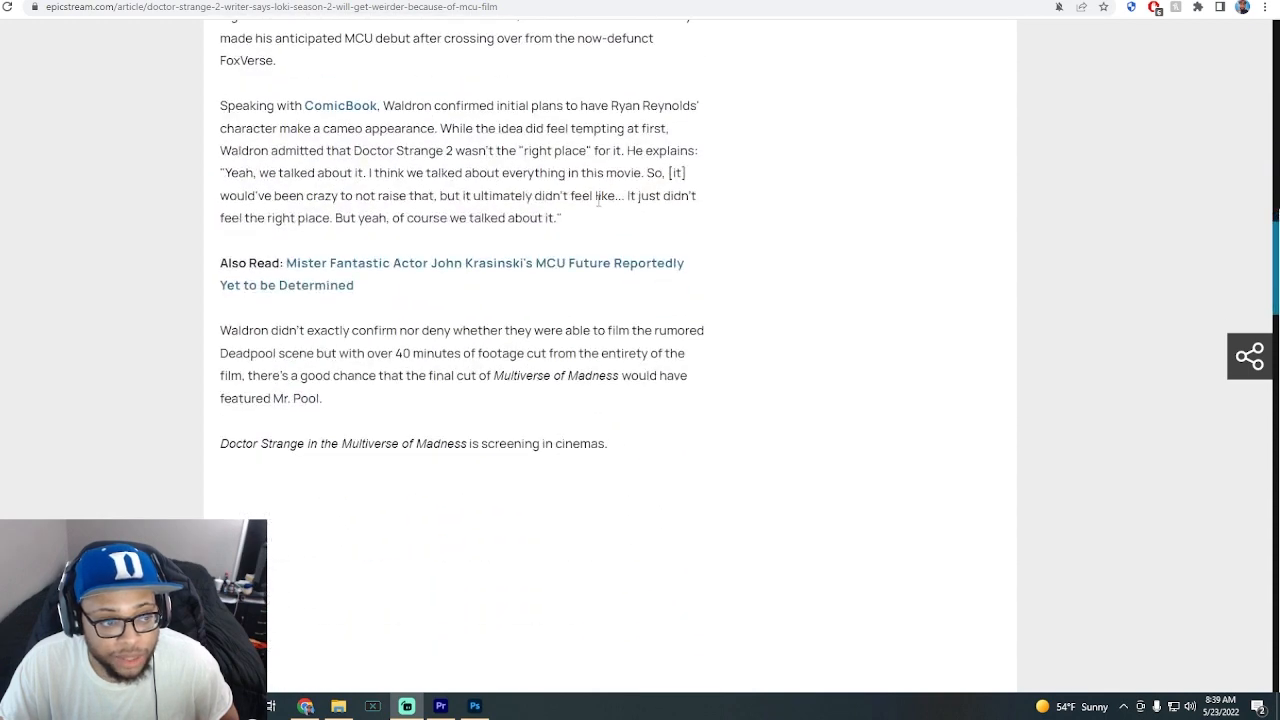
scroll("up", 3)
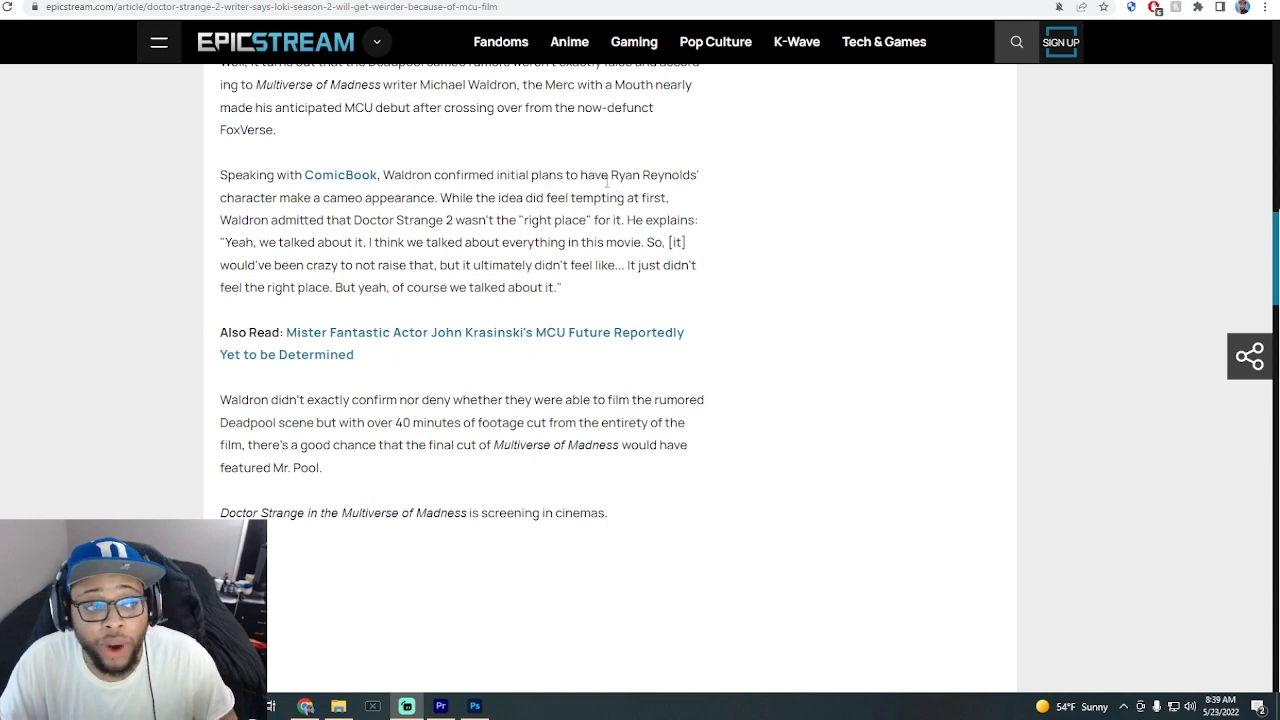
mouse_move(376, 214)
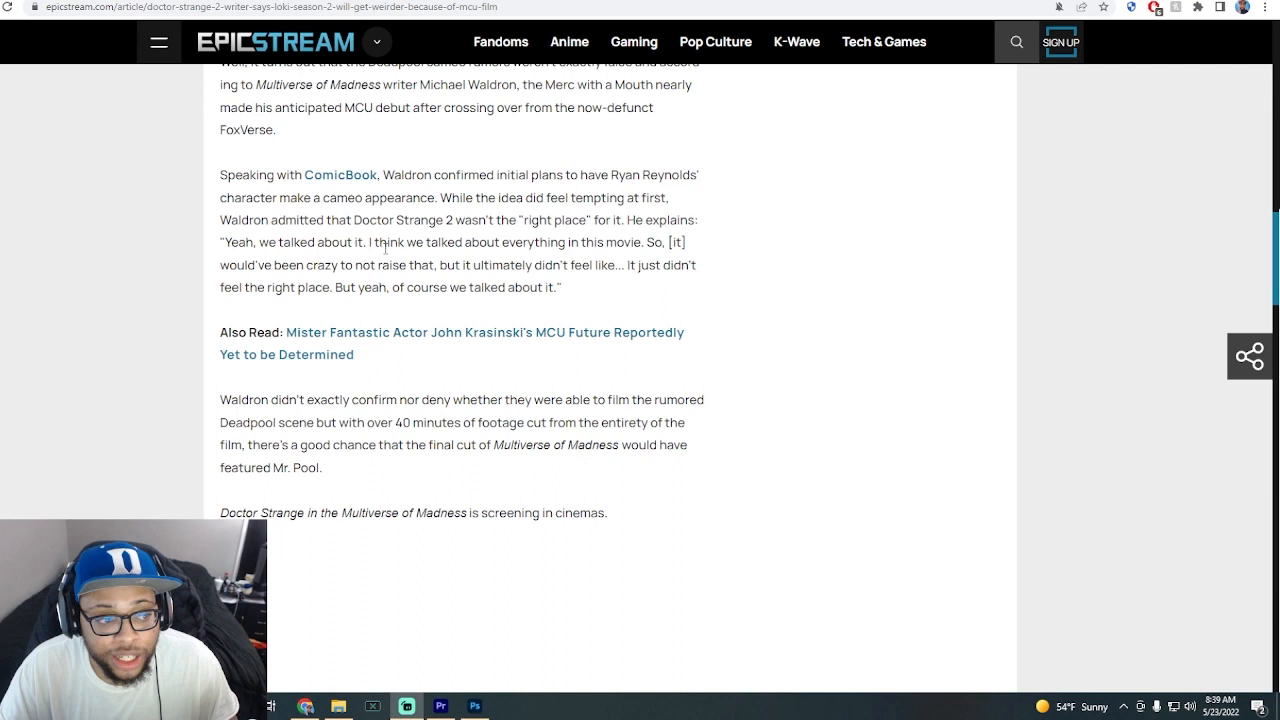
mouse_move(510, 256)
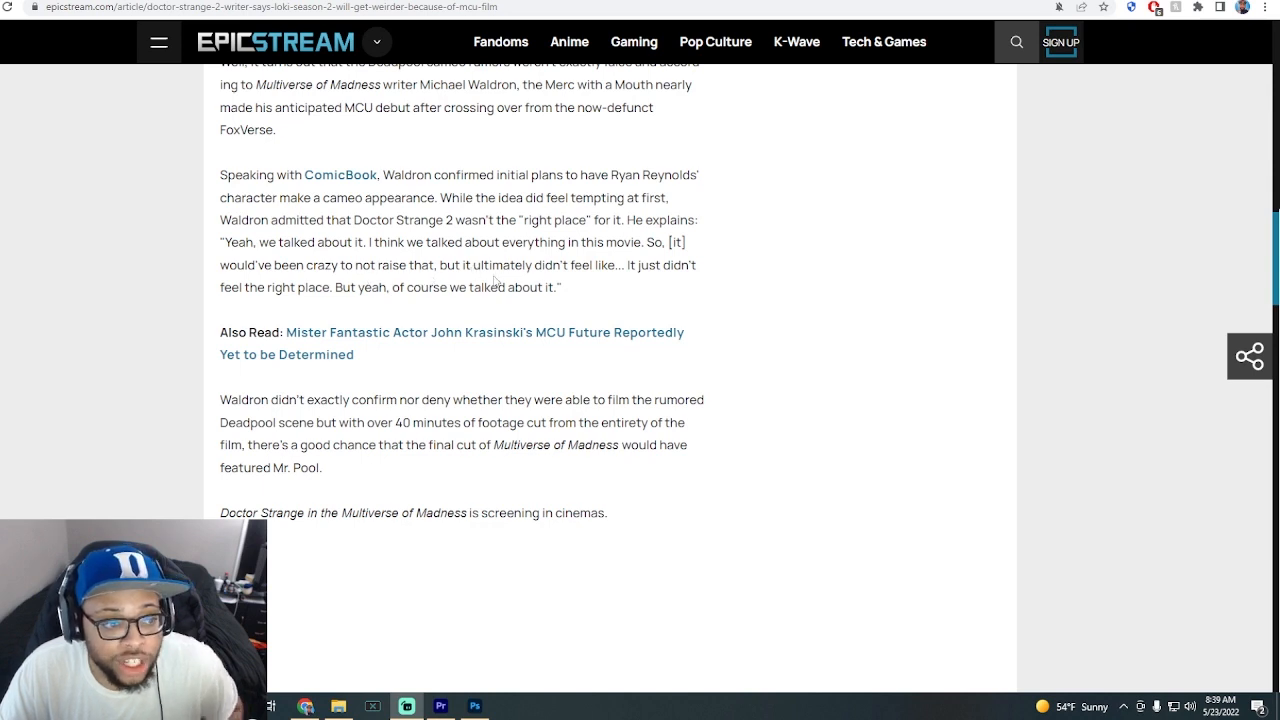
mouse_move(632, 280)
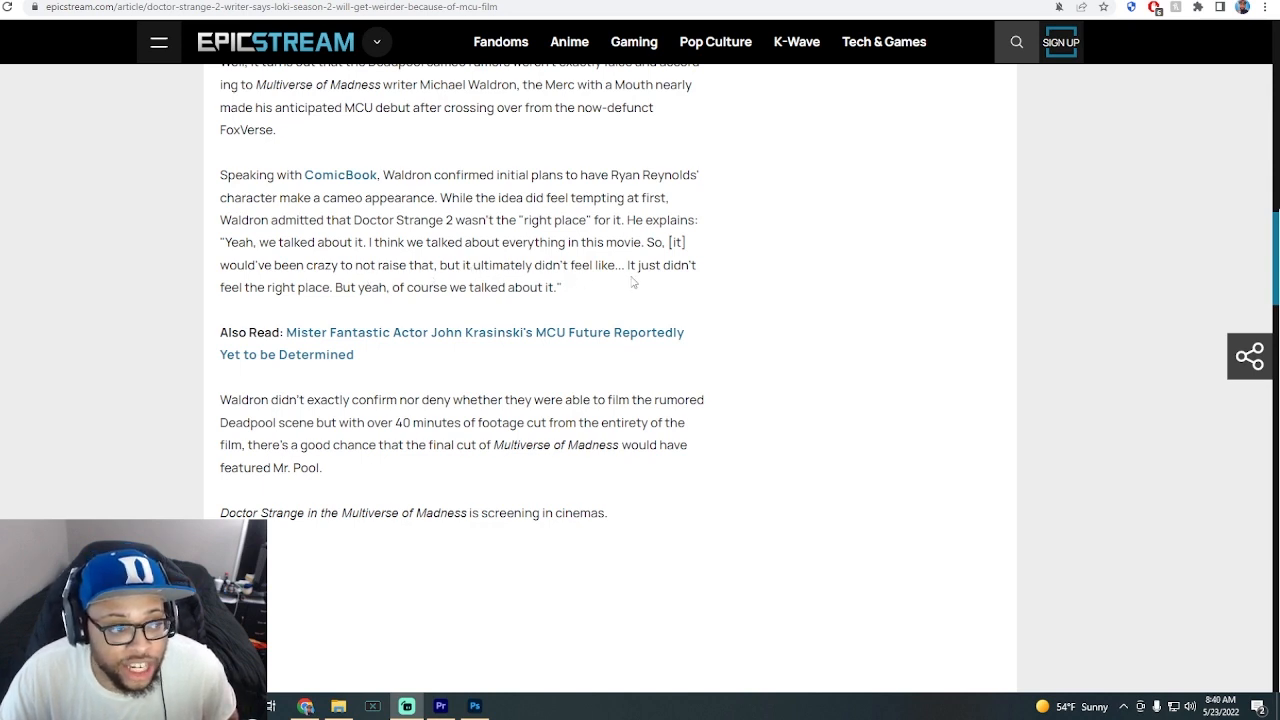
mouse_move(352, 300)
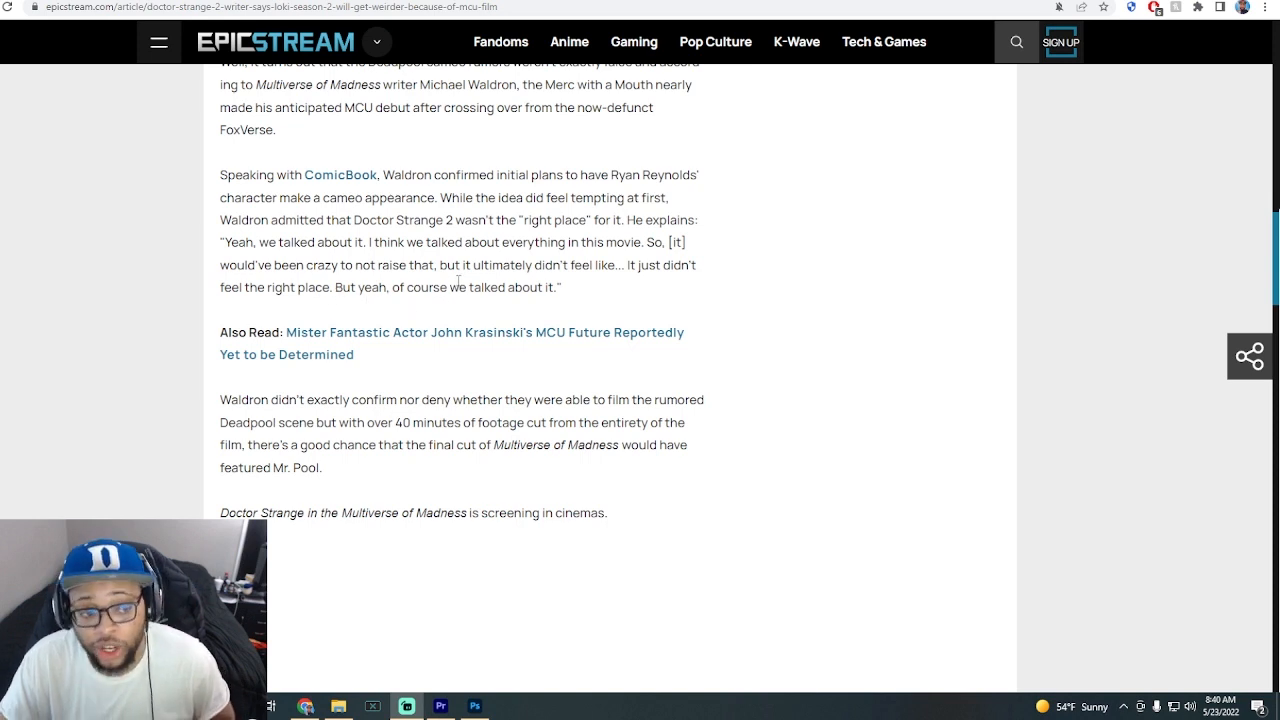
mouse_move(480, 280)
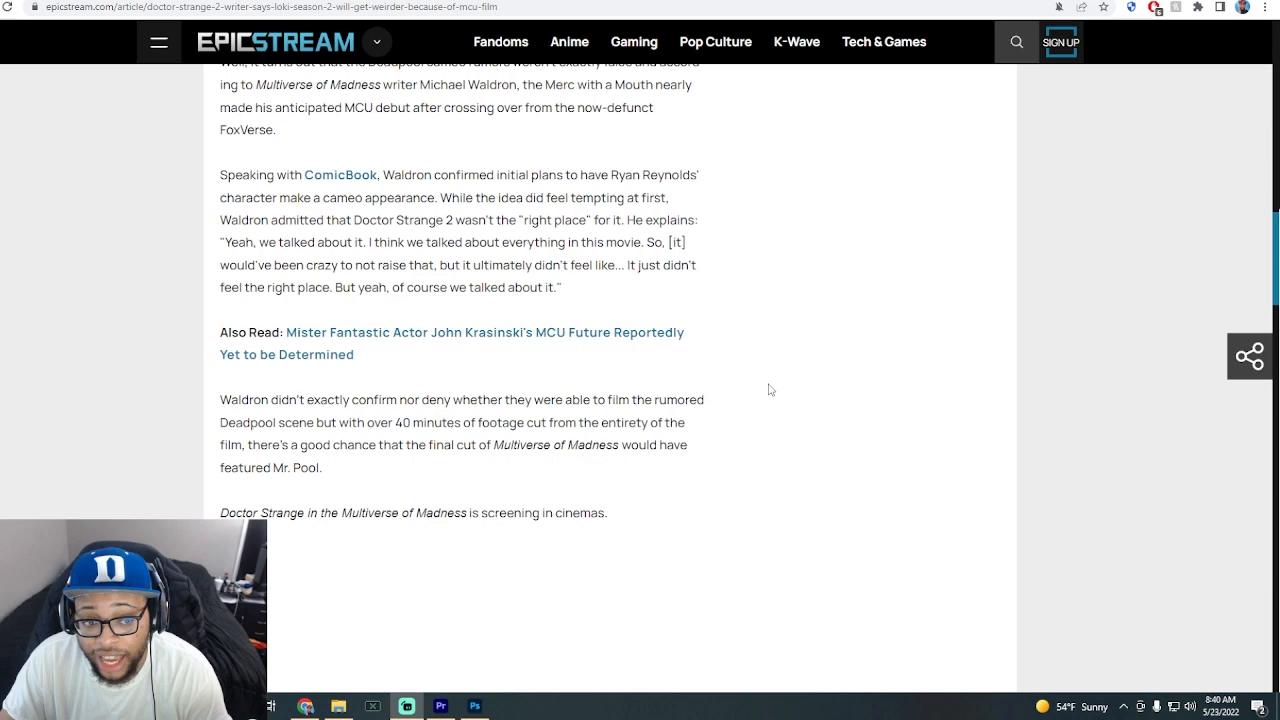
scroll("up", 3)
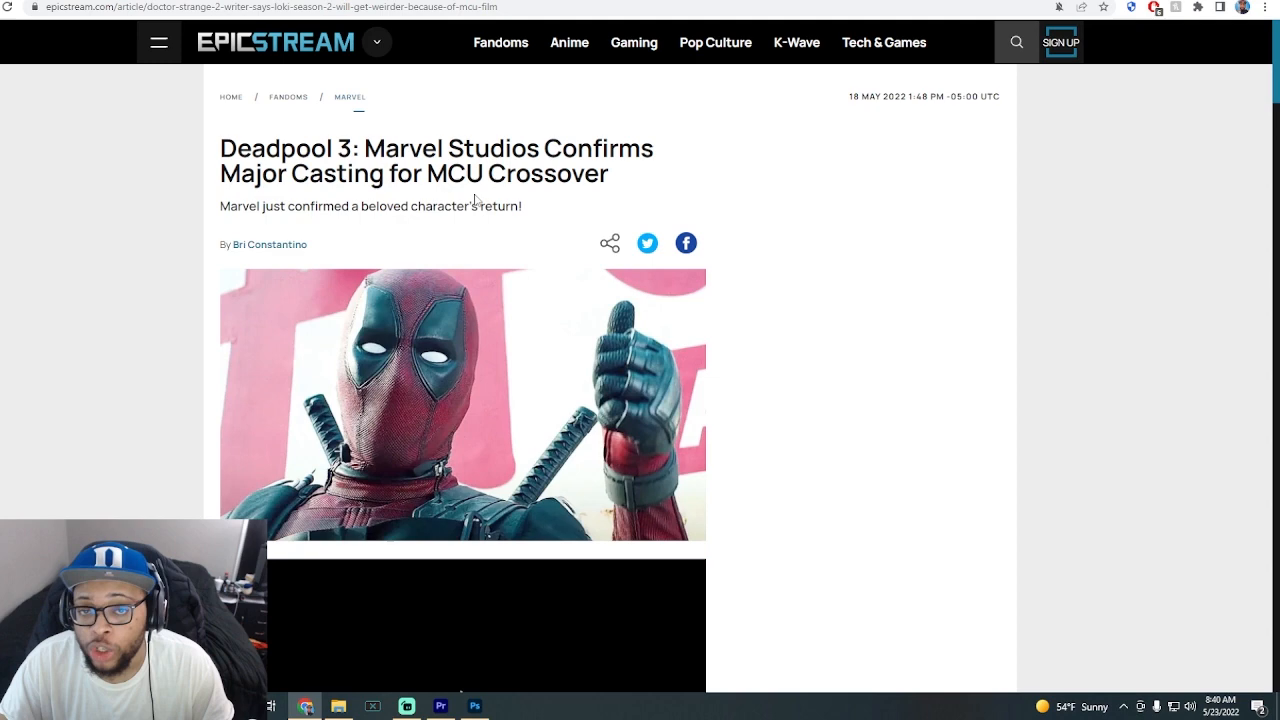
mouse_move(556, 204)
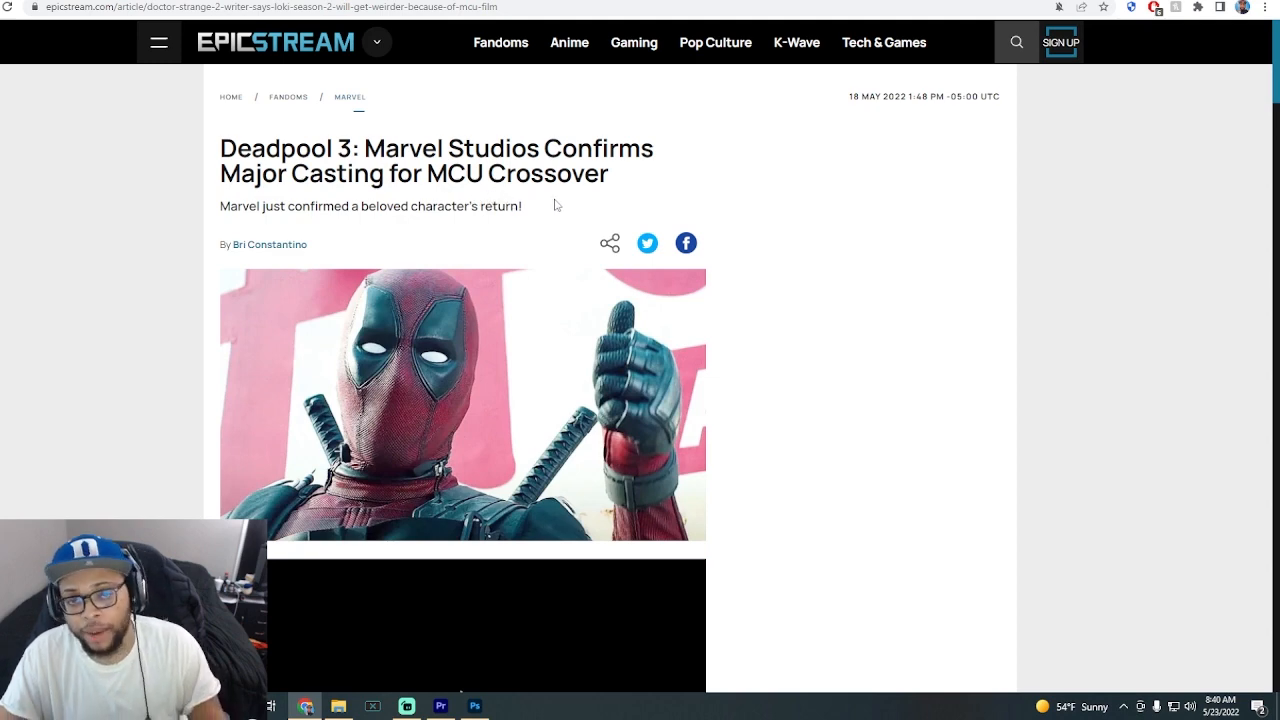
mouse_move(536, 206)
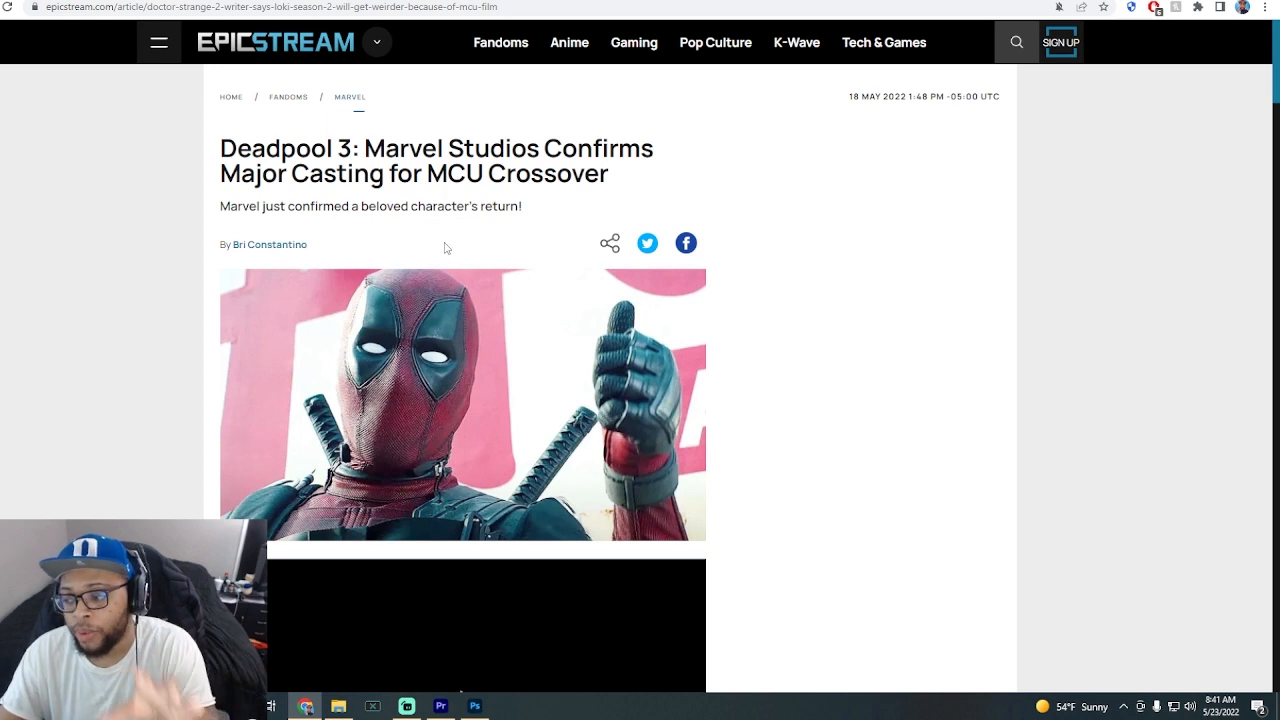
mouse_move(472, 236)
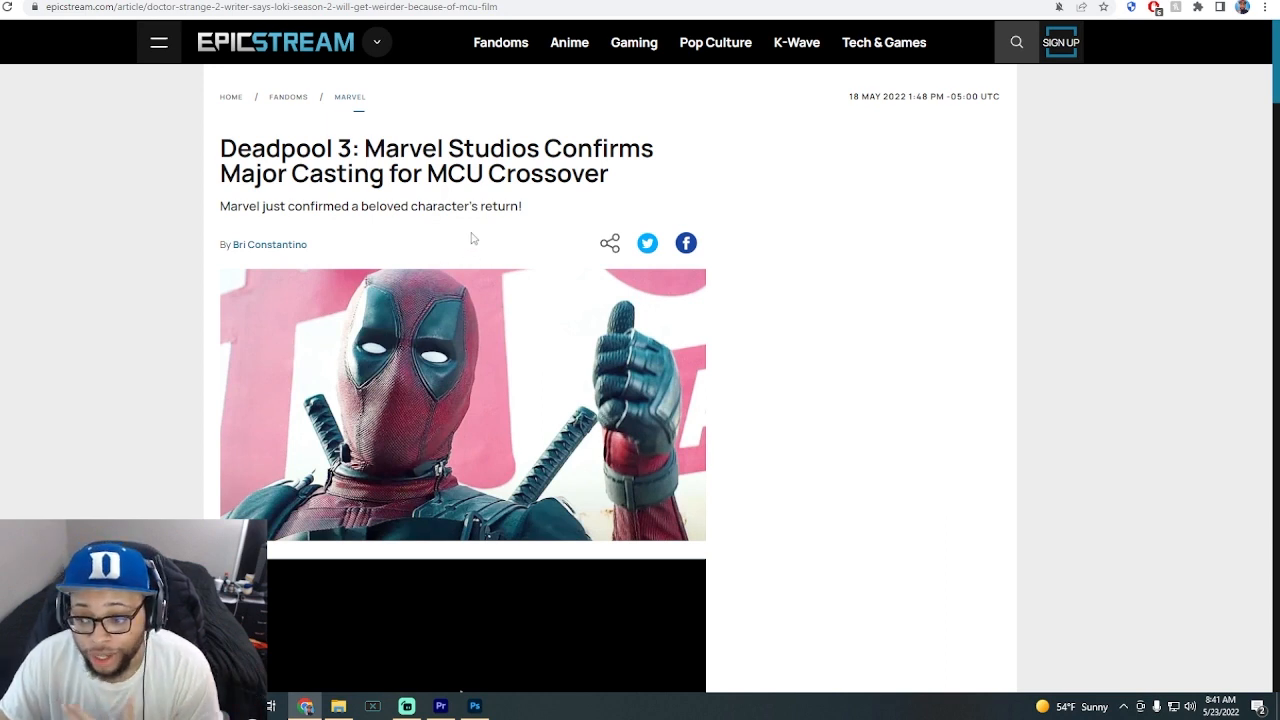
mouse_move(456, 240)
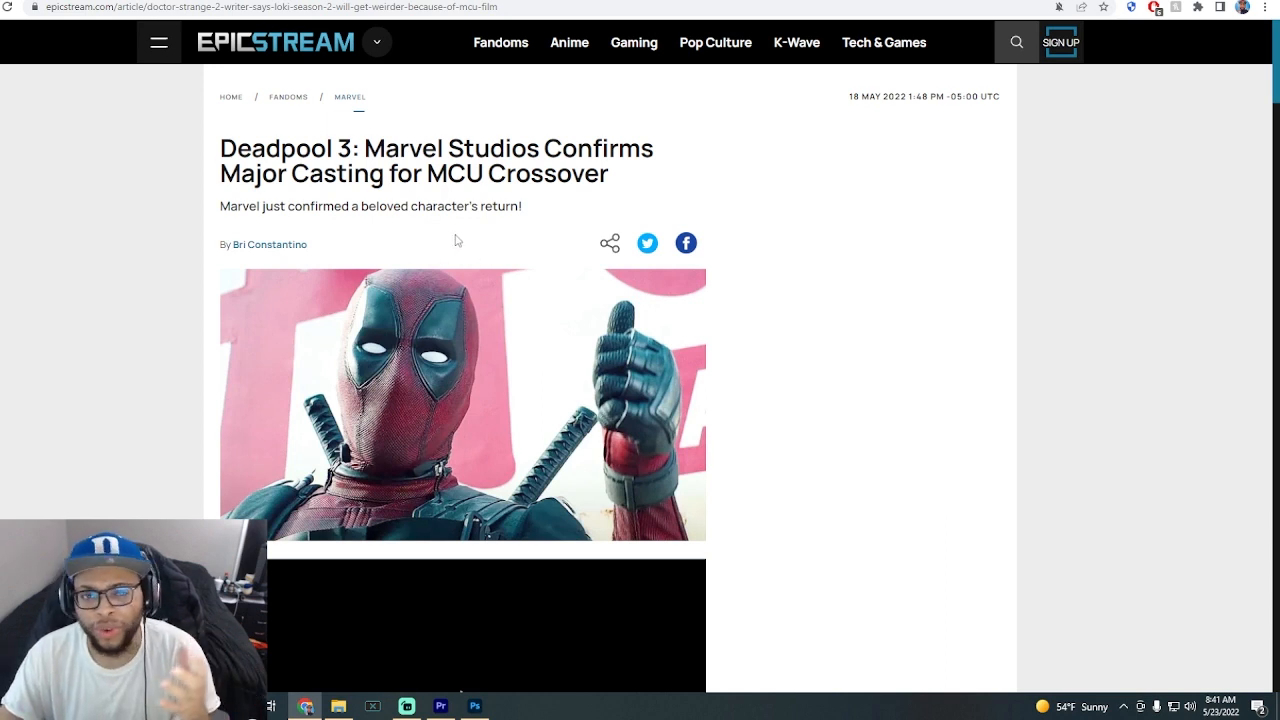
mouse_move(492, 244)
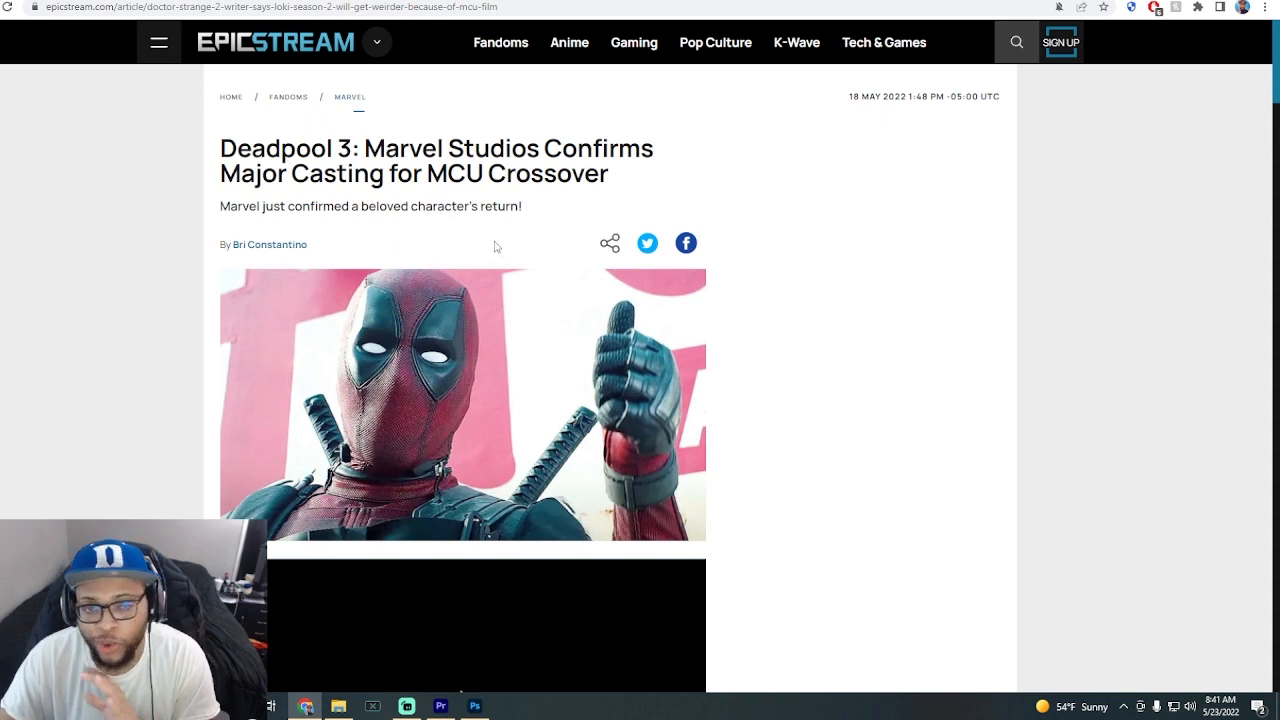
mouse_move(704, 90)
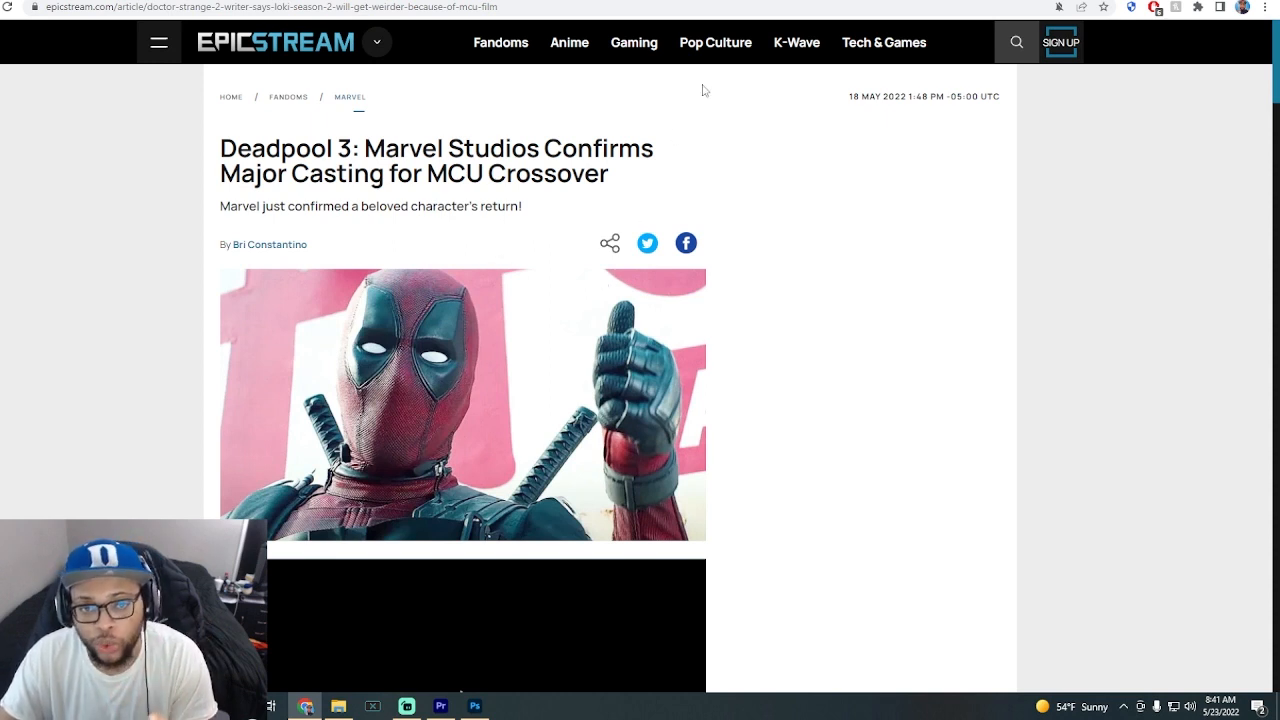
mouse_move(888, 68)
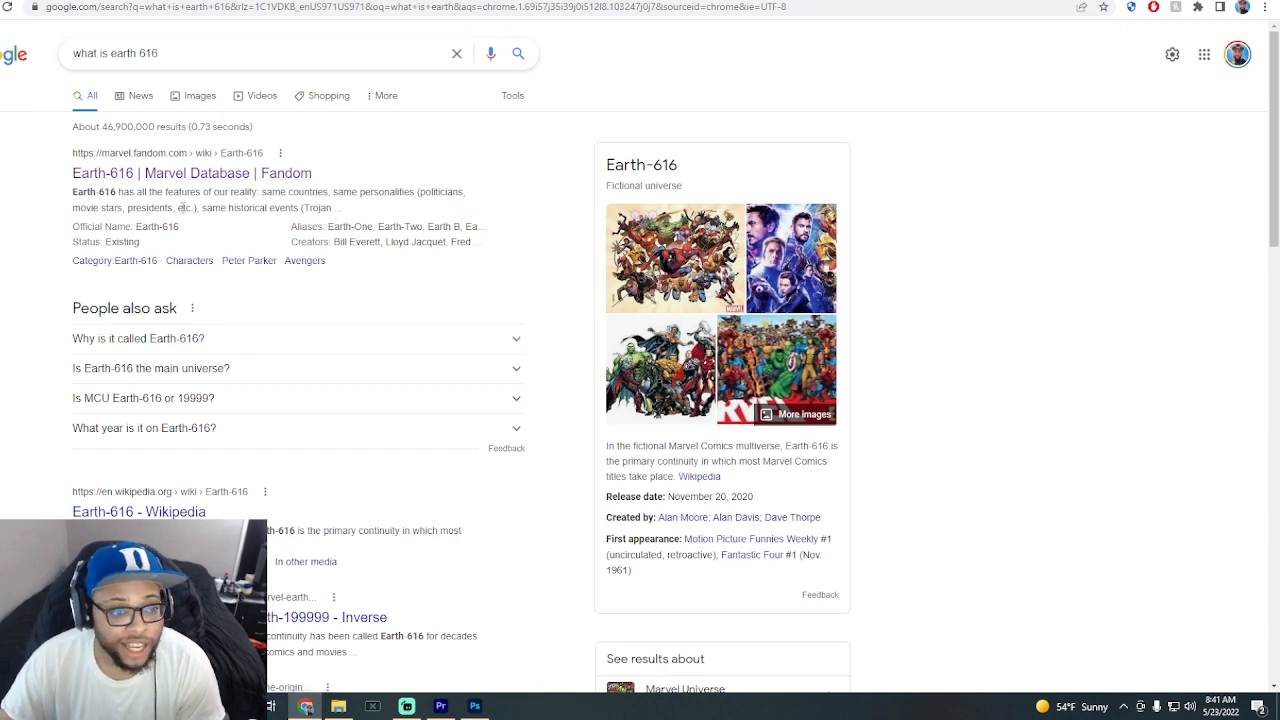
mouse_move(890, 140)
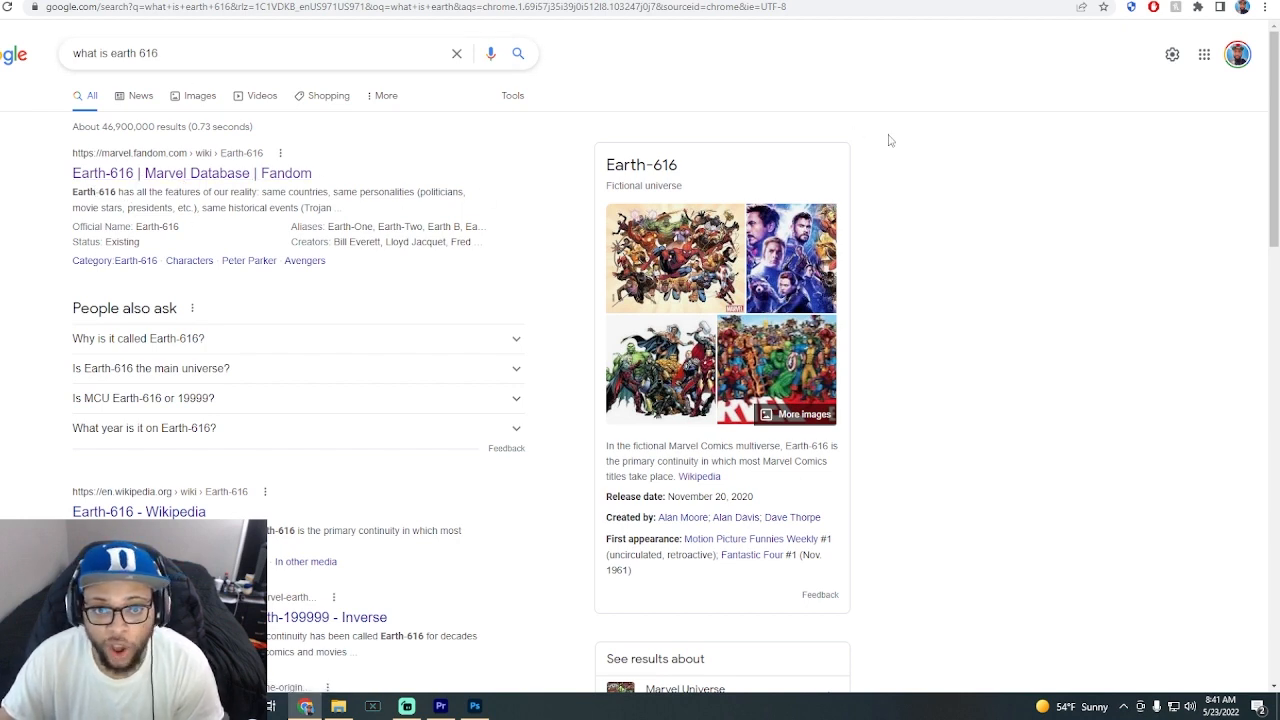
Open the 'Earth-616 | Marvel Database | Fandom' result for 'what is earth 616'.
left_click(192, 172)
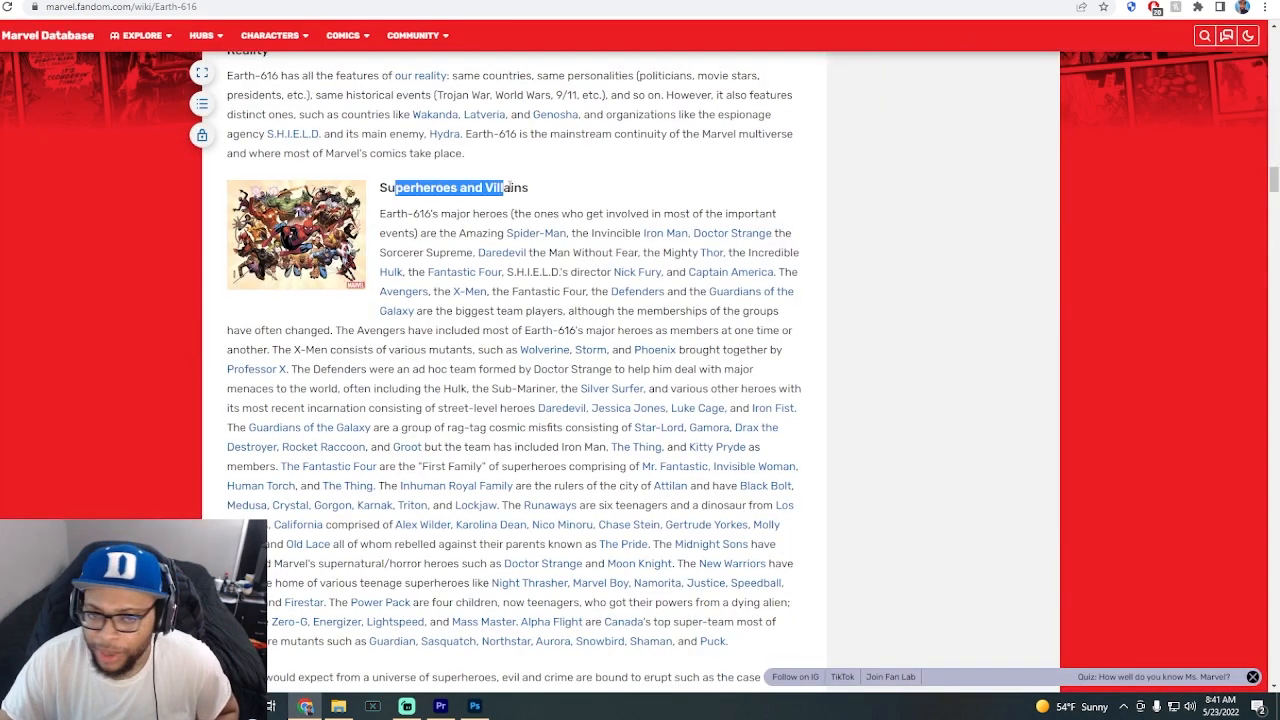
left_click(536, 190)
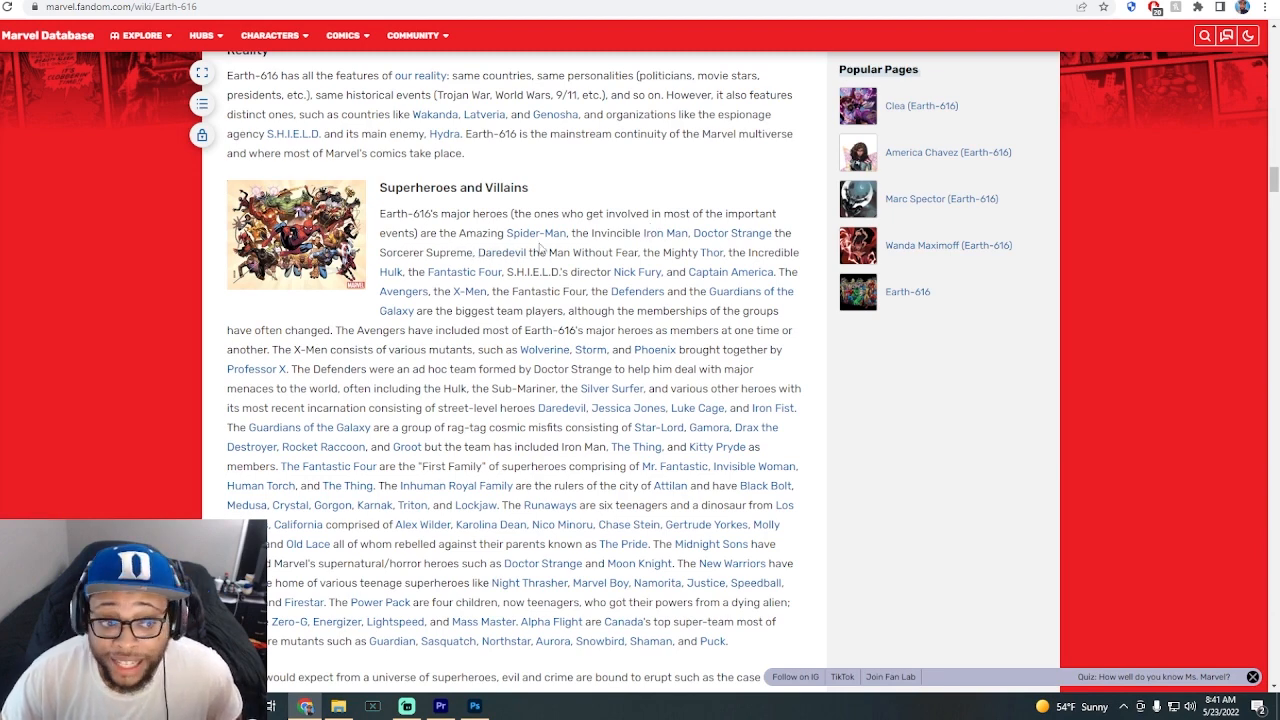
mouse_move(624, 236)
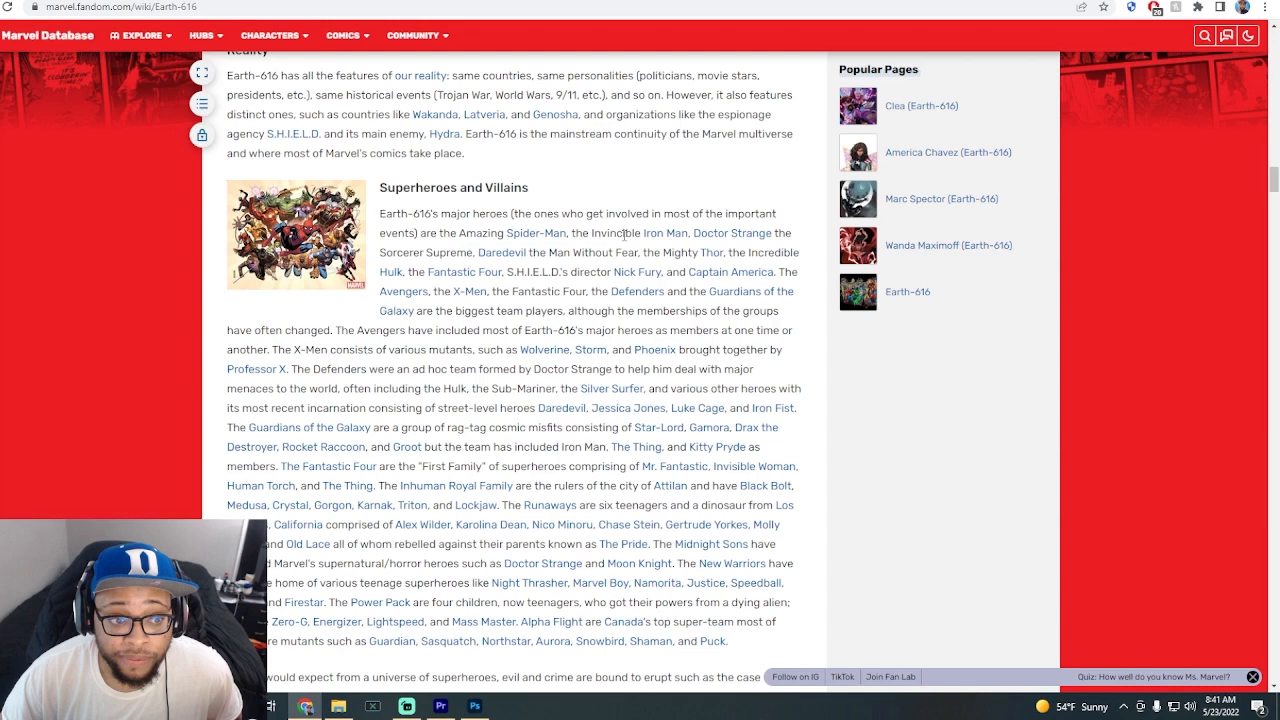
mouse_move(738, 250)
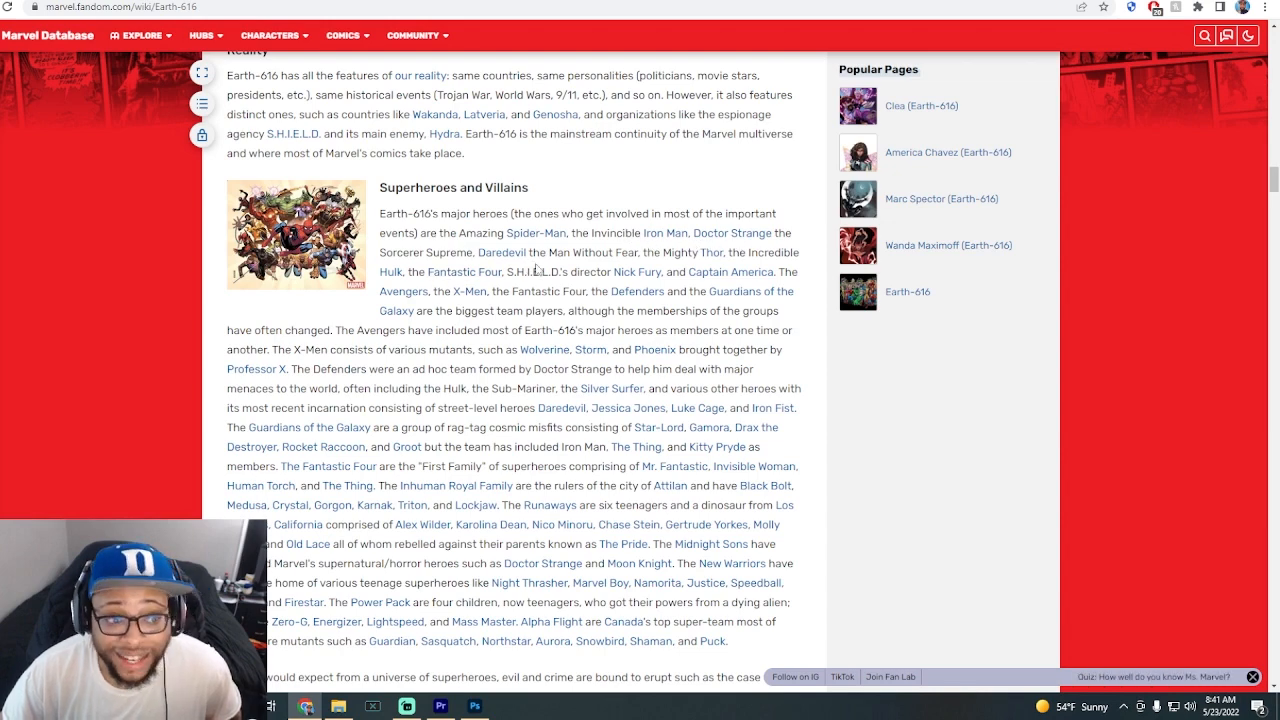
mouse_move(676, 270)
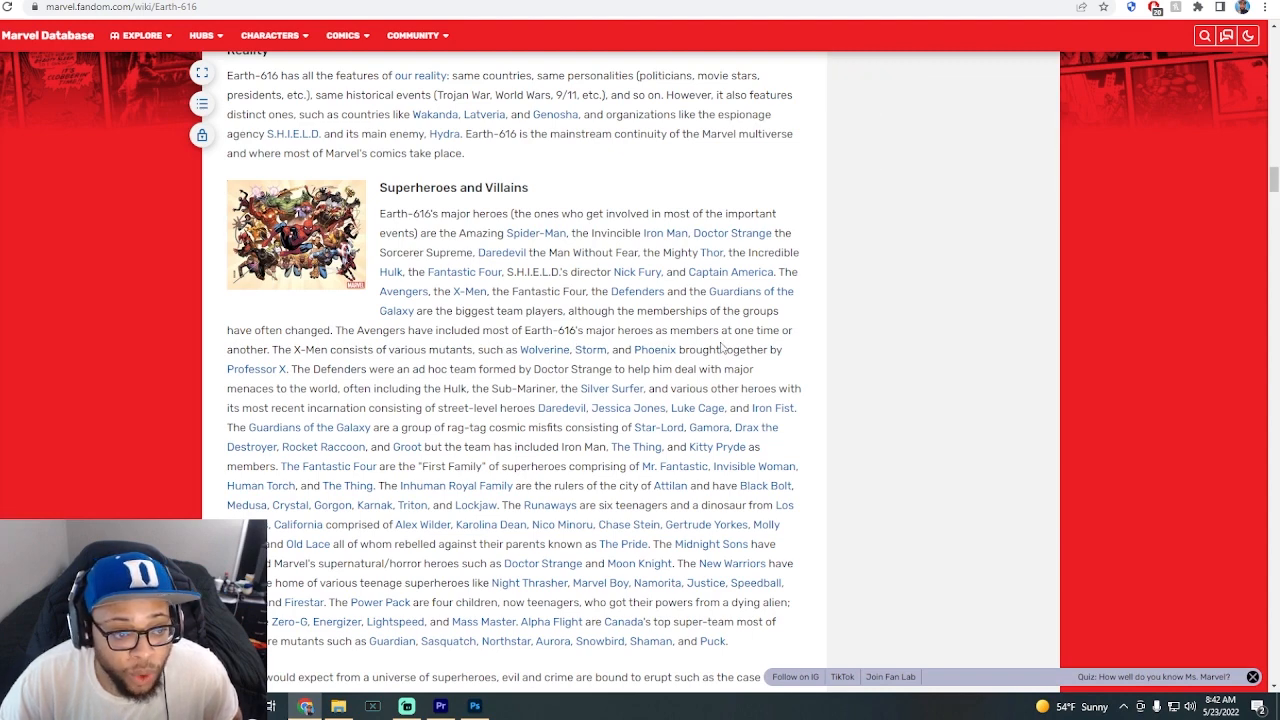
mouse_move(308, 368)
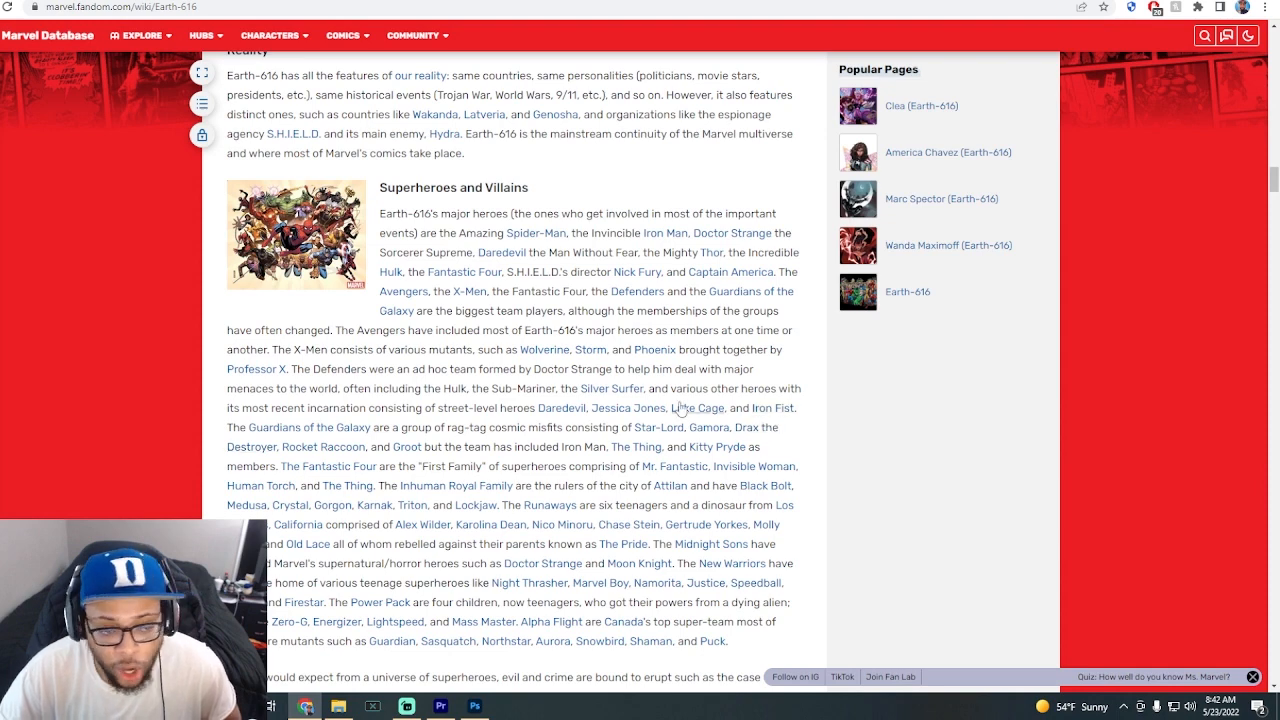
mouse_move(764, 420)
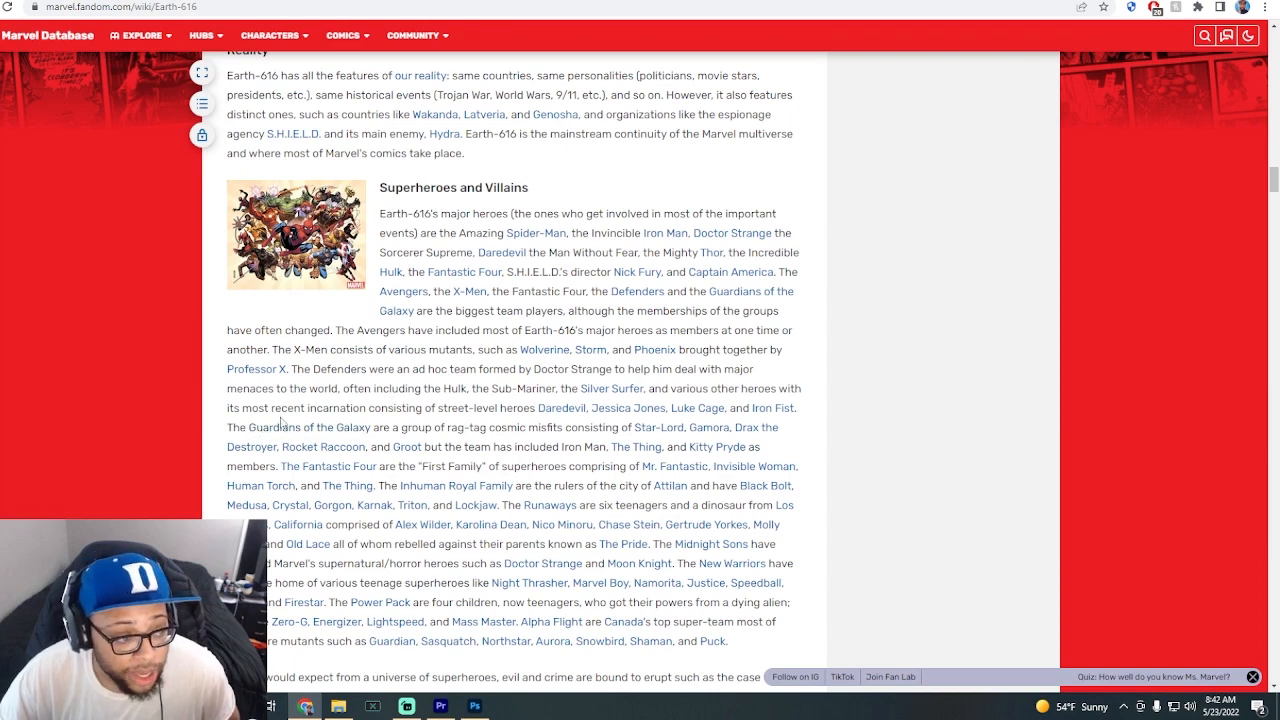
mouse_move(756, 428)
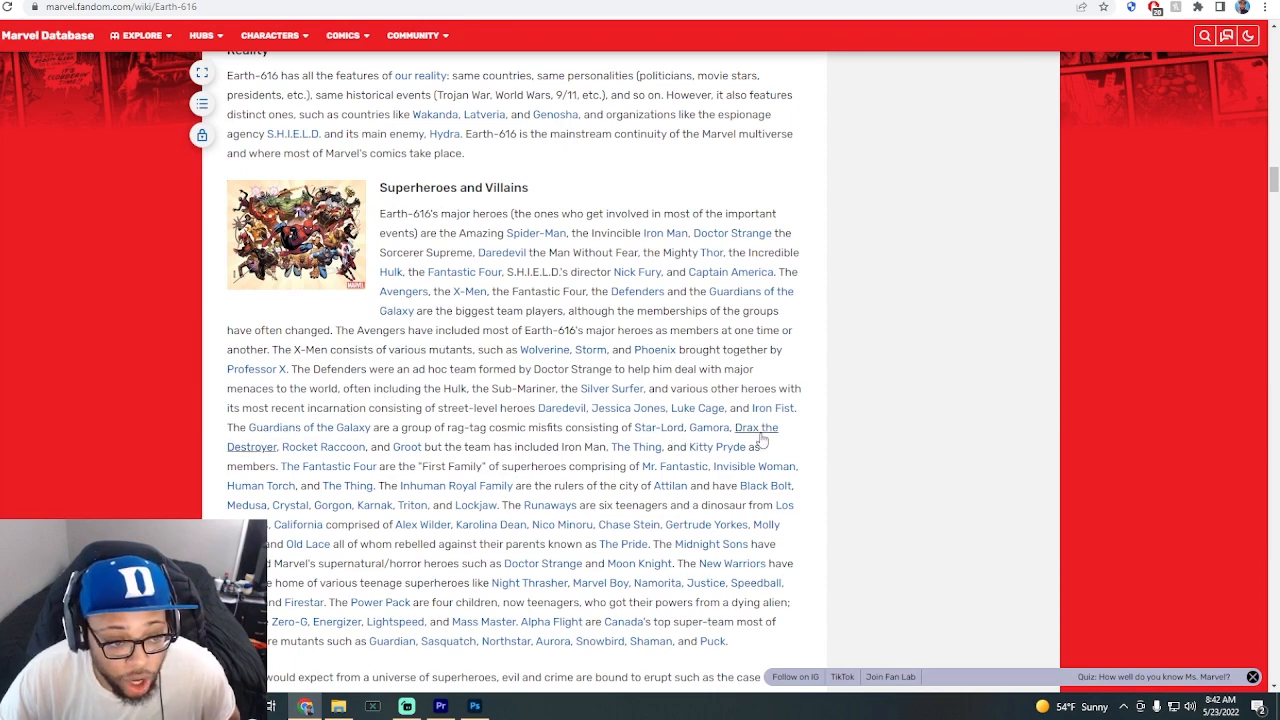
mouse_move(284, 456)
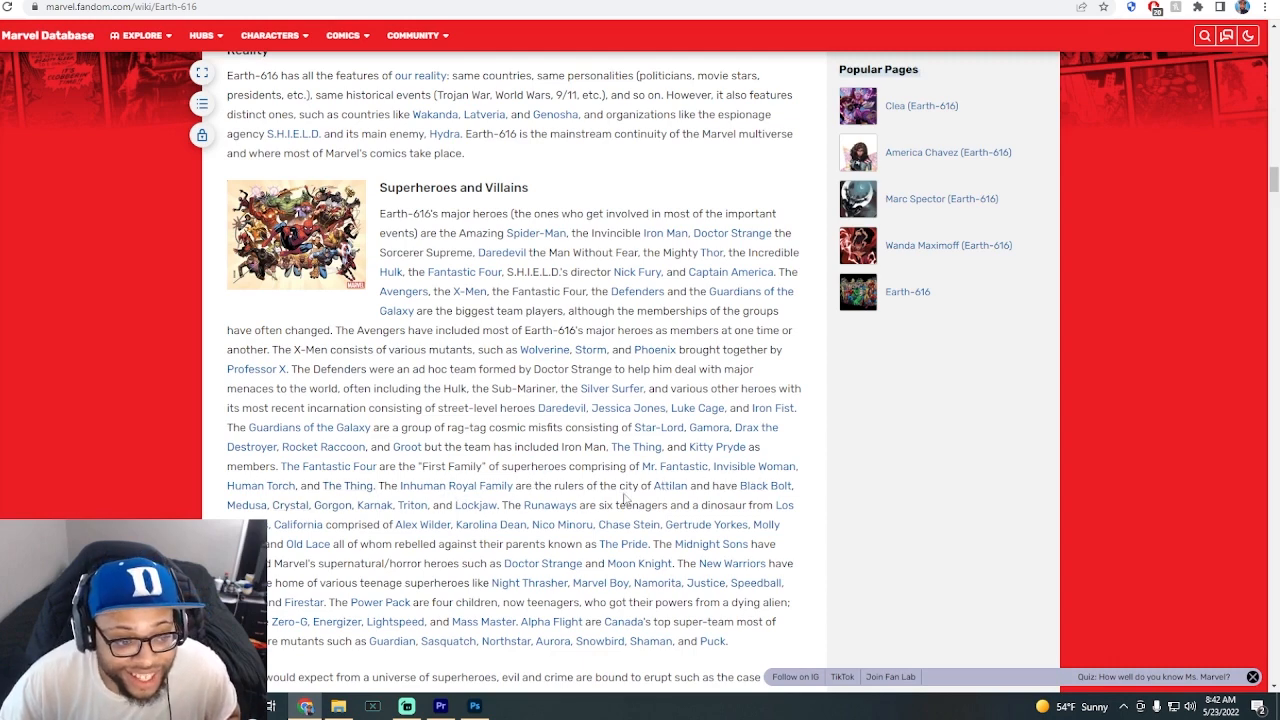
mouse_move(562, 524)
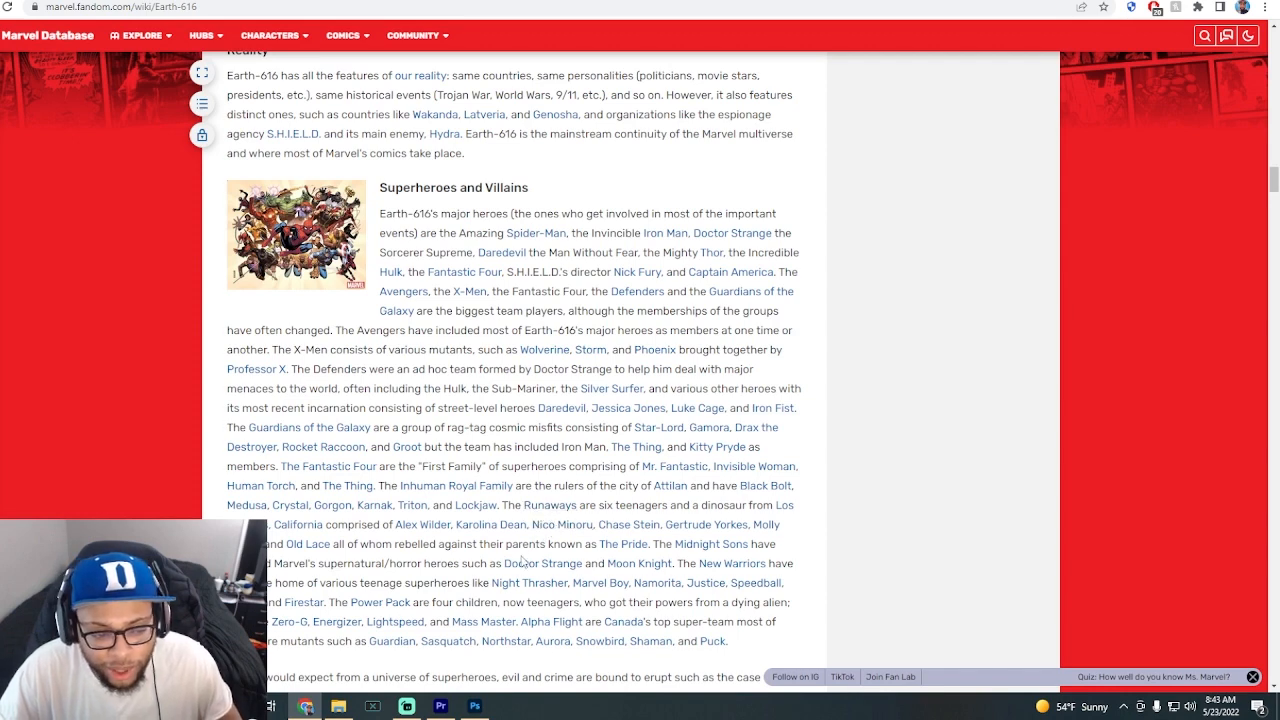
mouse_move(636, 564)
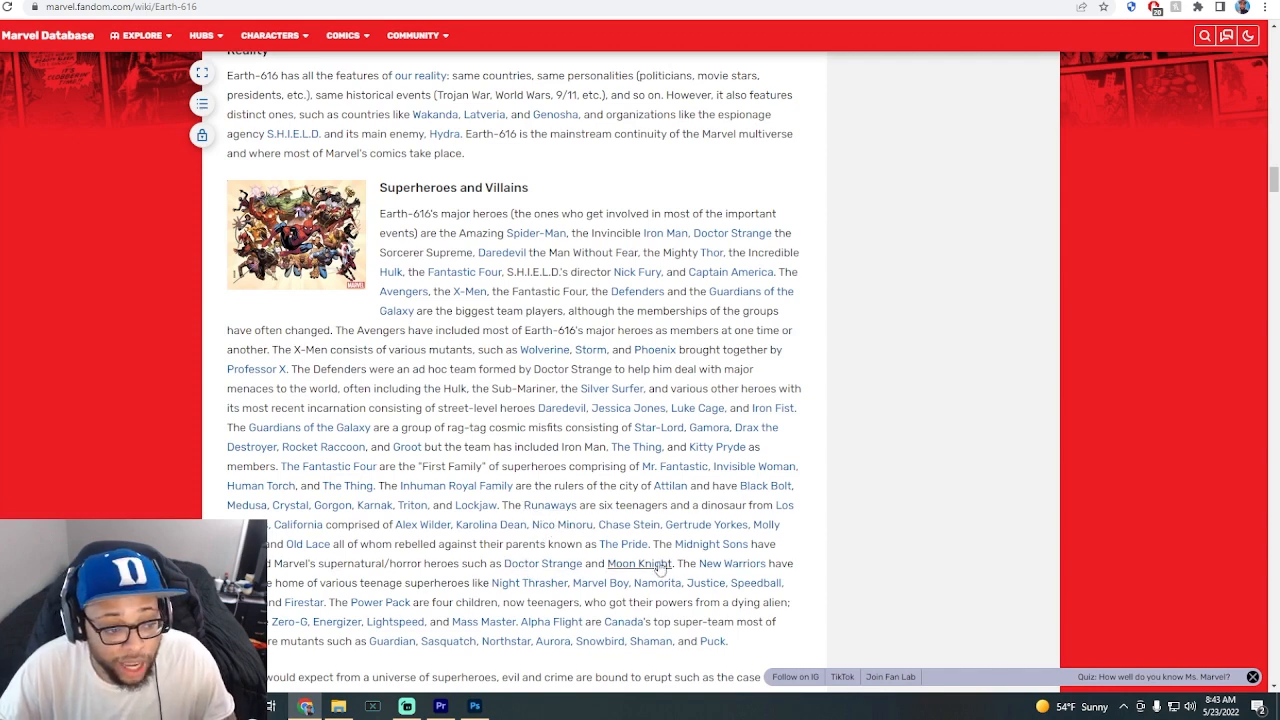
scroll("down", 3)
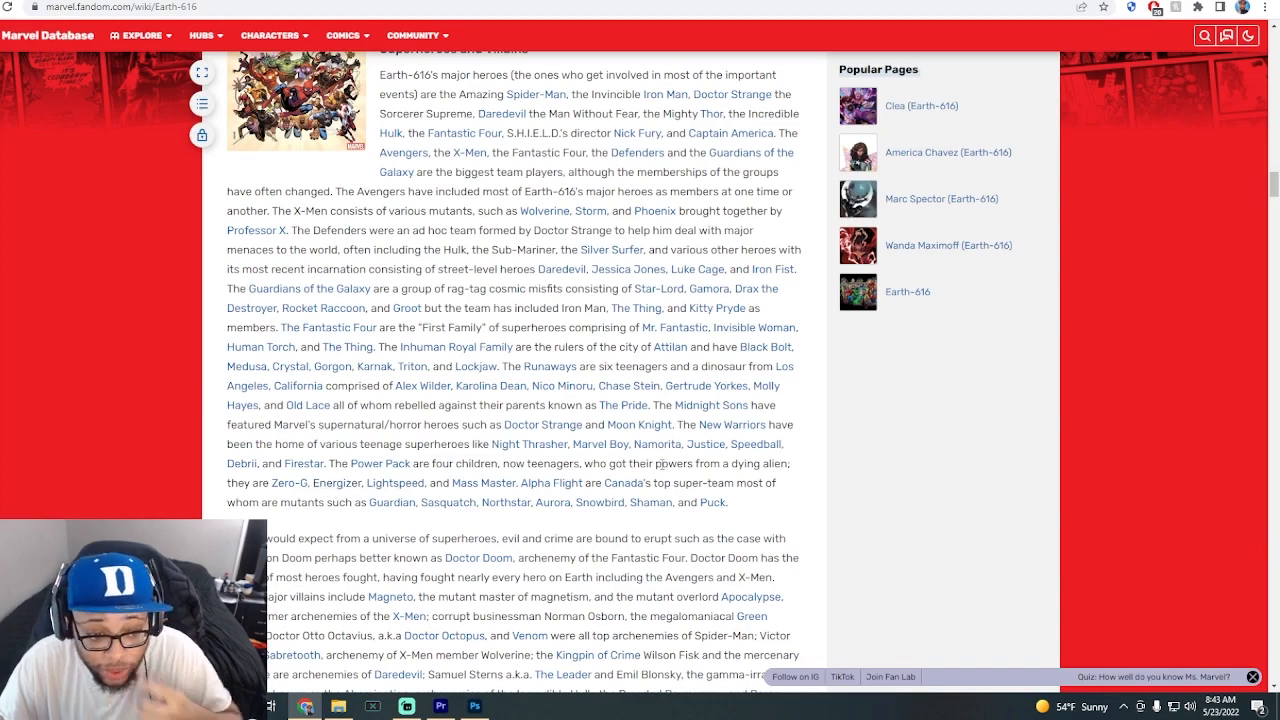
scroll("down", 3)
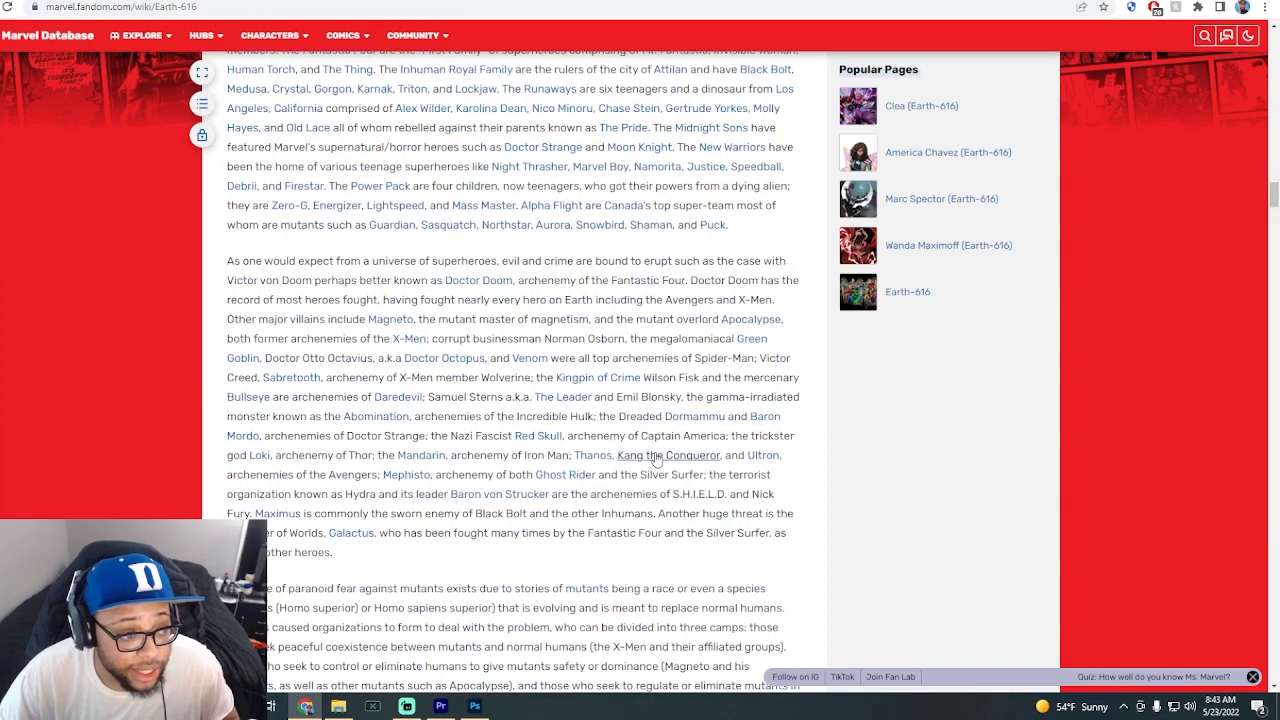
mouse_move(490, 384)
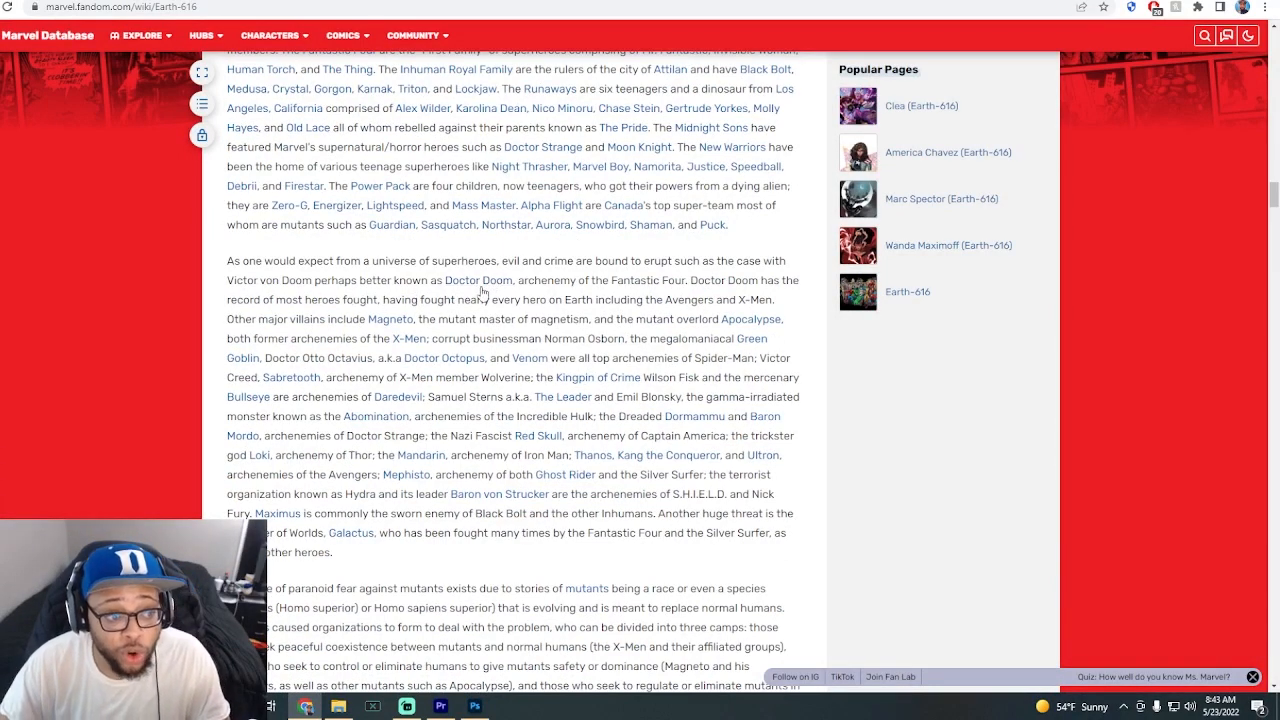
mouse_move(478, 280)
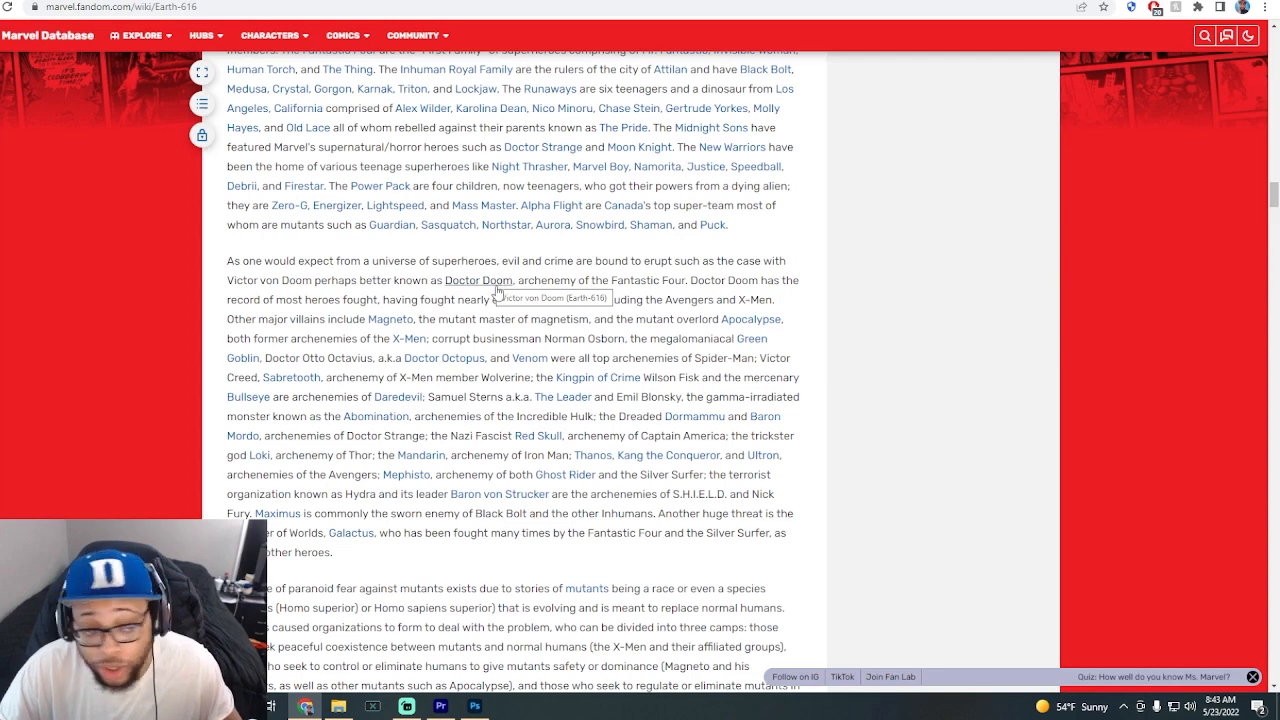
mouse_move(748, 320)
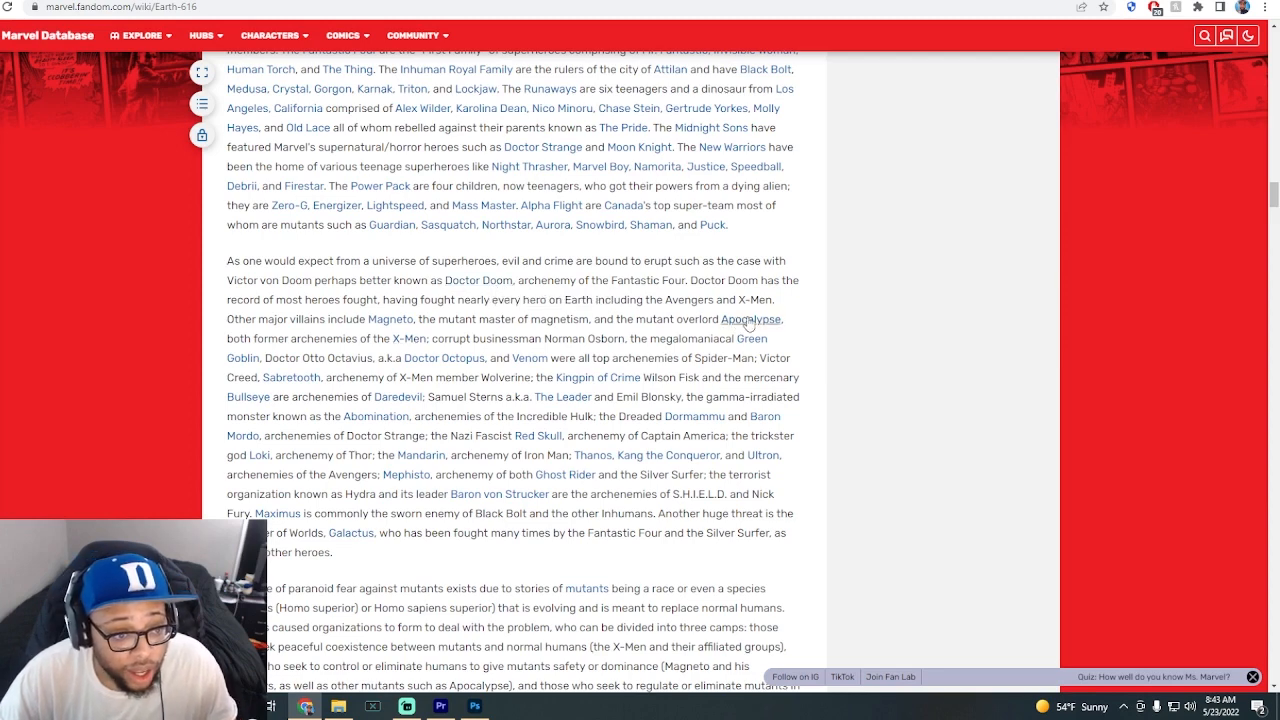
mouse_move(408, 364)
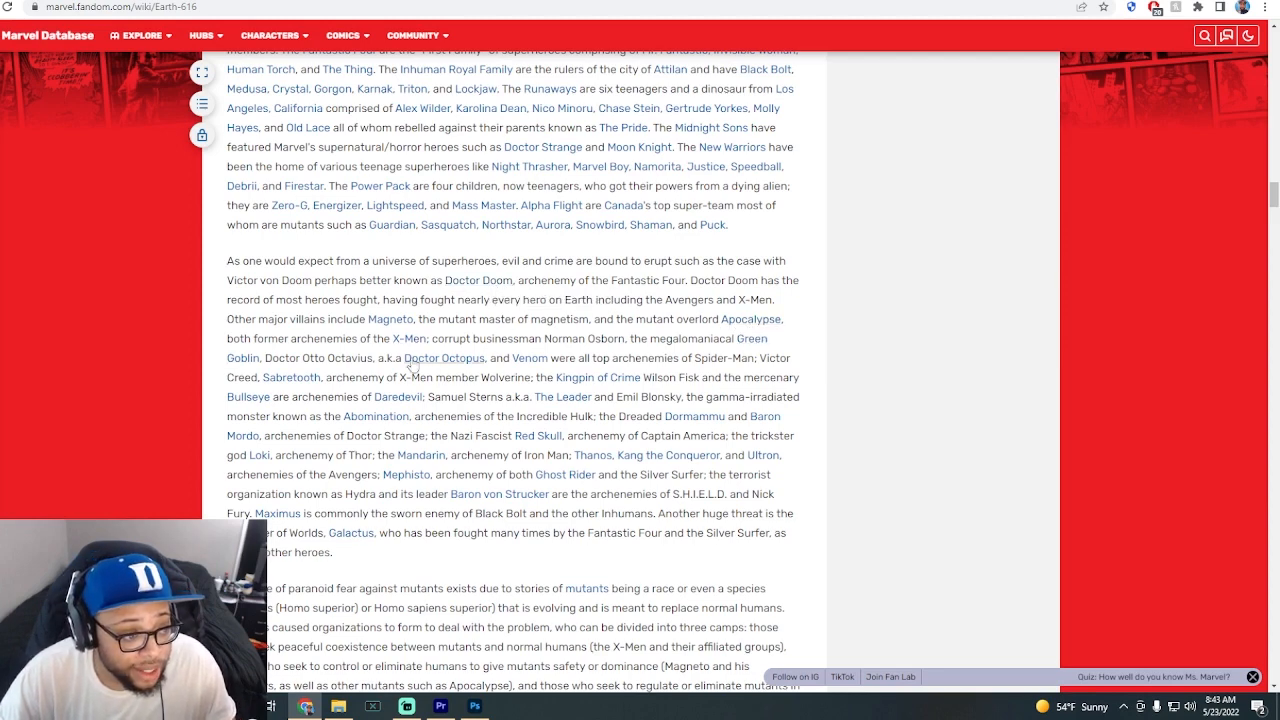
mouse_move(590, 410)
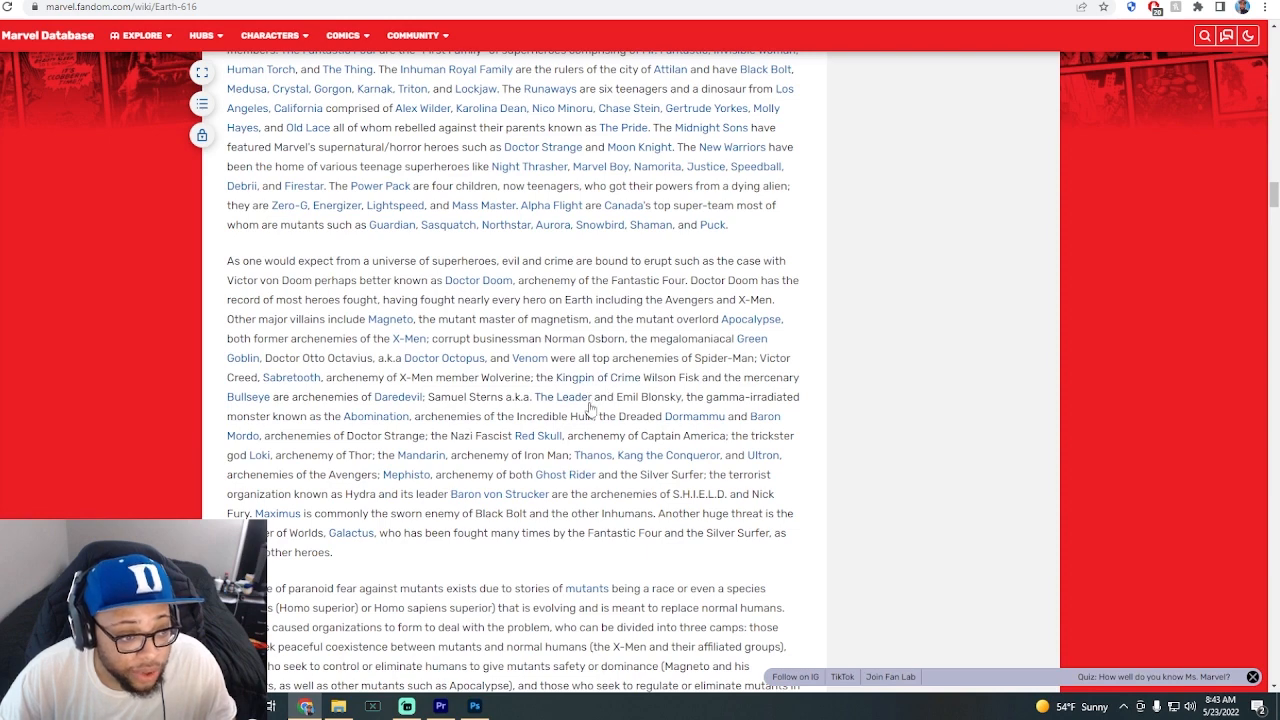
mouse_move(364, 430)
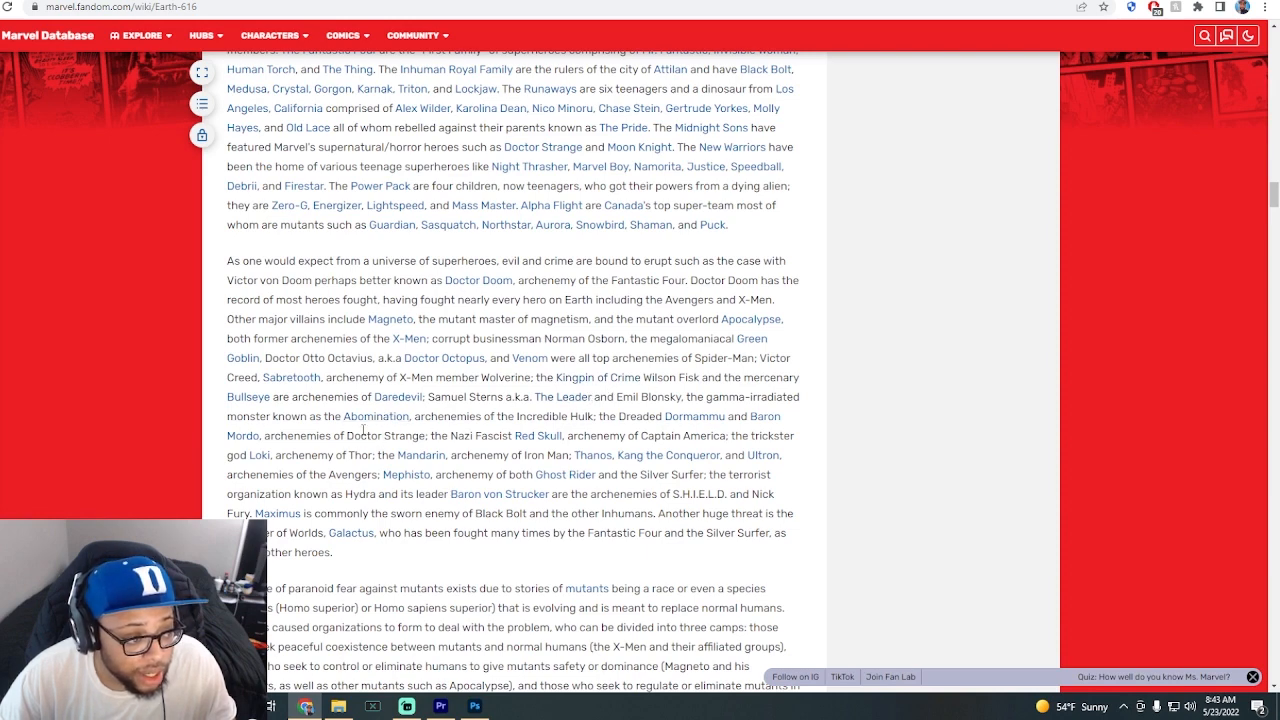
mouse_move(736, 434)
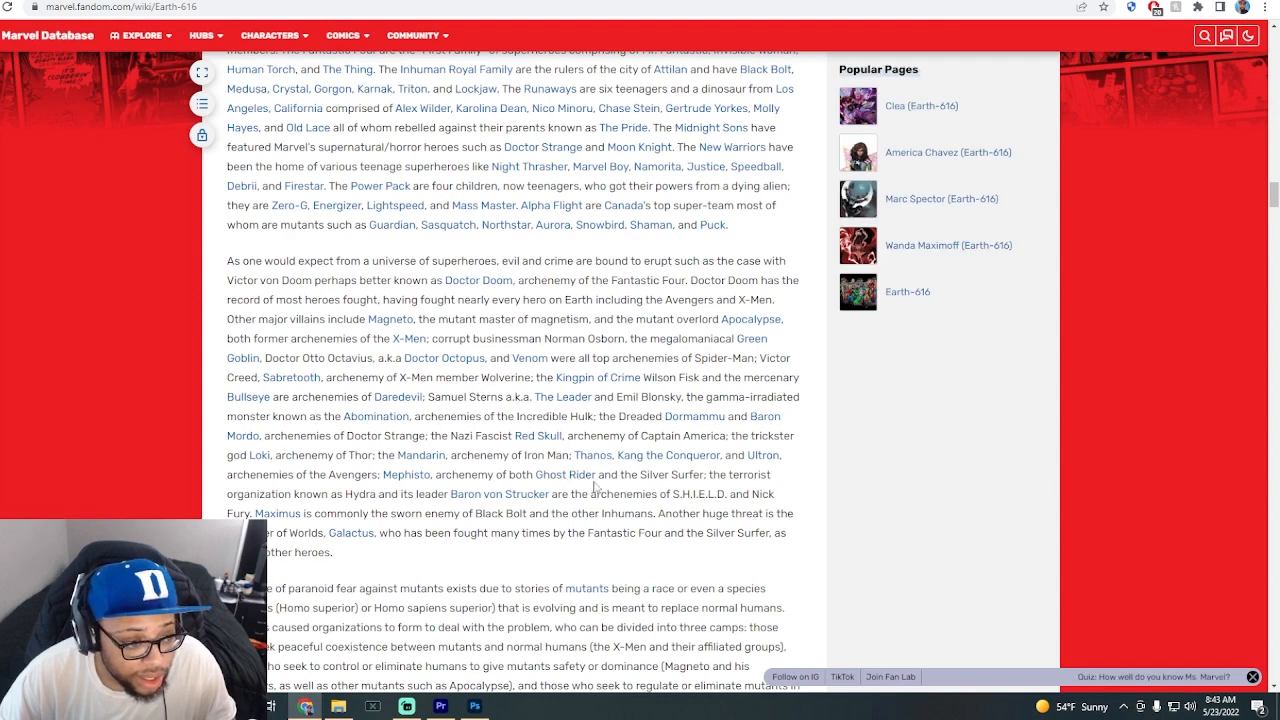
mouse_move(534, 480)
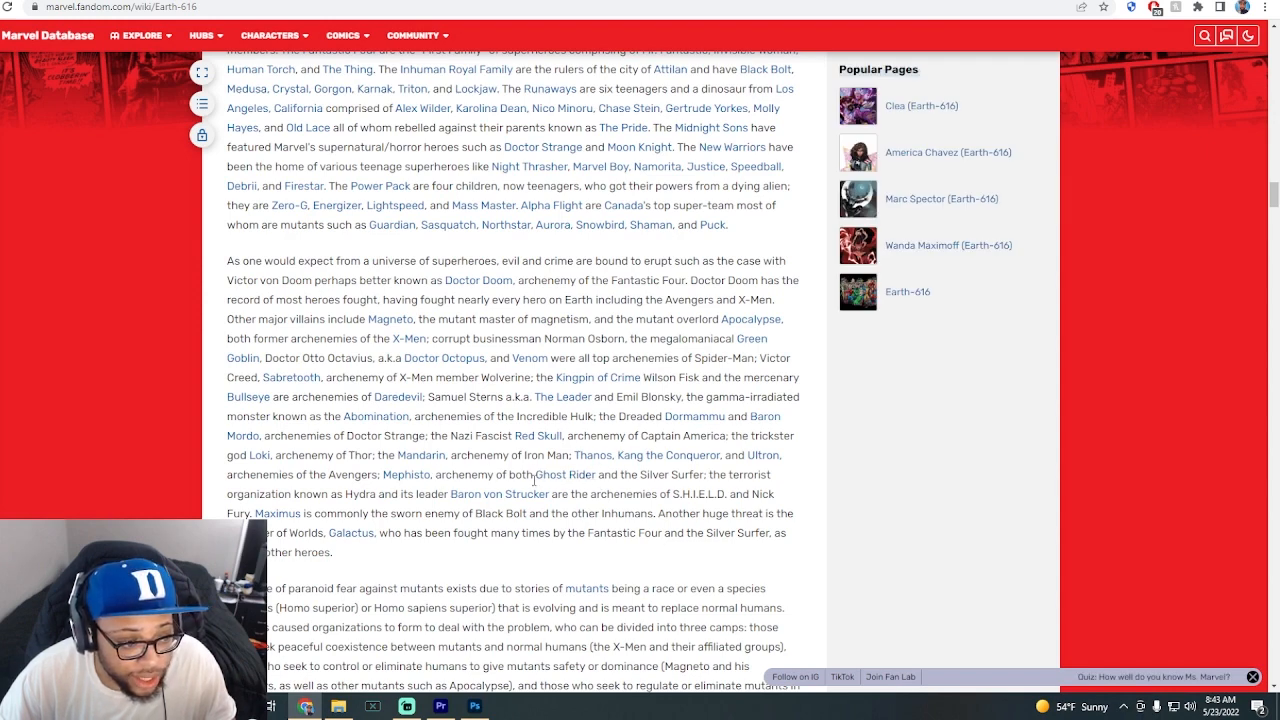
mouse_move(540, 480)
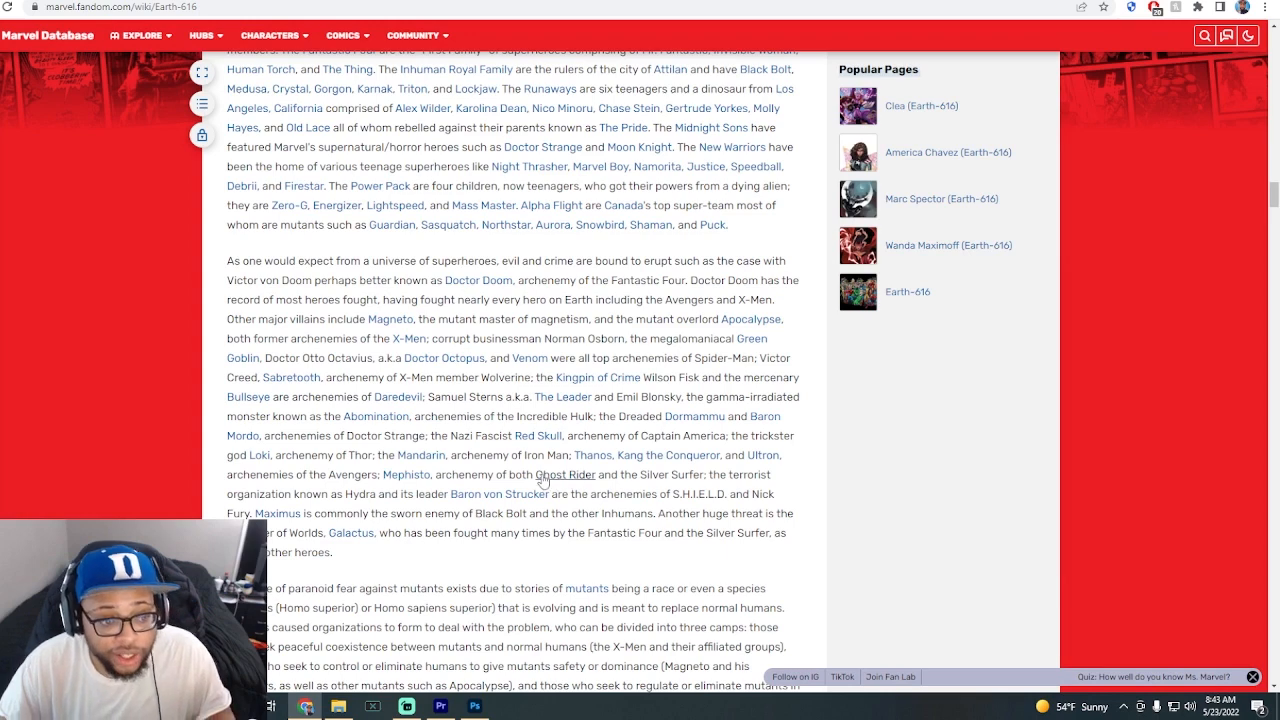
mouse_move(590, 480)
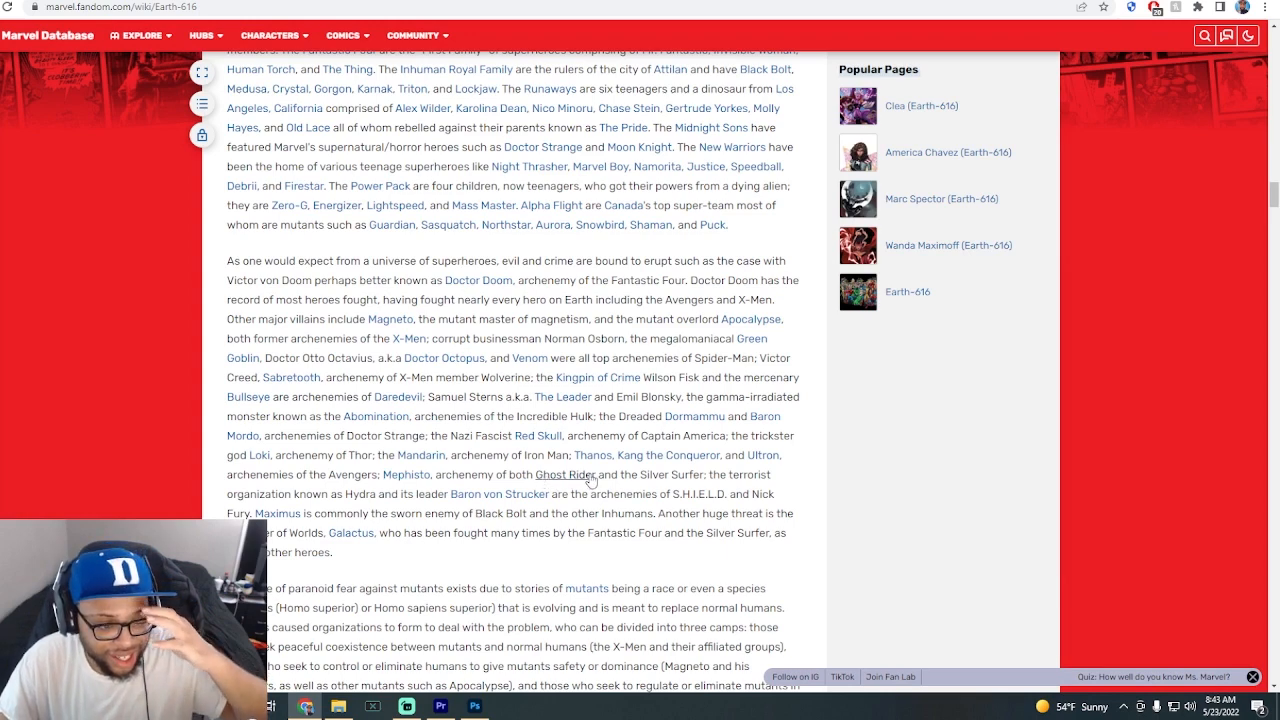
mouse_move(708, 378)
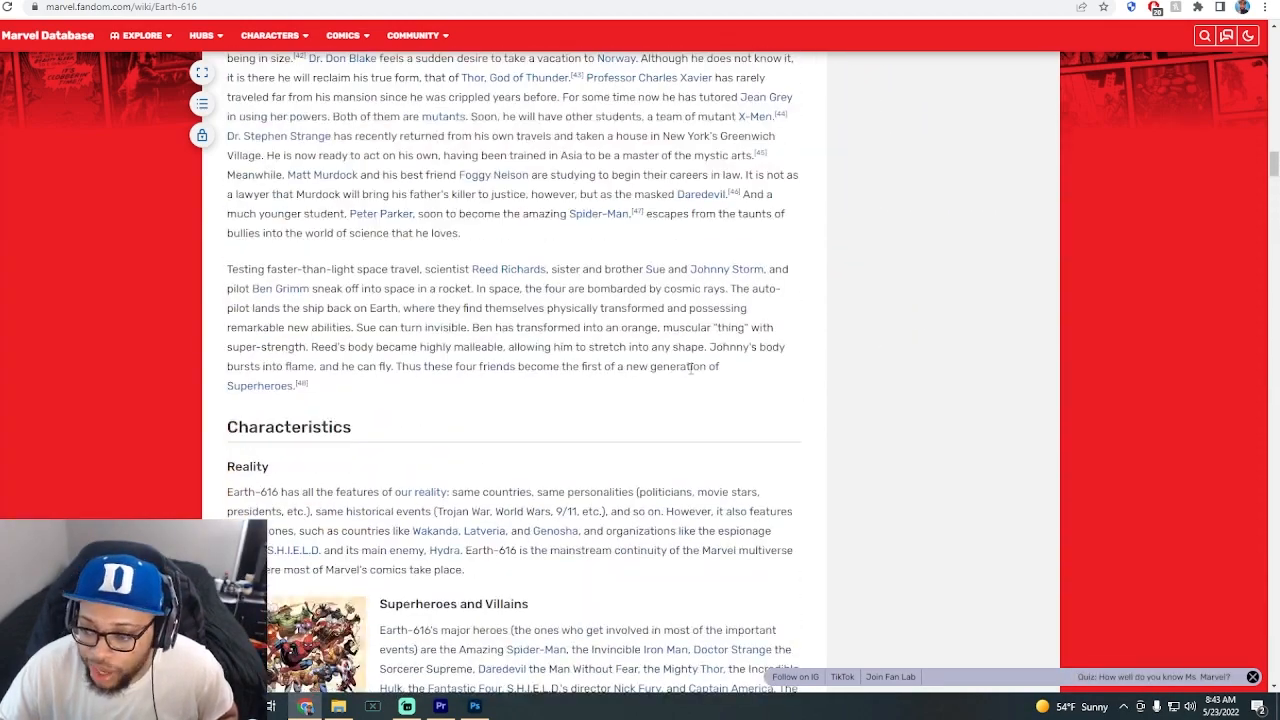
Scroll up through the Earth-616 history section before returning to the Epicstream tab.
scroll("up", 3)
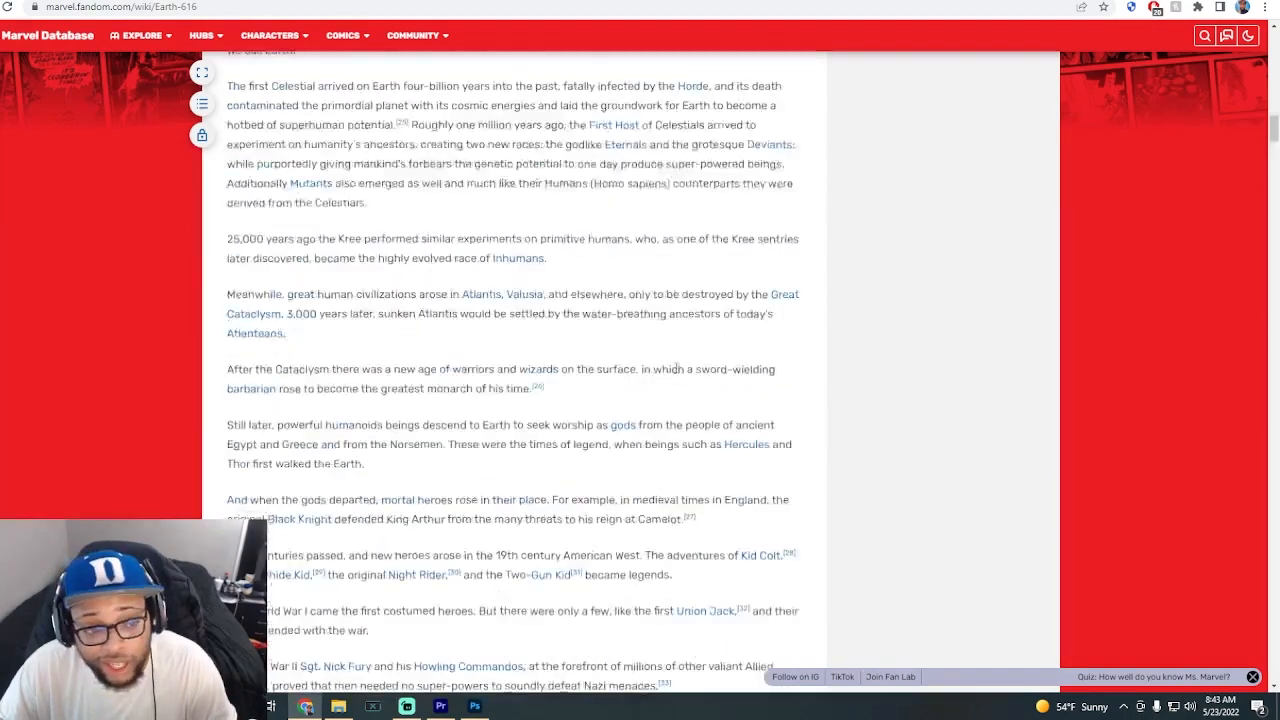
scroll("up", 3)
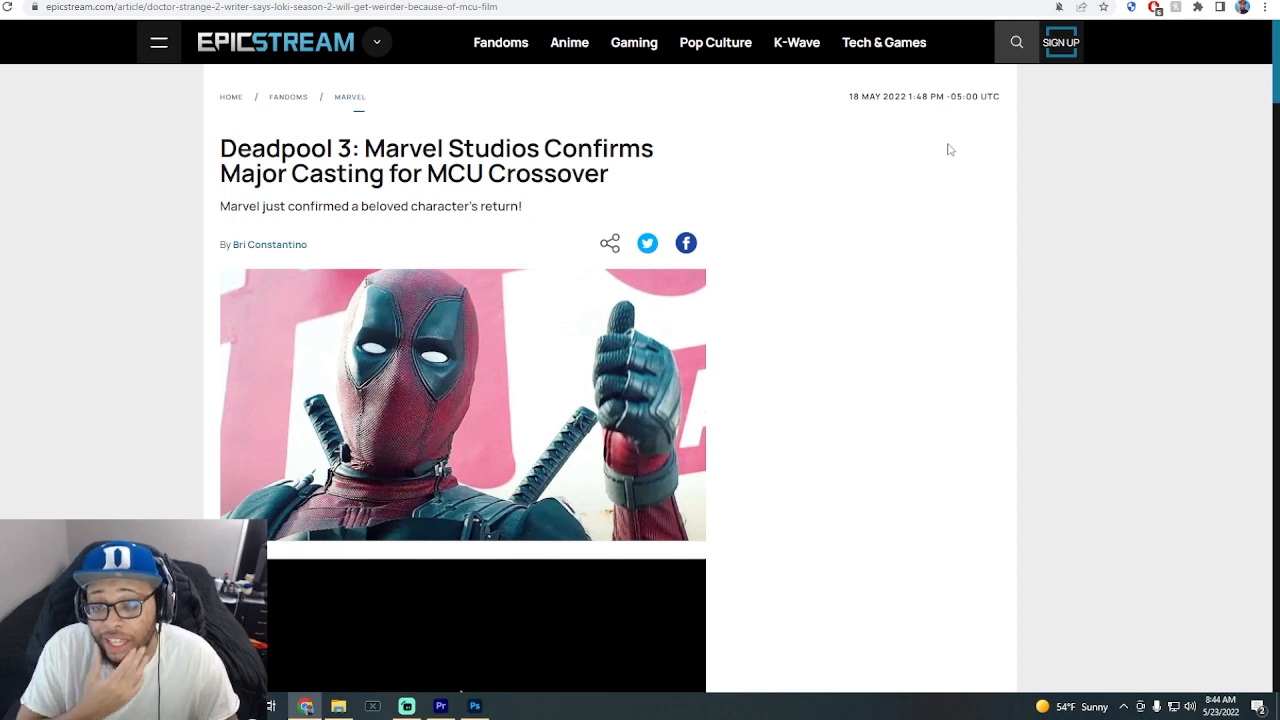
Scroll past the first Deadpool image to the paragraph about fans growing impatient.
scroll("down", 3)
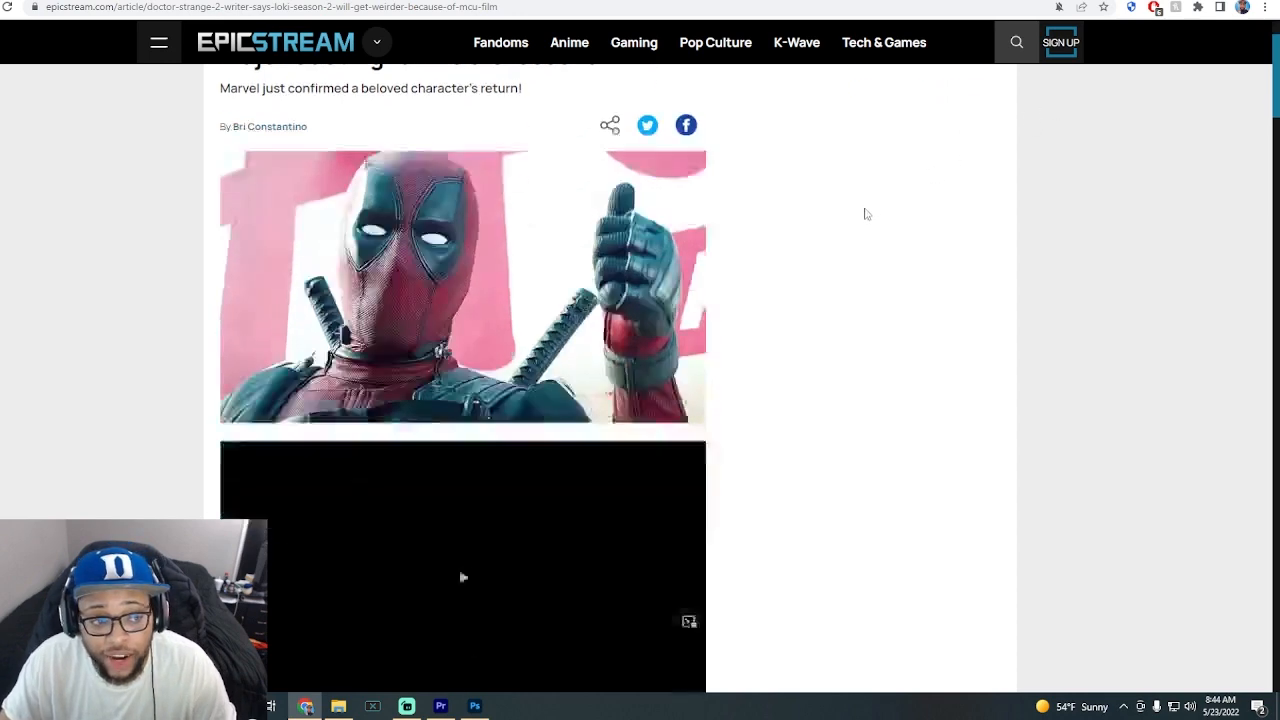
scroll("down", 3)
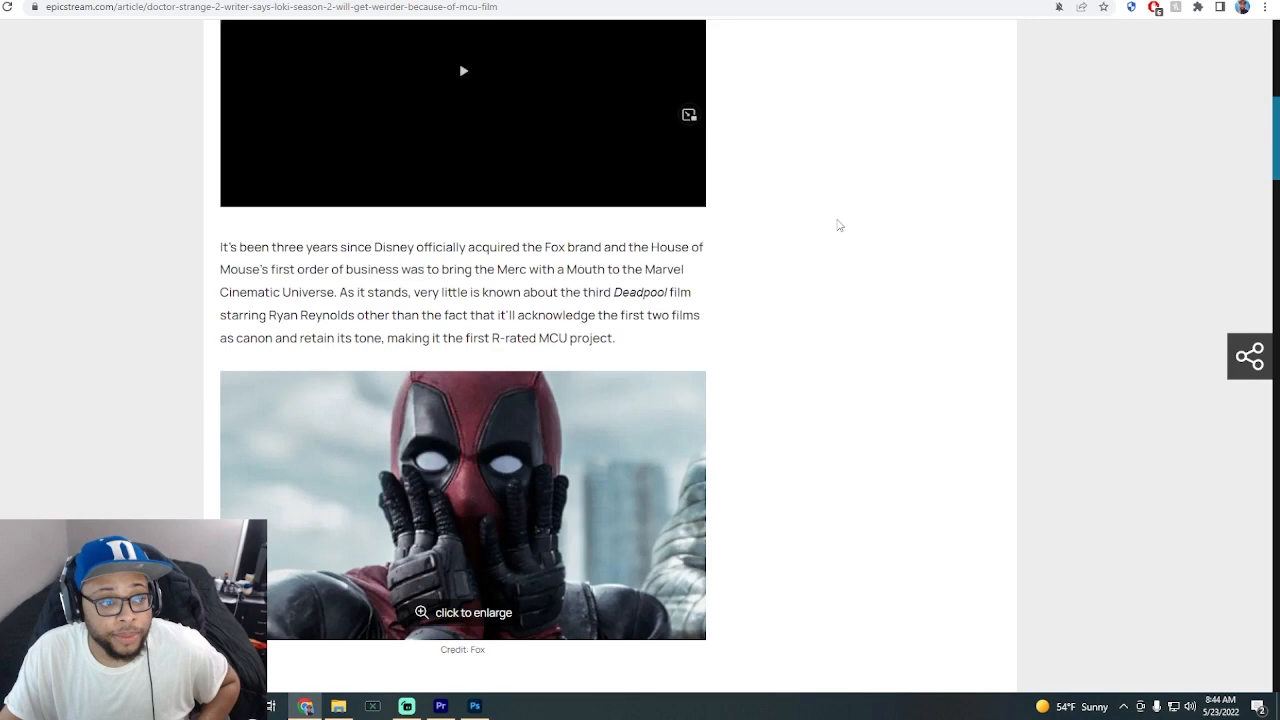
mouse_move(596, 244)
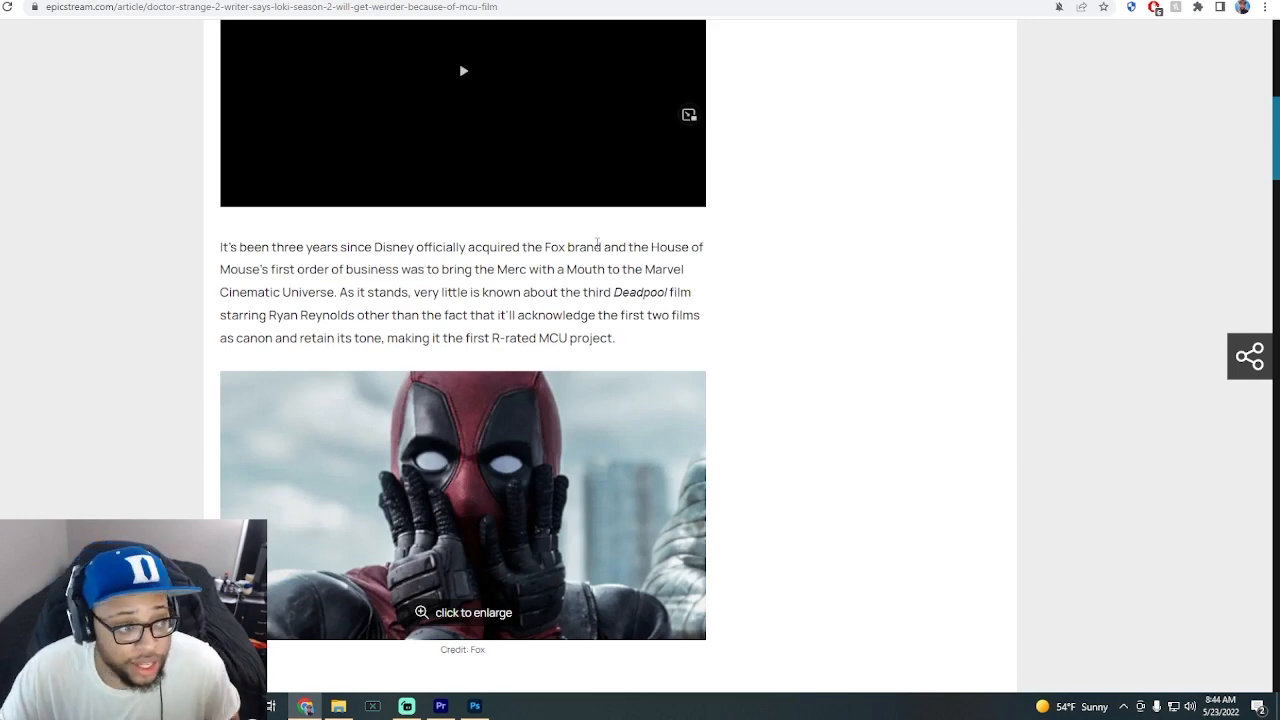
scroll("up", 3)
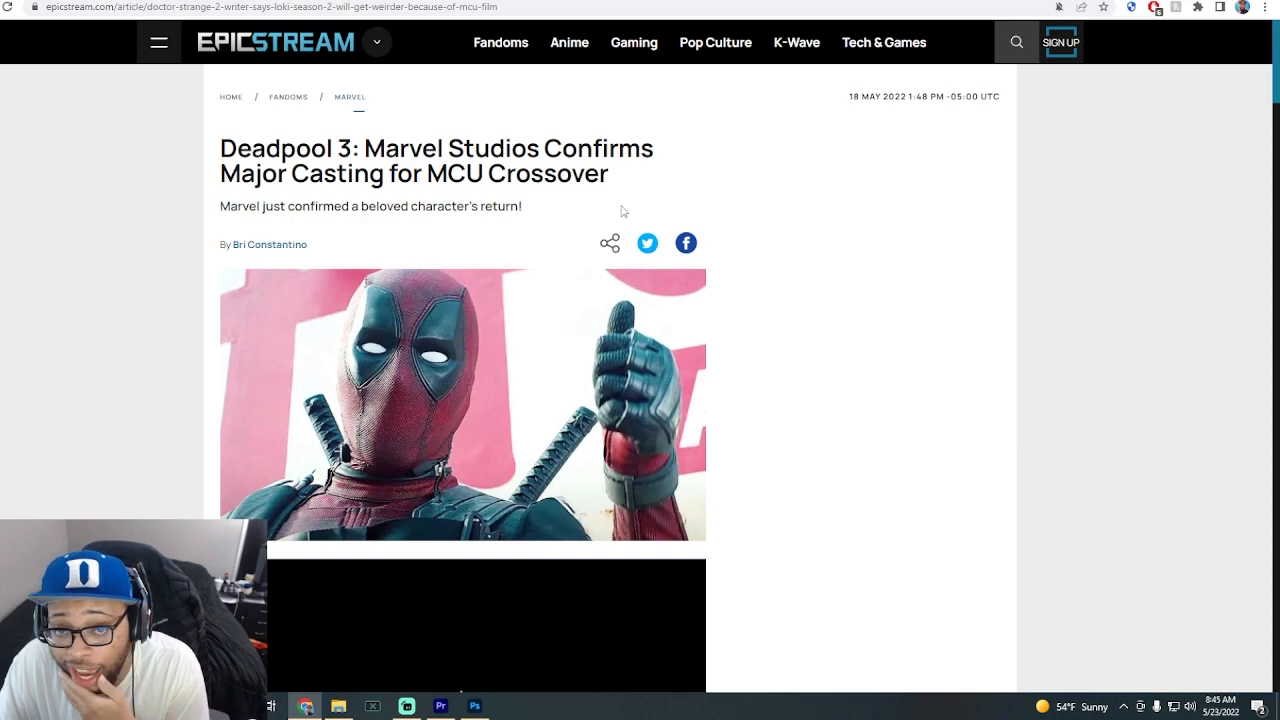
scroll("down", 3)
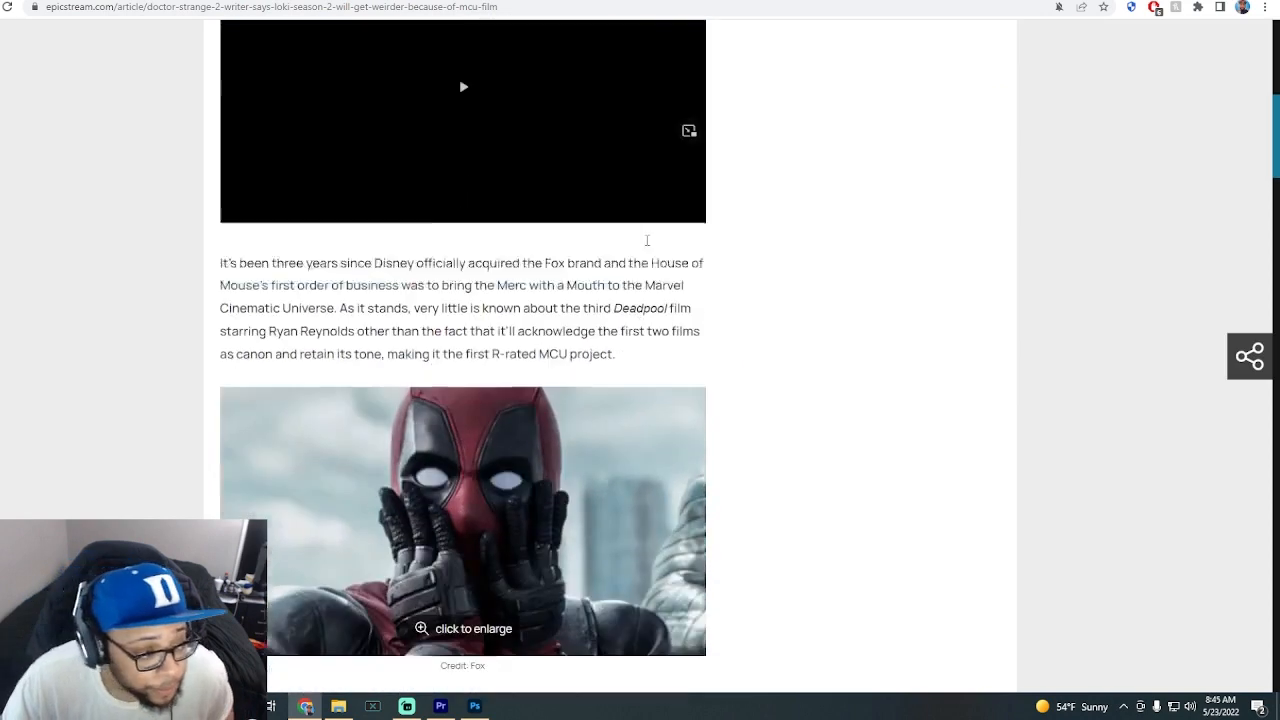
scroll("down", 3)
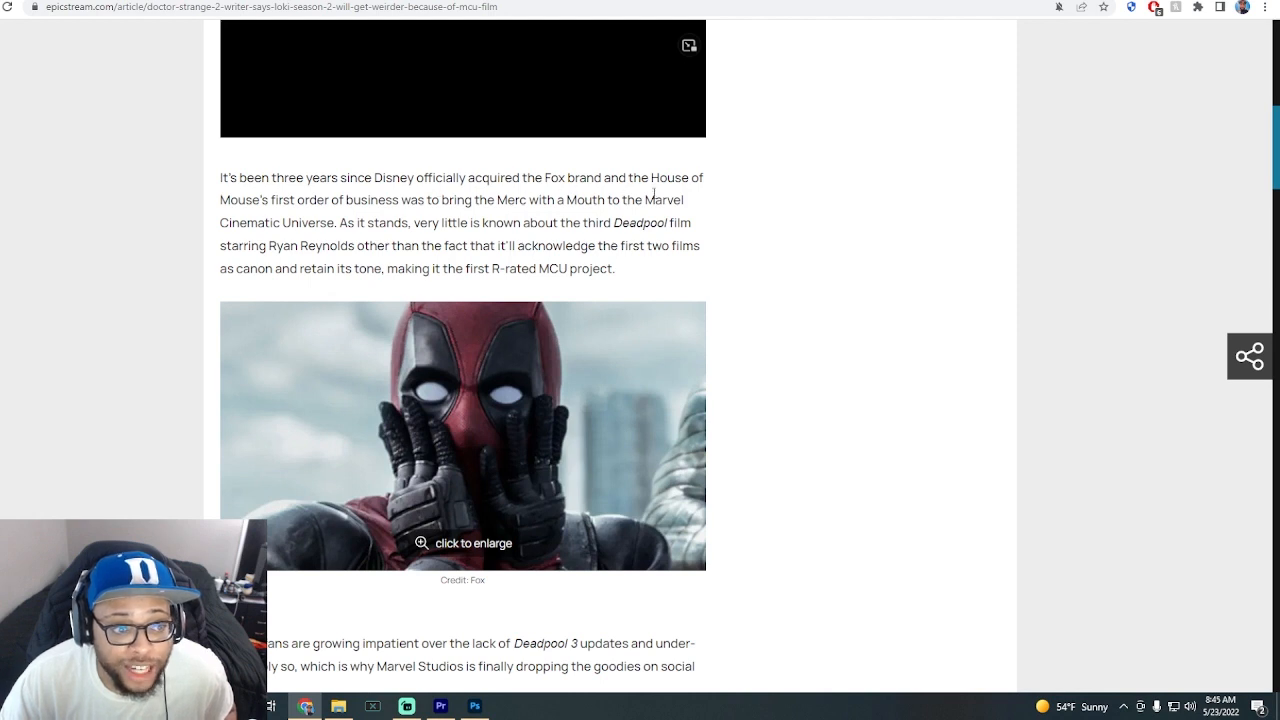
mouse_move(336, 214)
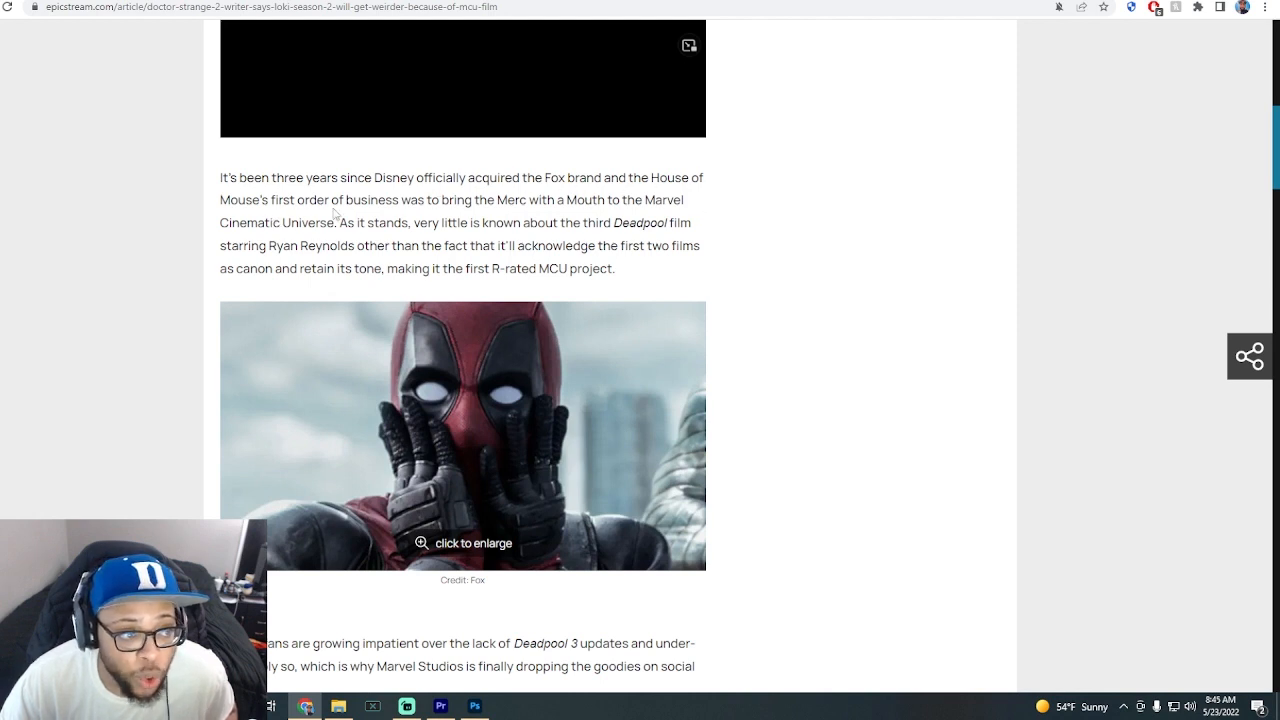
mouse_move(546, 216)
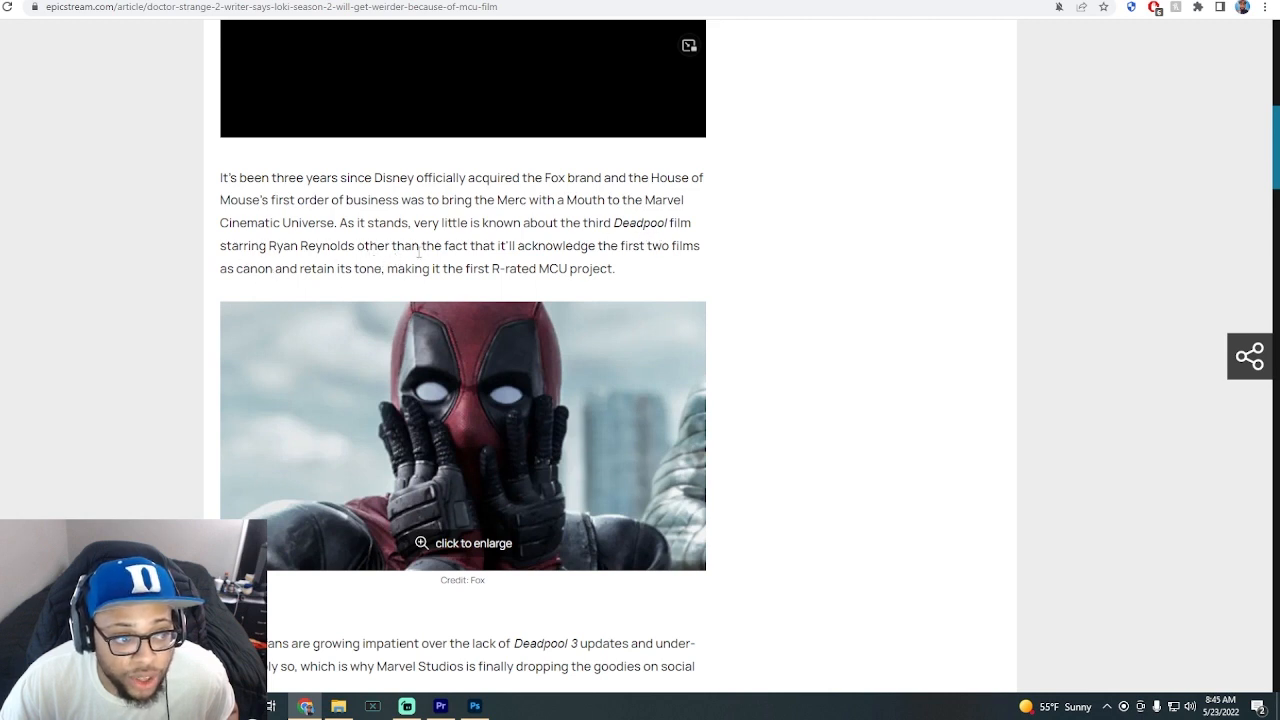
mouse_move(640, 252)
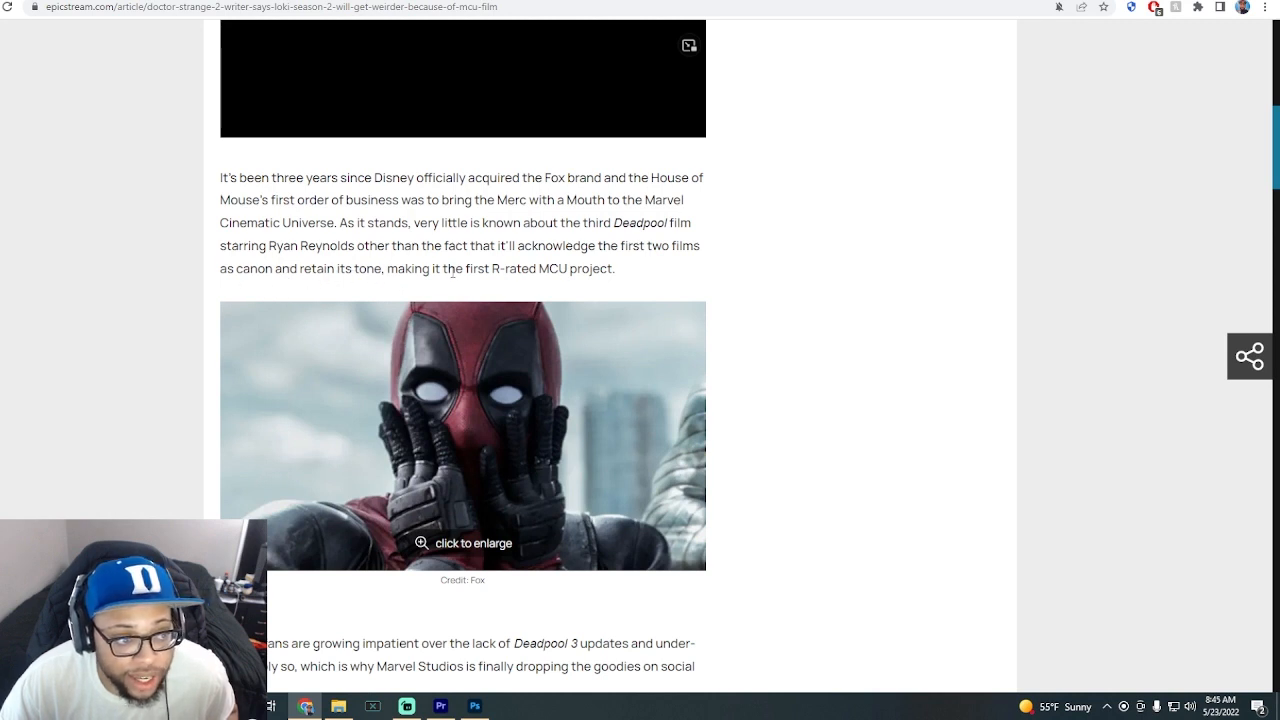
mouse_move(624, 280)
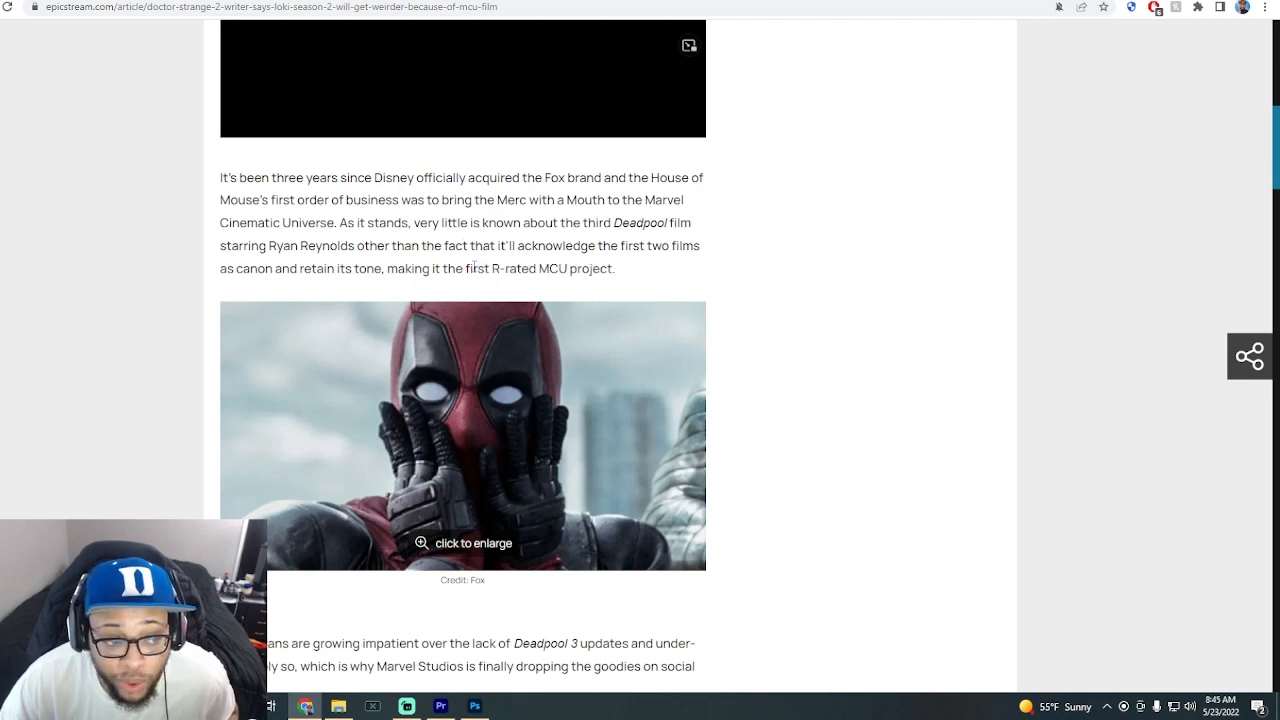
scroll("down", 3)
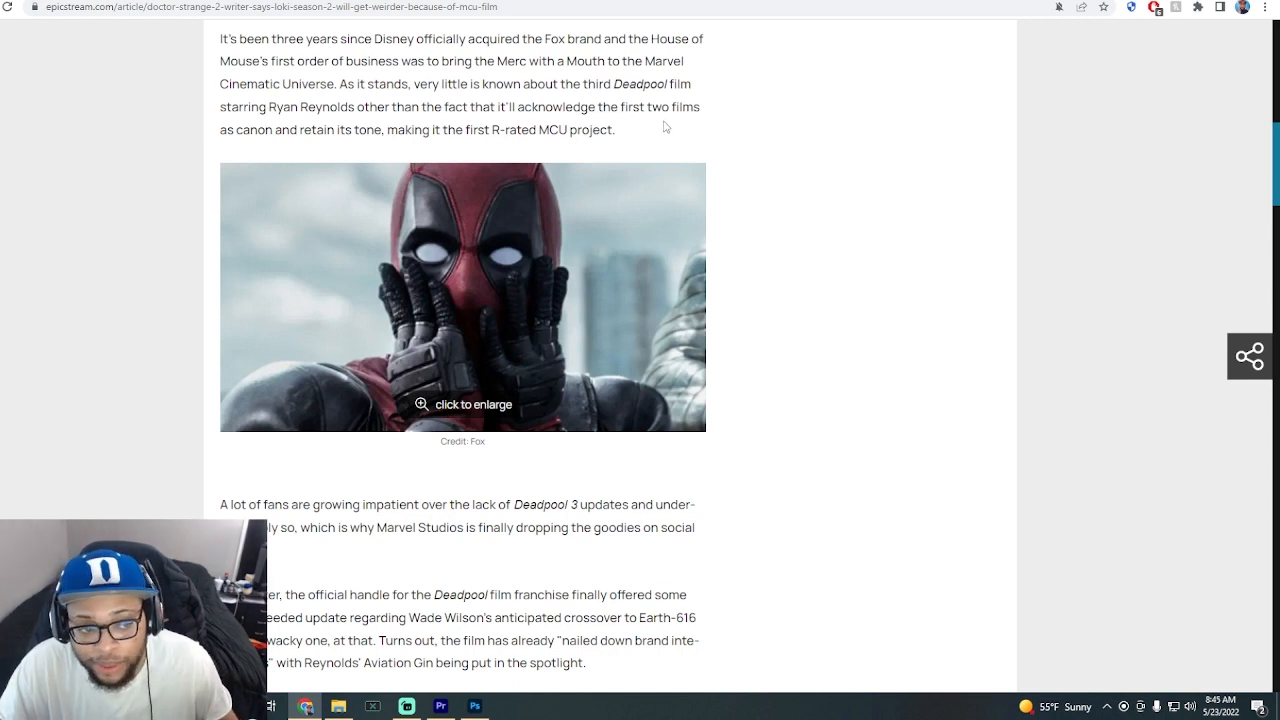
Scroll through the Twitter update and Rob Delaney paragraphs to the embedded Deadpool Movie tweet.
scroll("down", 3)
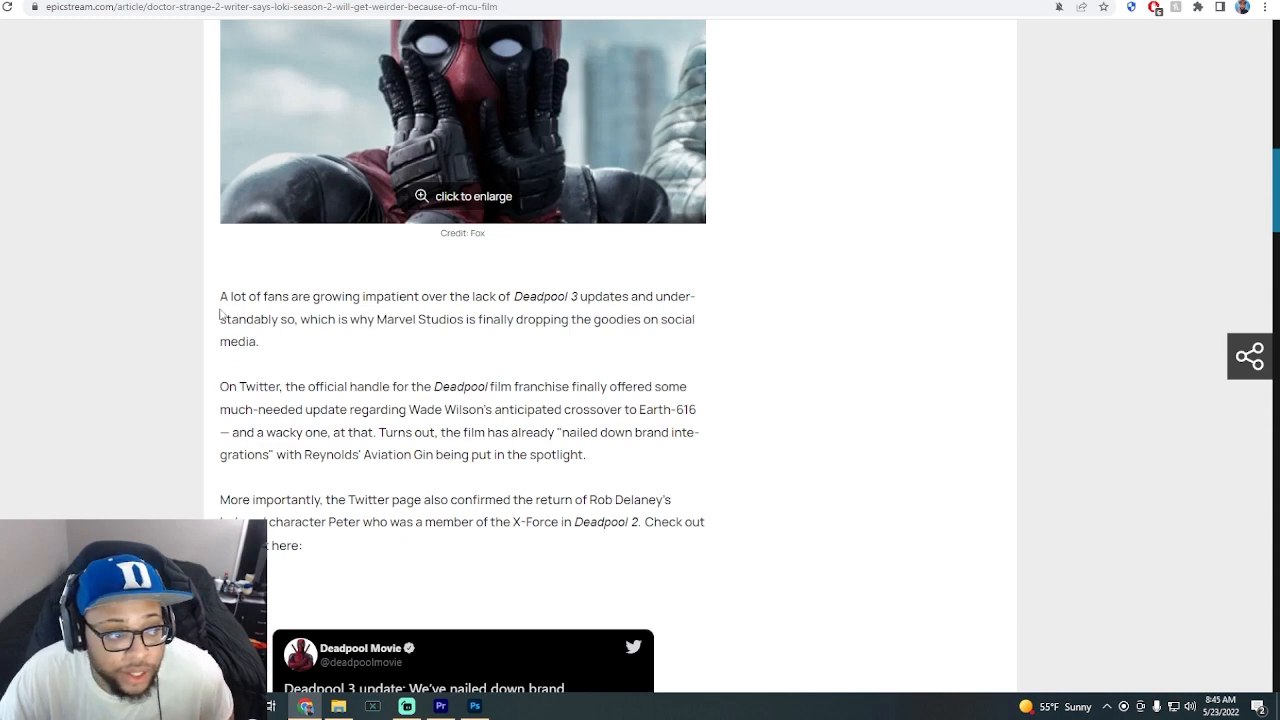
mouse_move(480, 316)
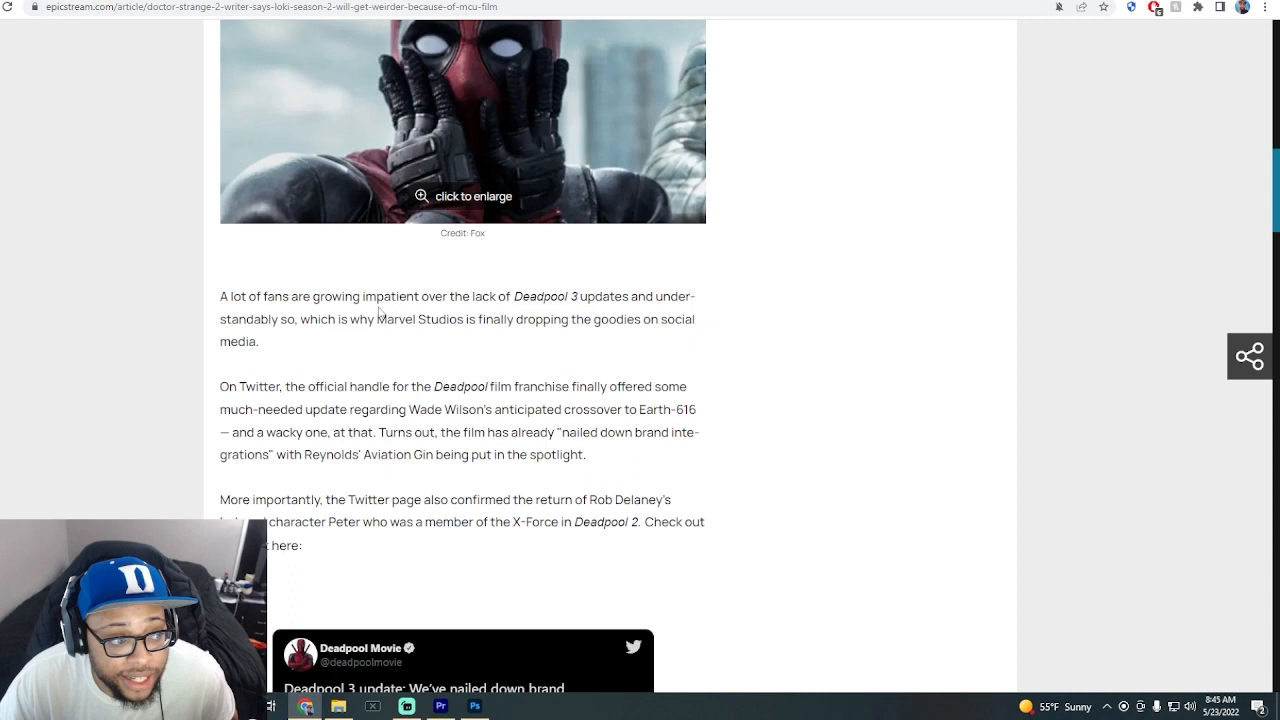
mouse_move(408, 336)
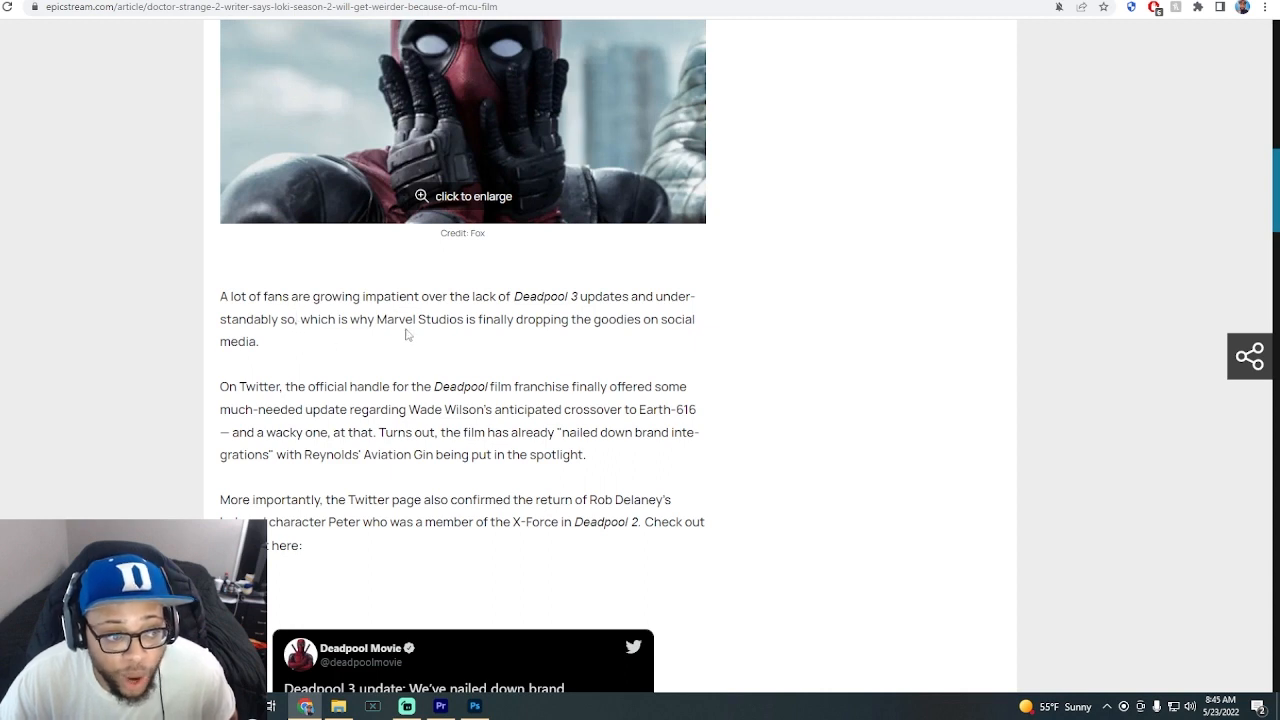
mouse_move(520, 336)
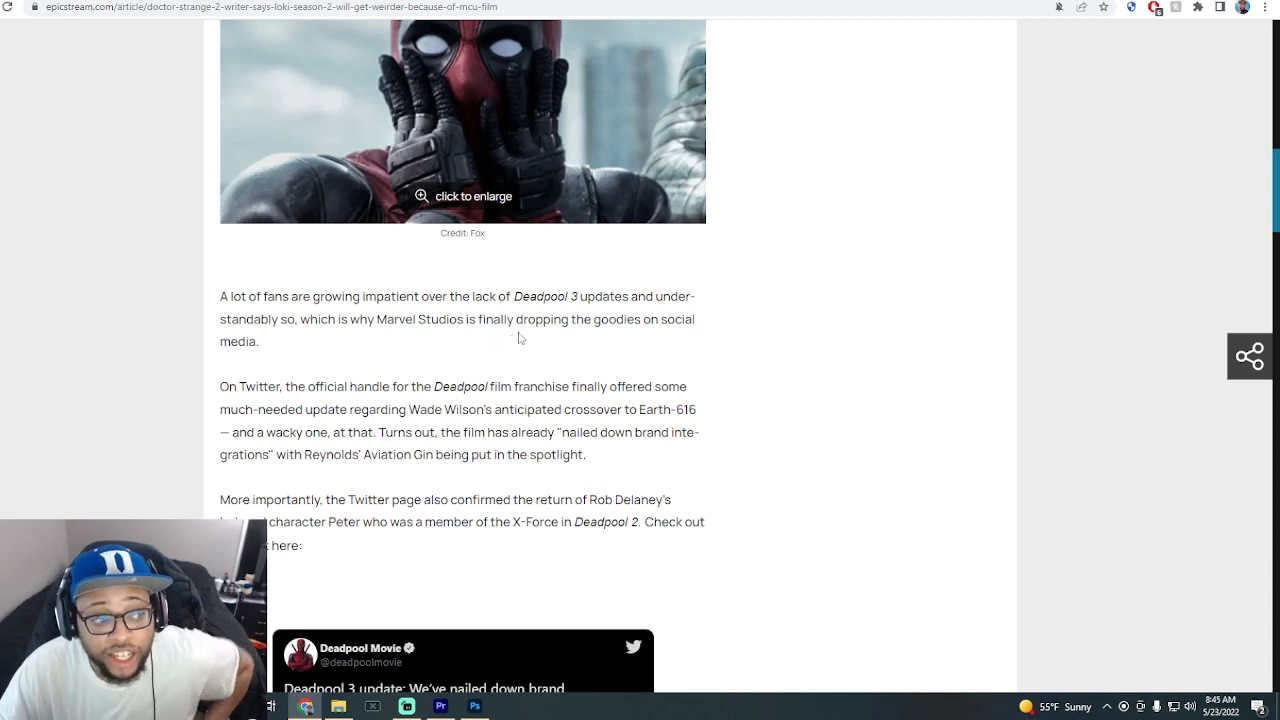
scroll("down", 3)
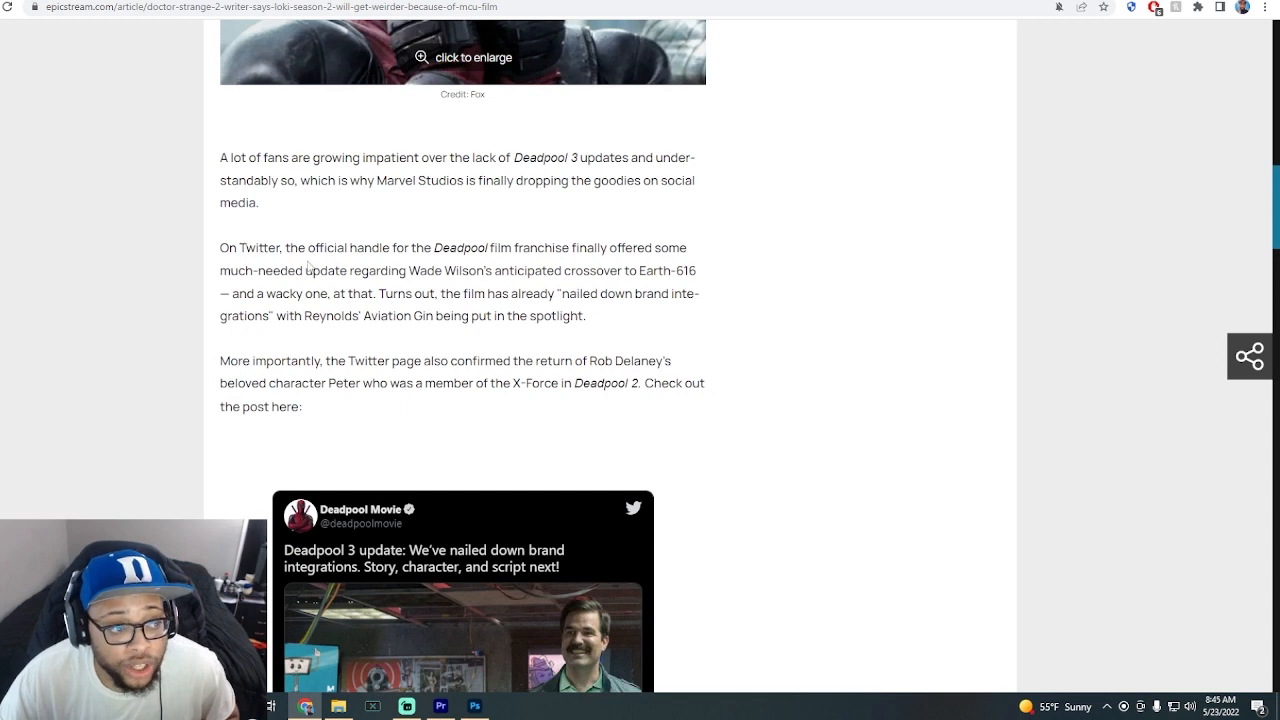
mouse_move(476, 264)
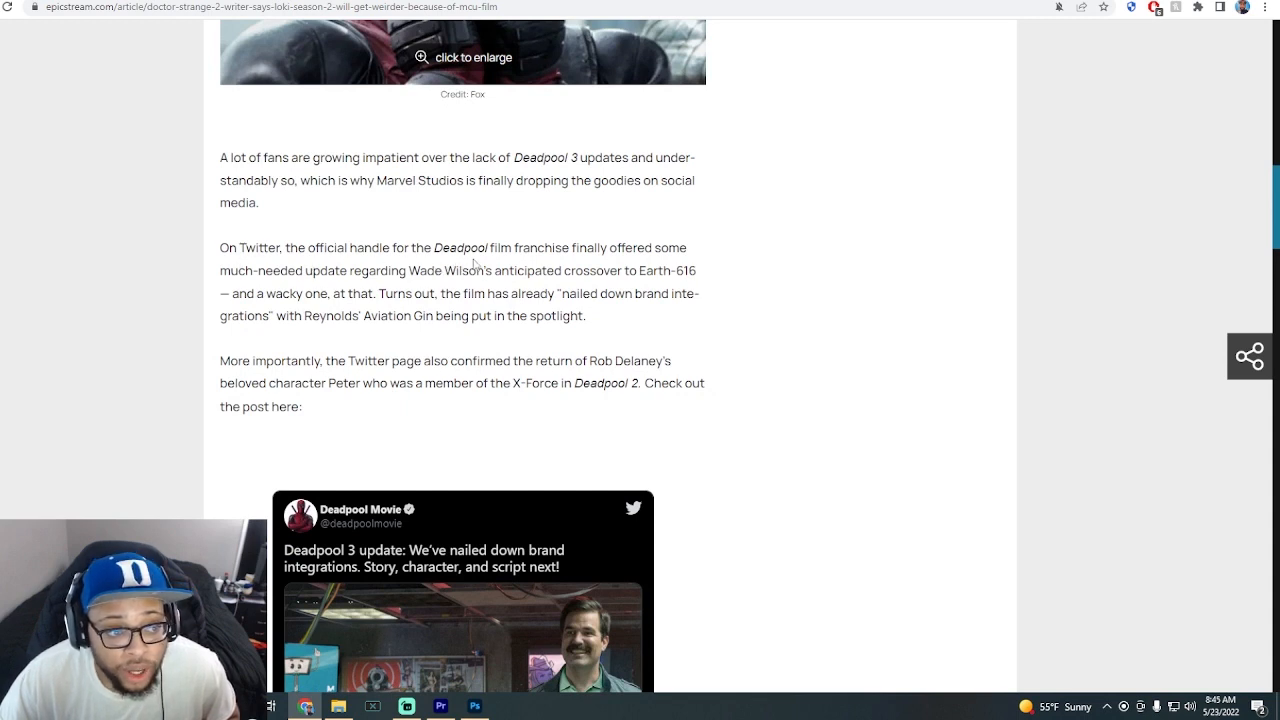
mouse_move(636, 256)
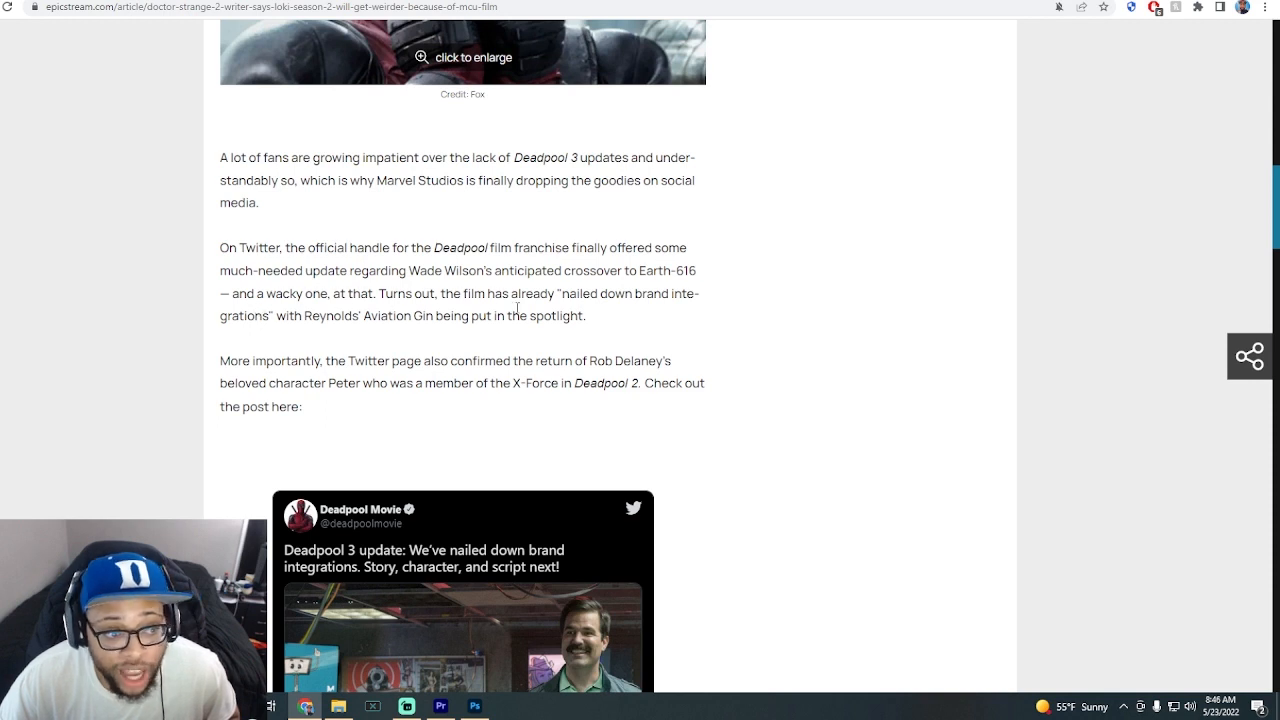
mouse_move(680, 320)
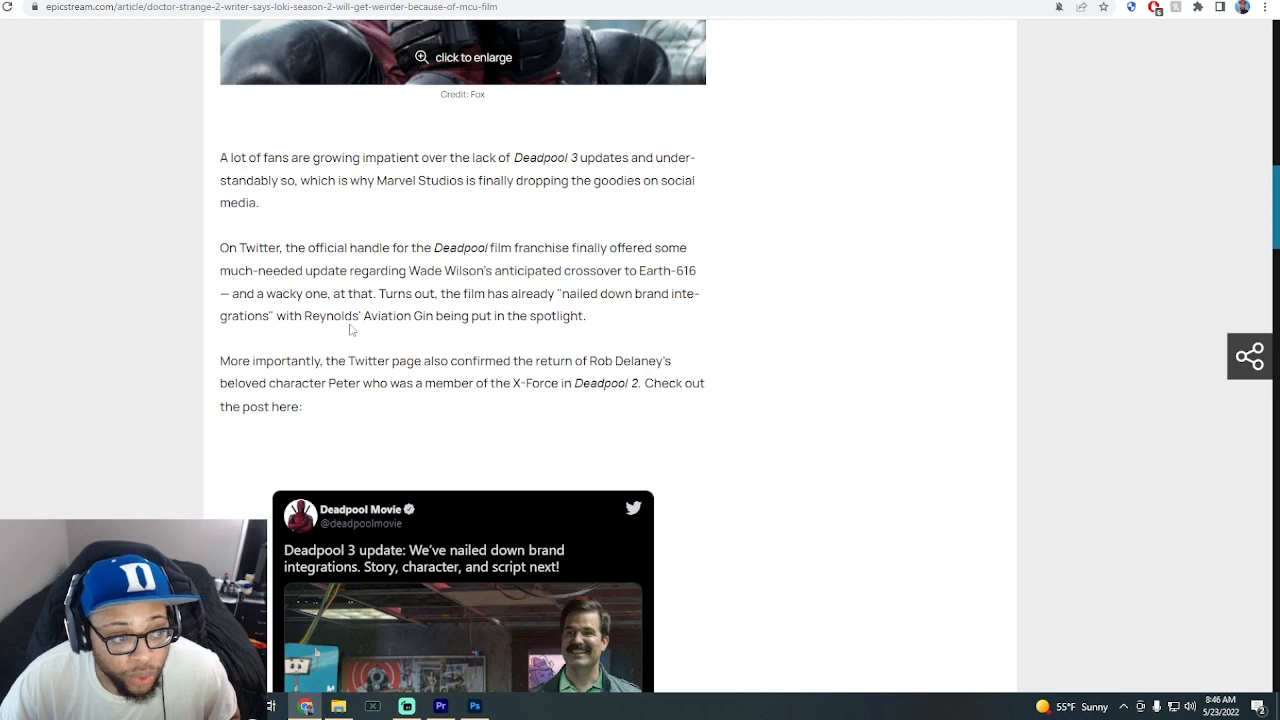
mouse_move(456, 336)
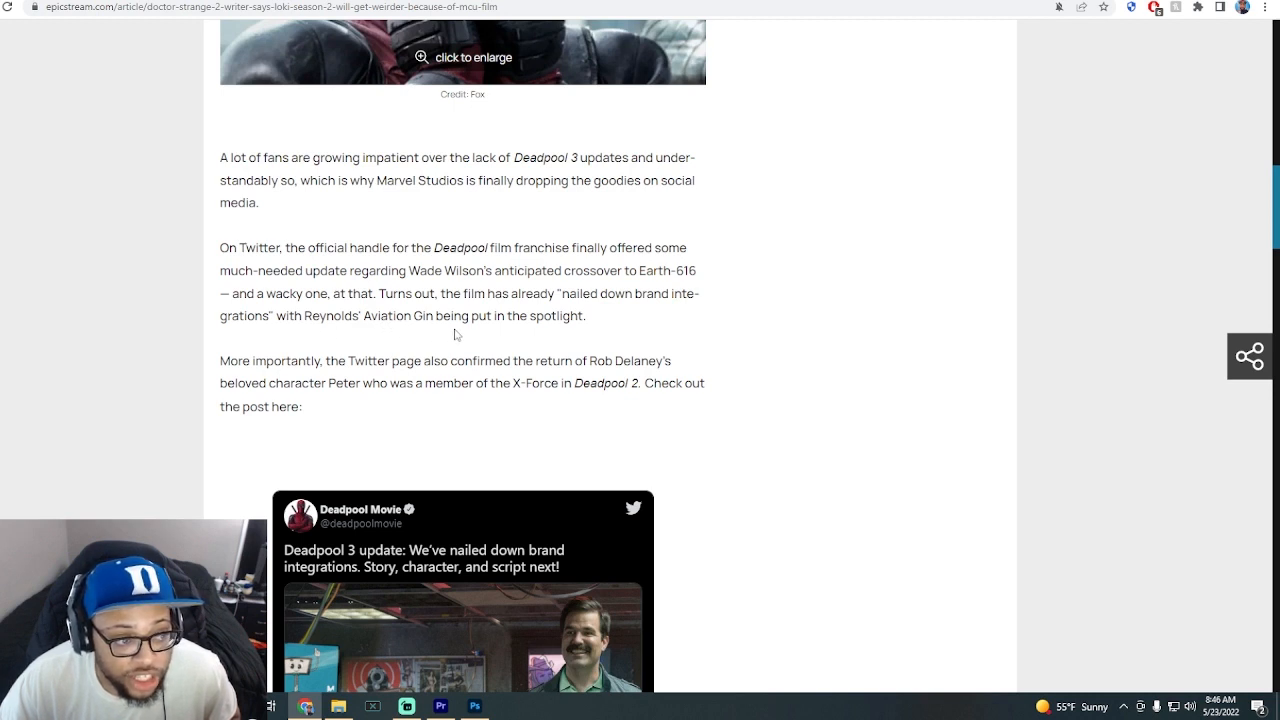
mouse_move(522, 332)
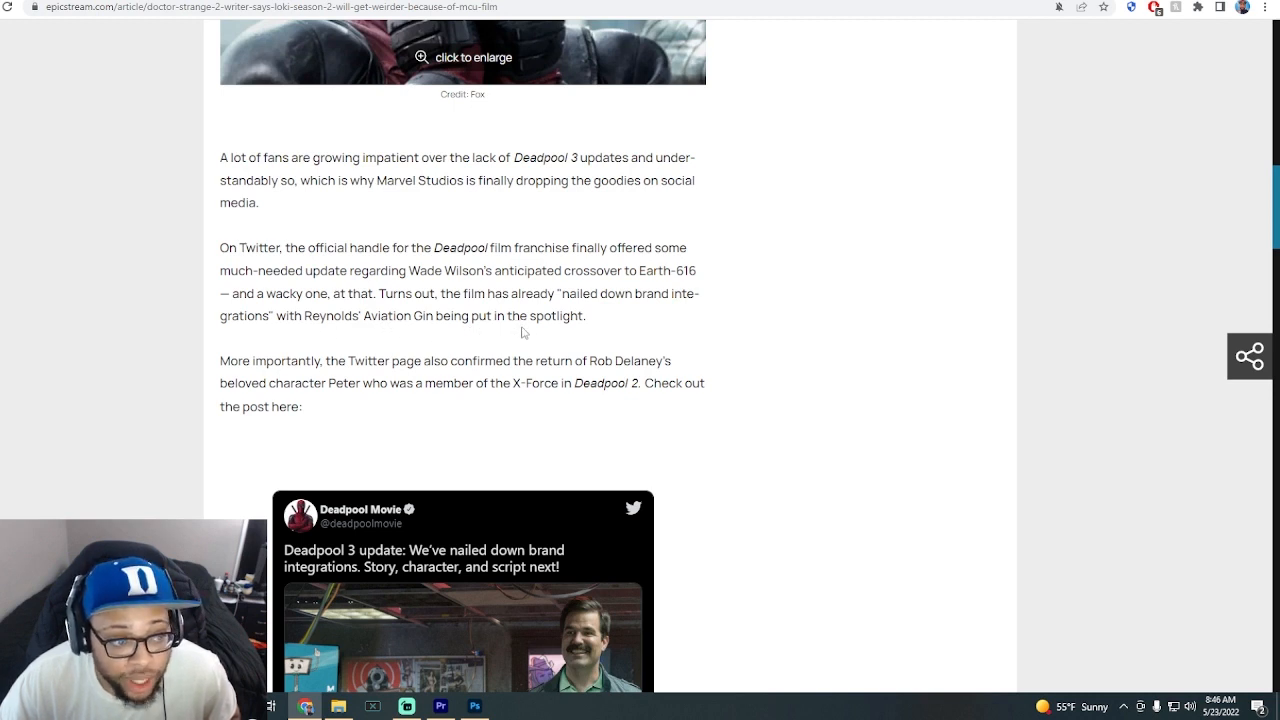
scroll("down", 3)
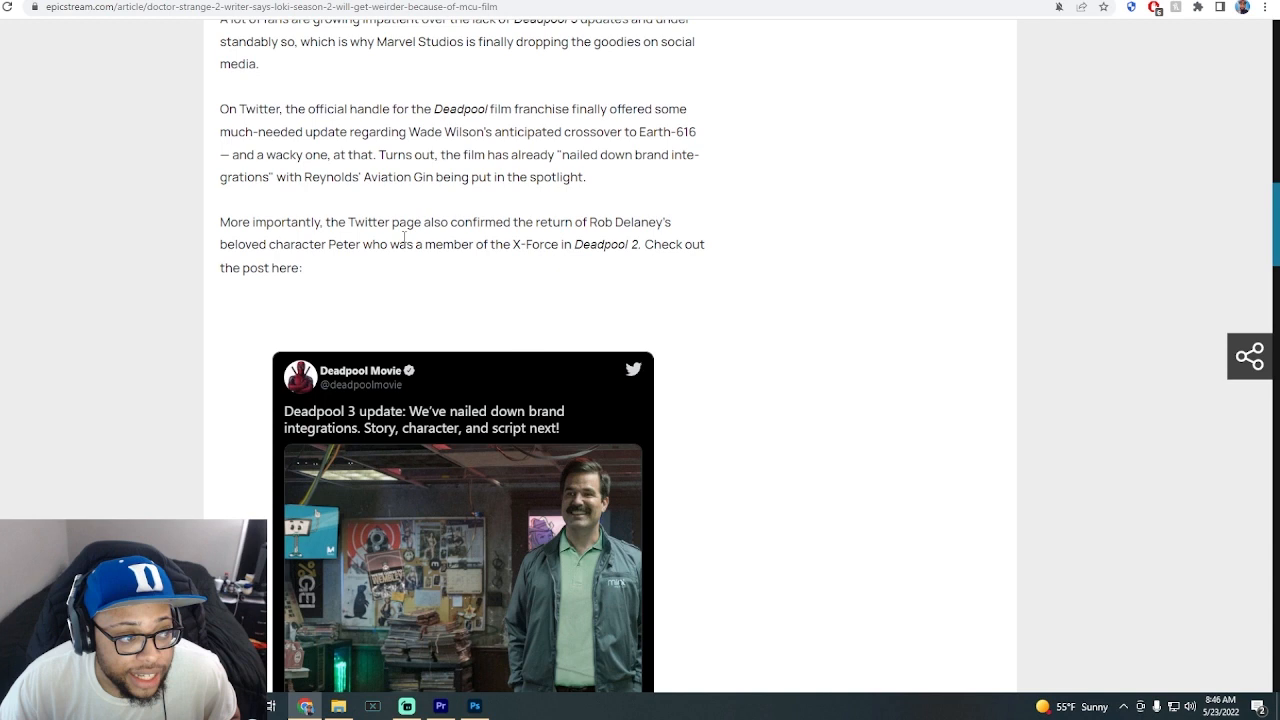
mouse_move(484, 260)
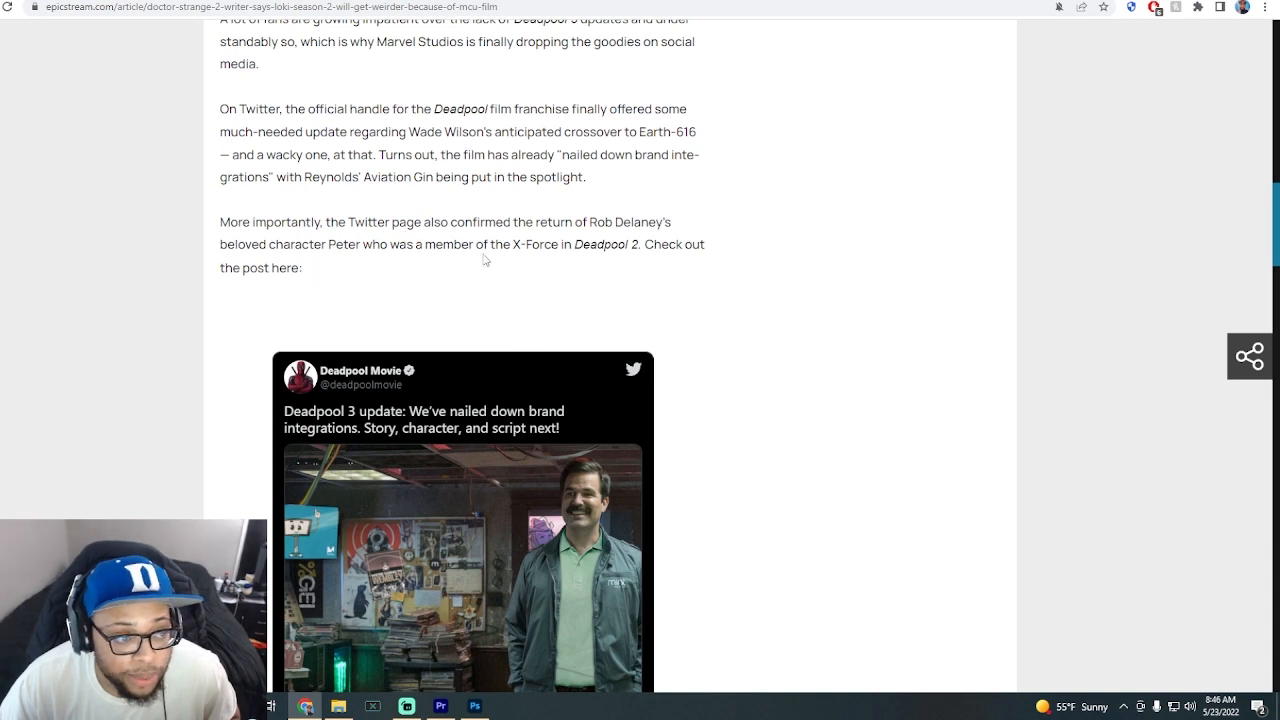
mouse_move(696, 260)
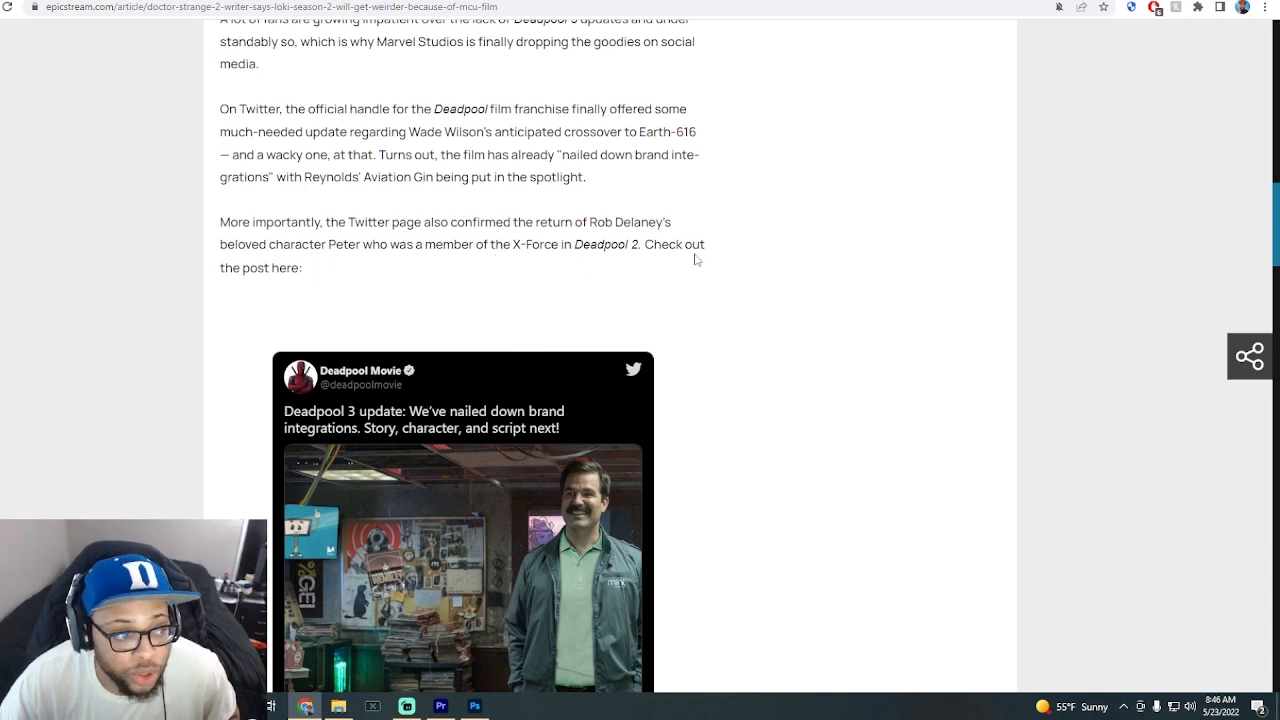
scroll("down", 3)
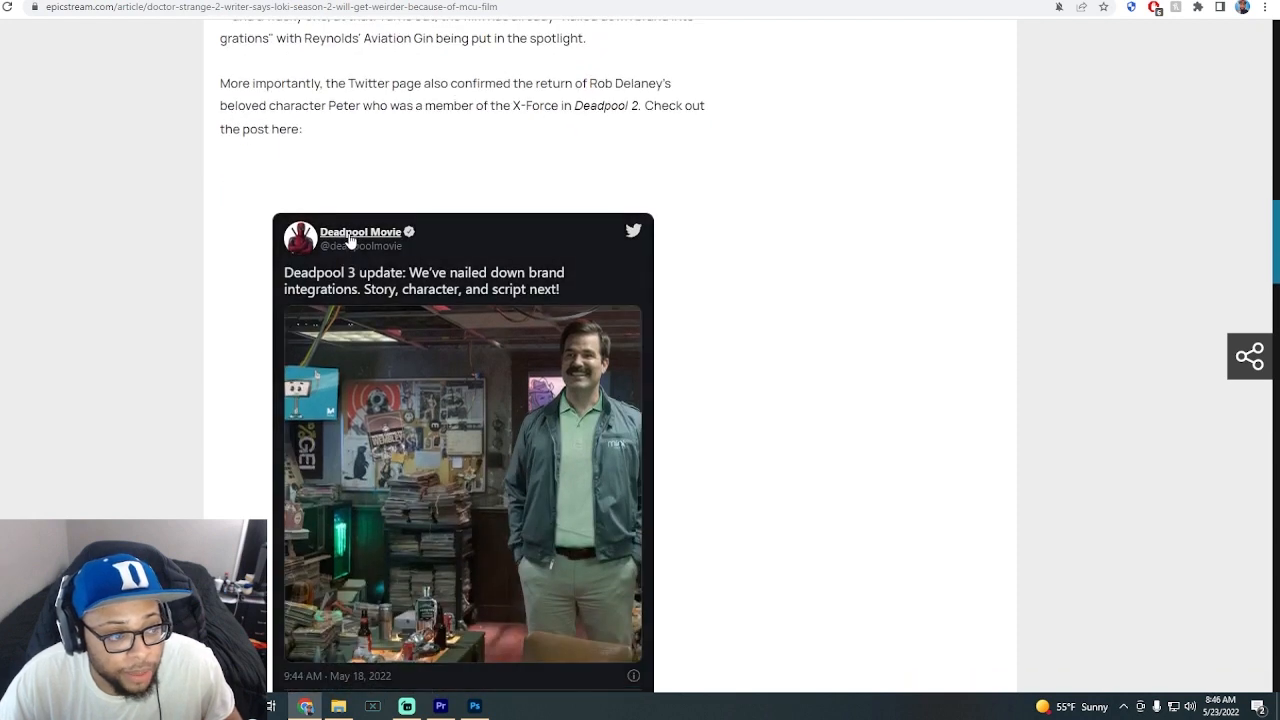
Scroll past the tweet to the closing 'Deadpool 3 is in development' line, then back up.
scroll("down", 3)
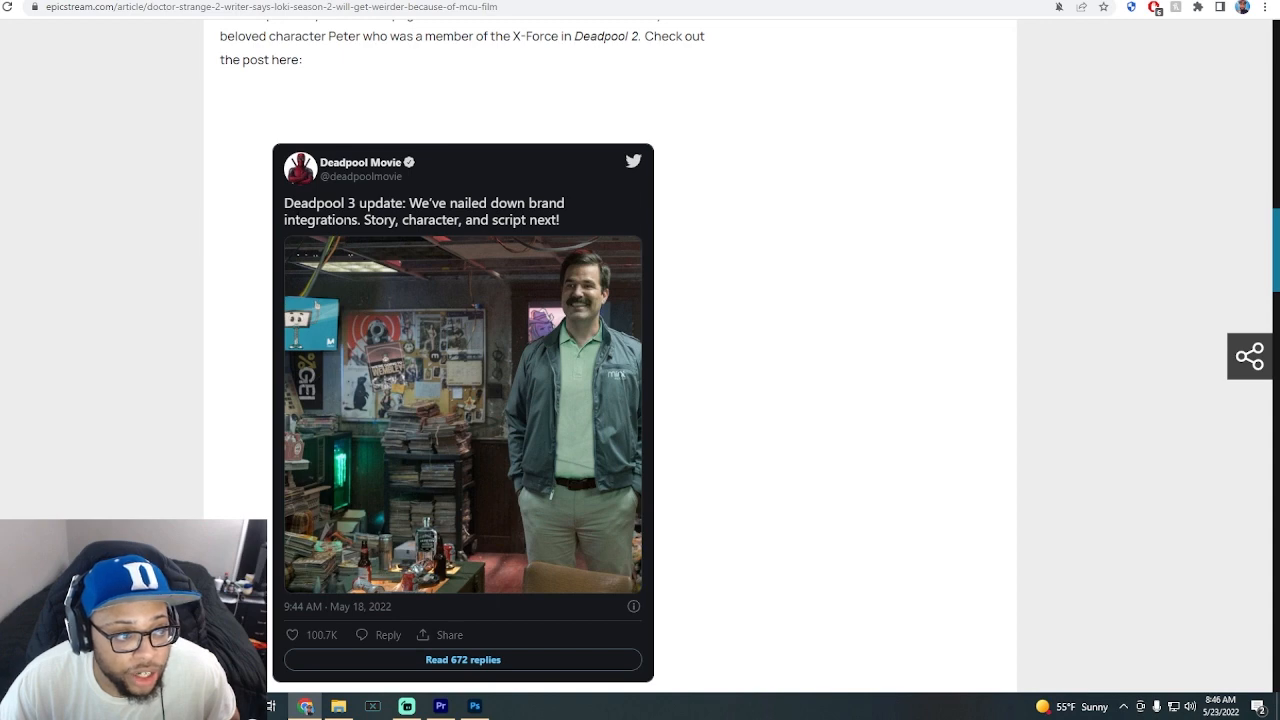
scroll("down", 3)
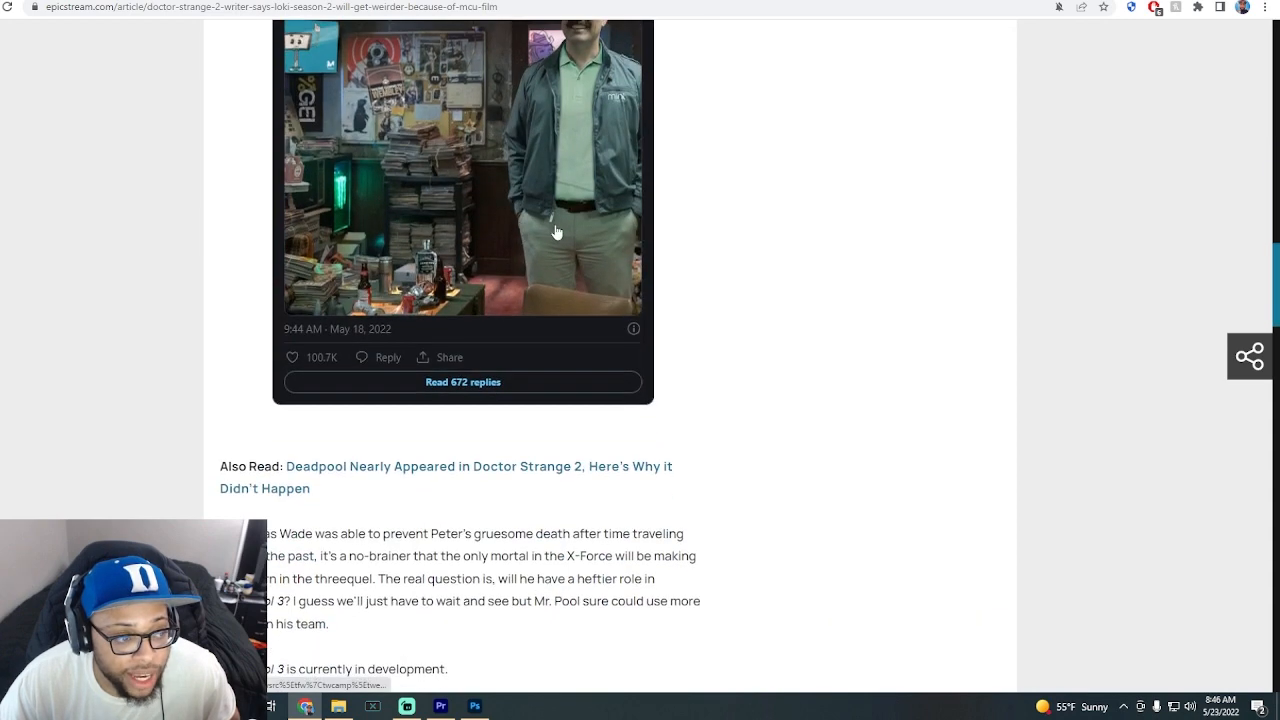
scroll("down", 3)
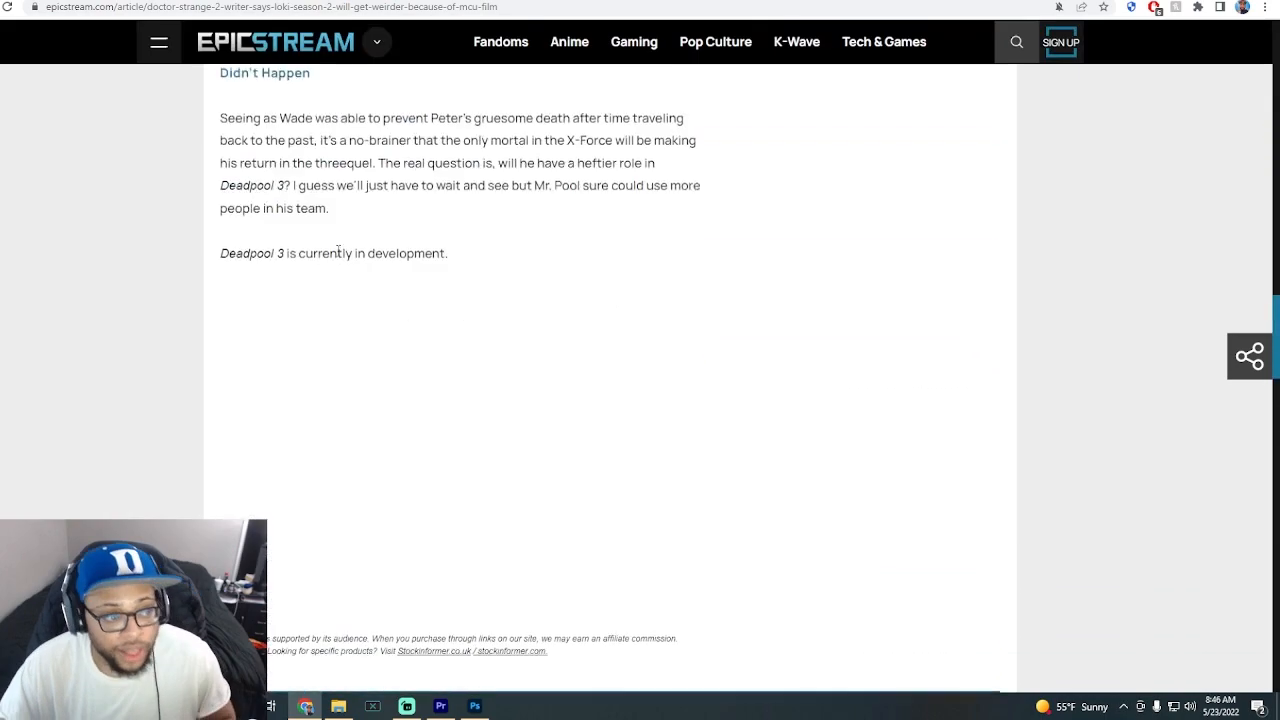
scroll("up", 3)
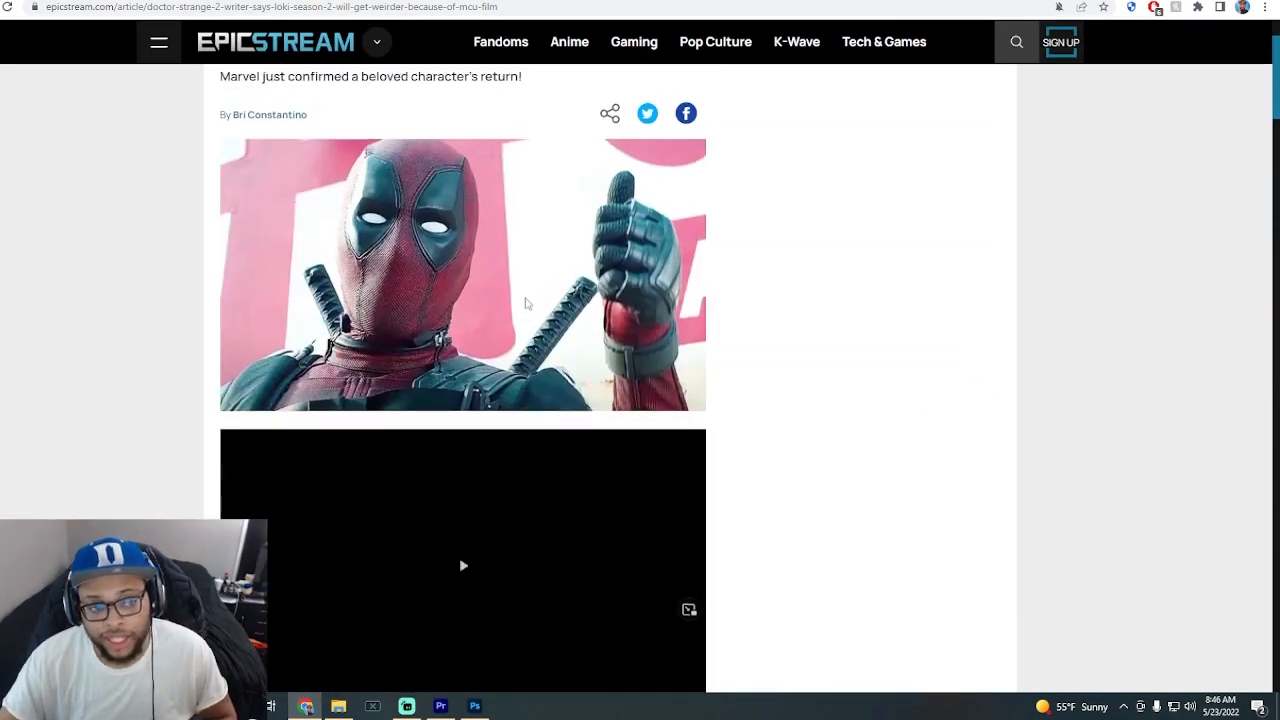
Scroll up to the headline, then down past the video to the Disney-acquiring-Fox paragraph.
scroll("up", 3)
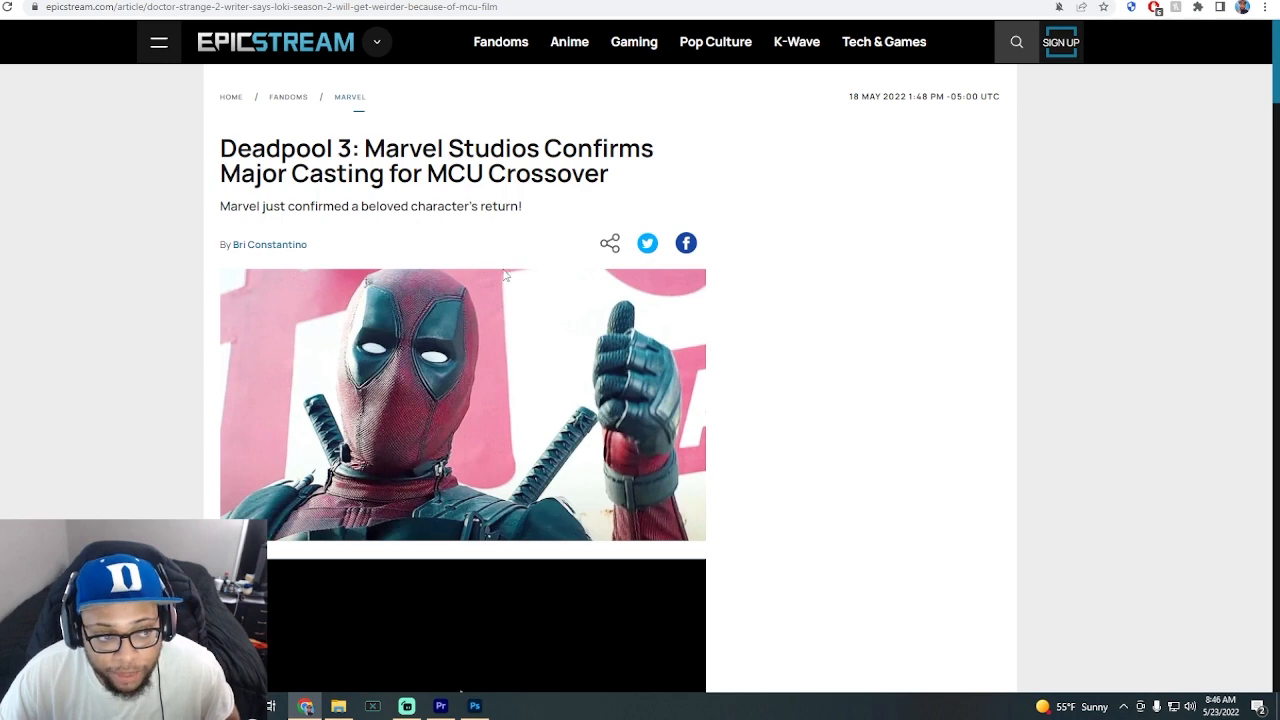
scroll("down", 3)
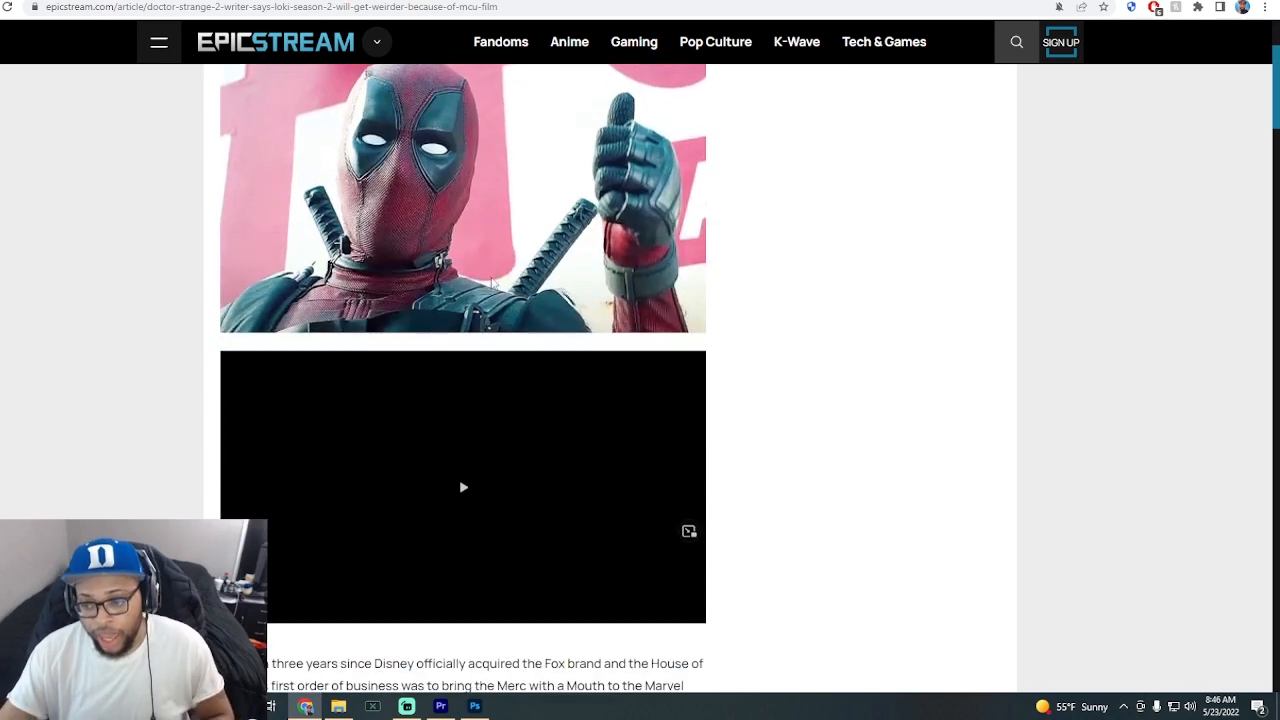
scroll("down", 3)
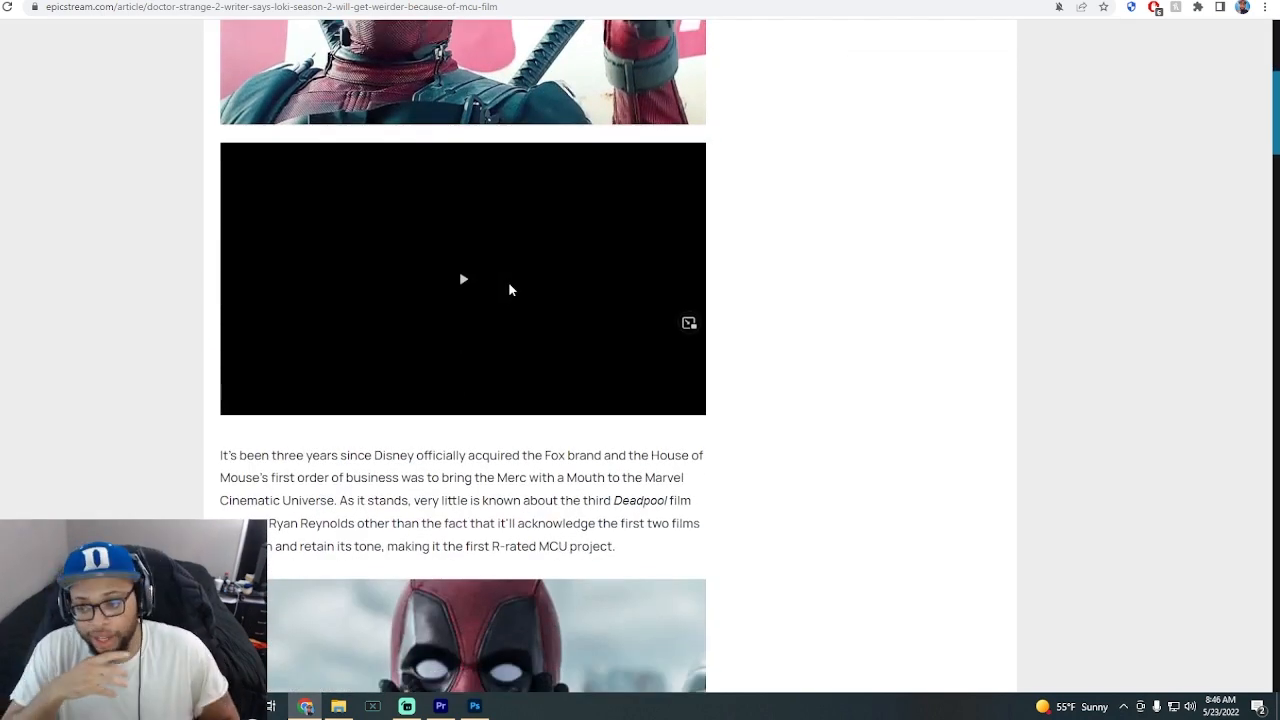